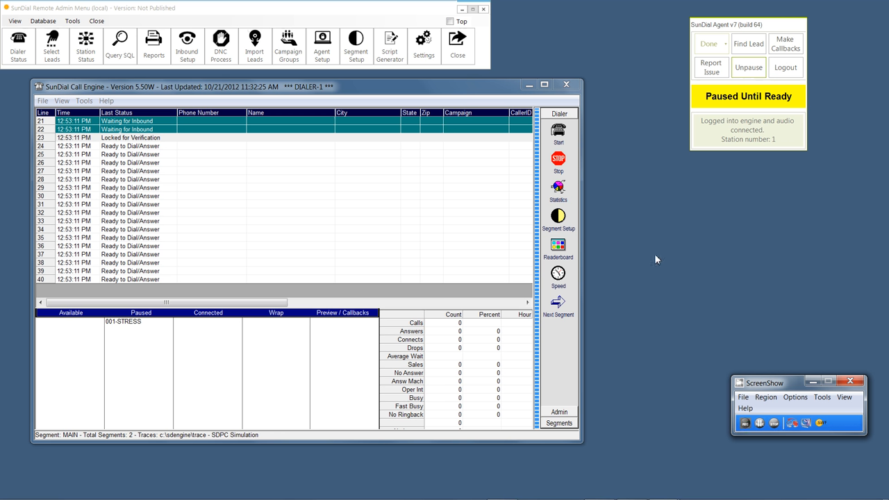
mouse_move(656, 283)
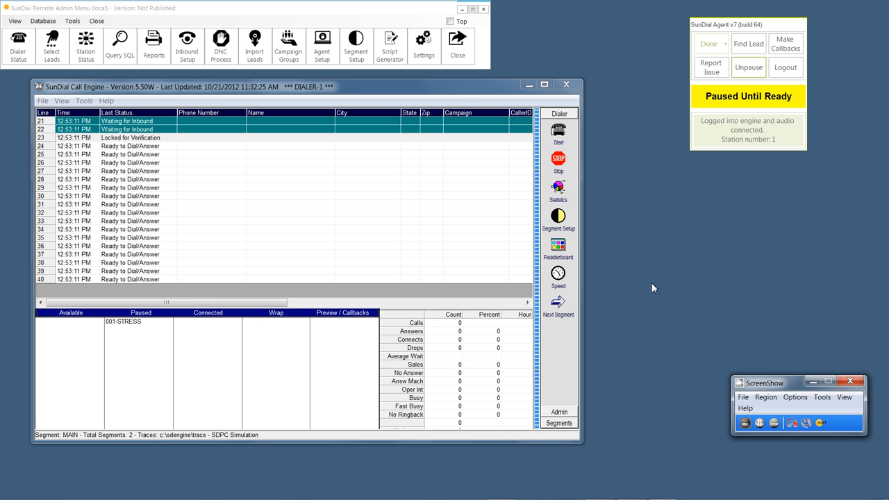
mouse_move(508, 58)
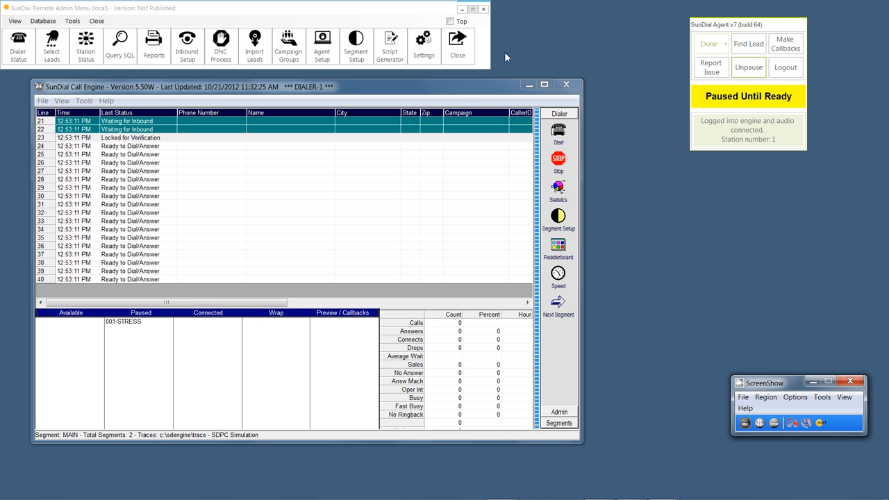
mouse_move(348, 92)
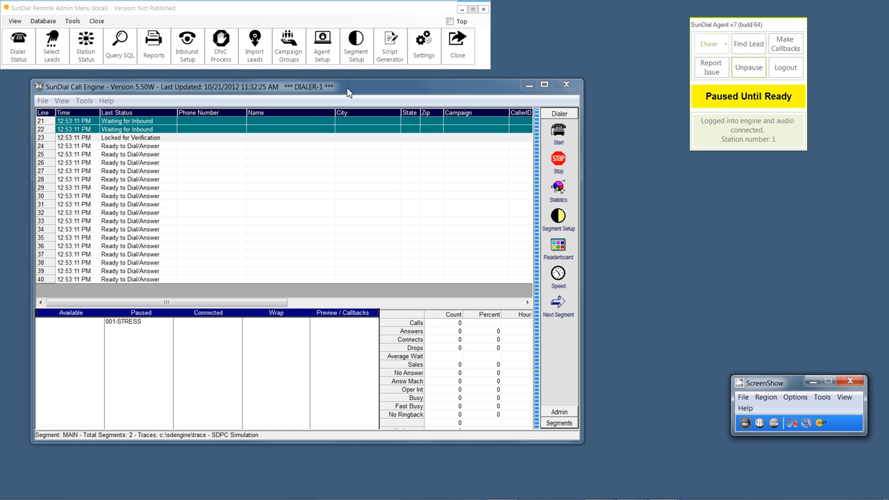
mouse_move(581, 58)
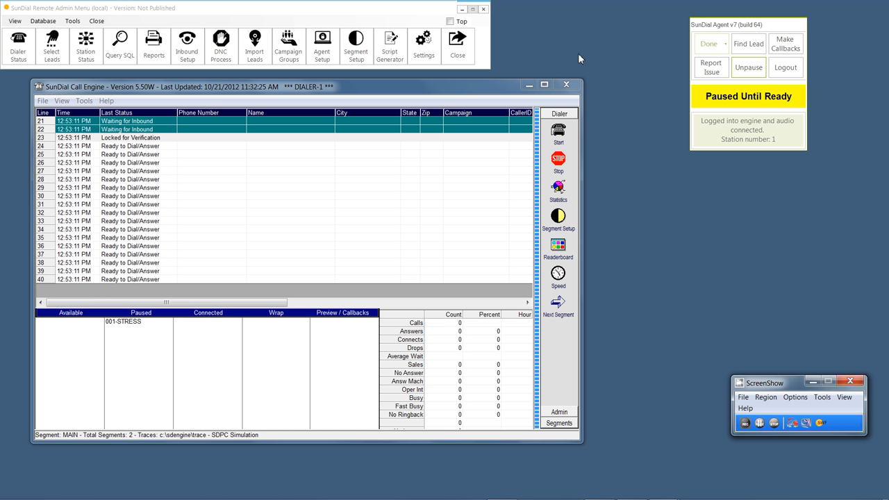
mouse_move(570, 204)
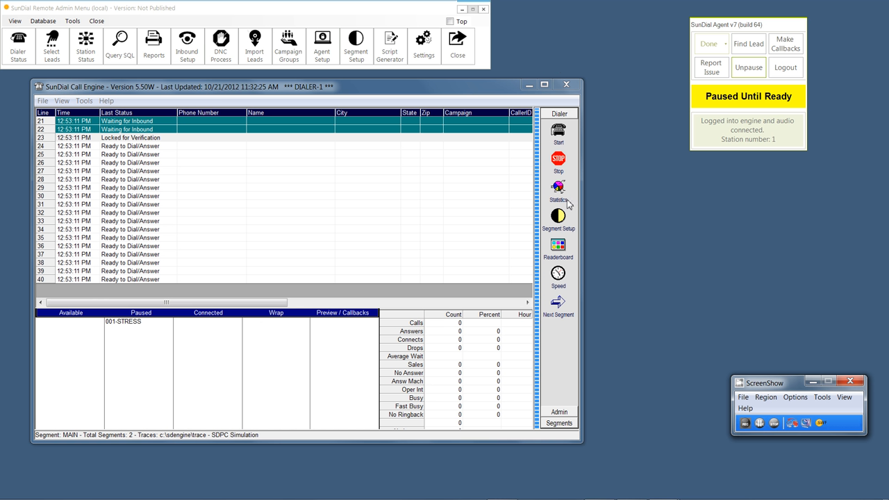
mouse_move(512, 95)
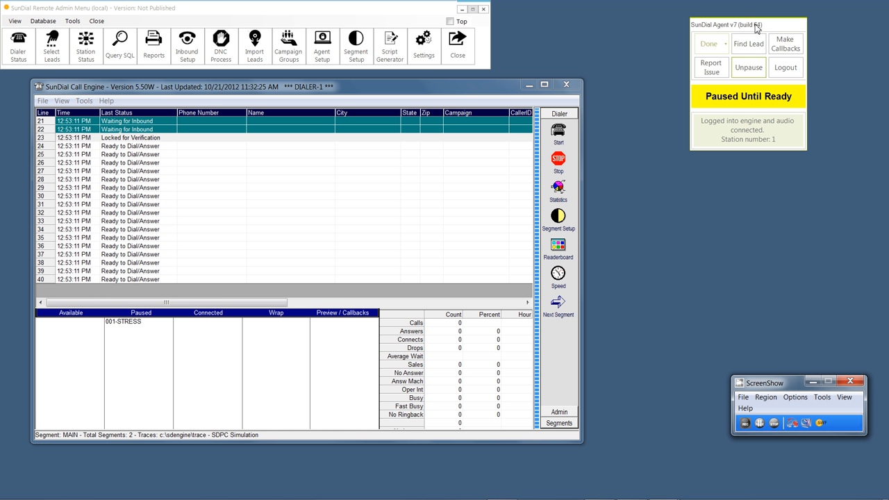
mouse_move(646, 21)
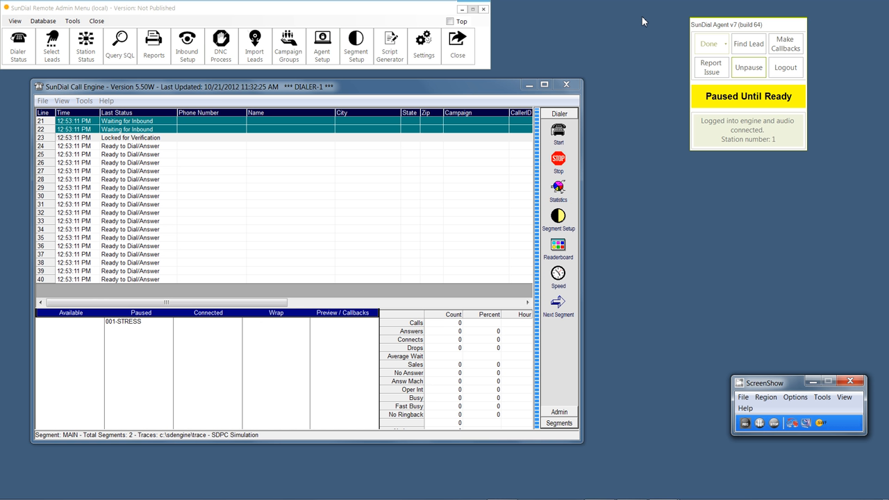
mouse_move(128, 328)
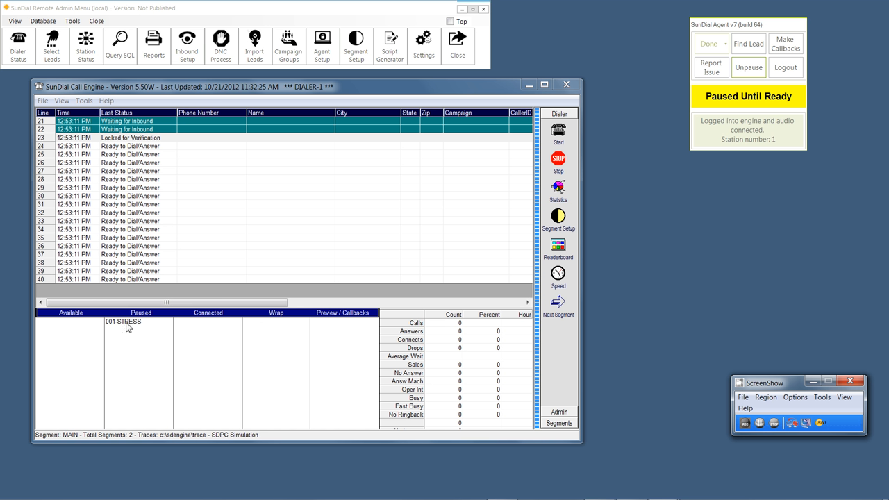
mouse_move(147, 333)
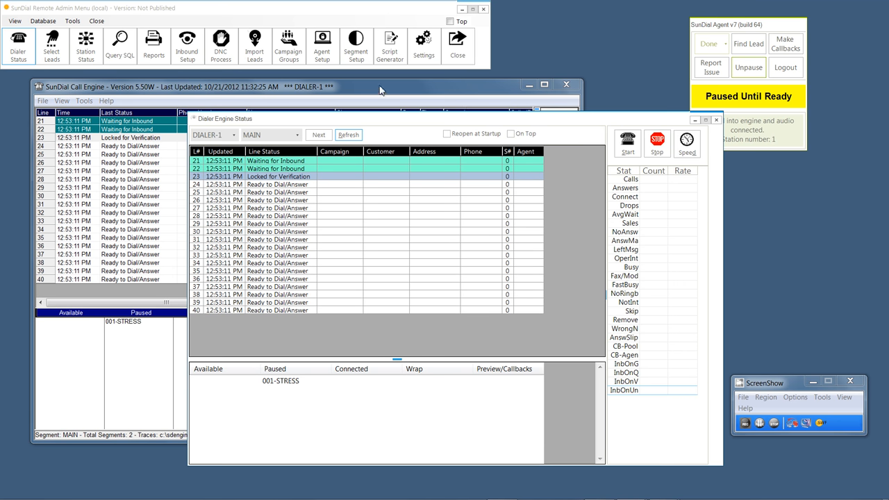
- Select the C-MINIMED campaign's 6322 leads in the Live Lead Selector for DIALER-1
left_click(52, 43)
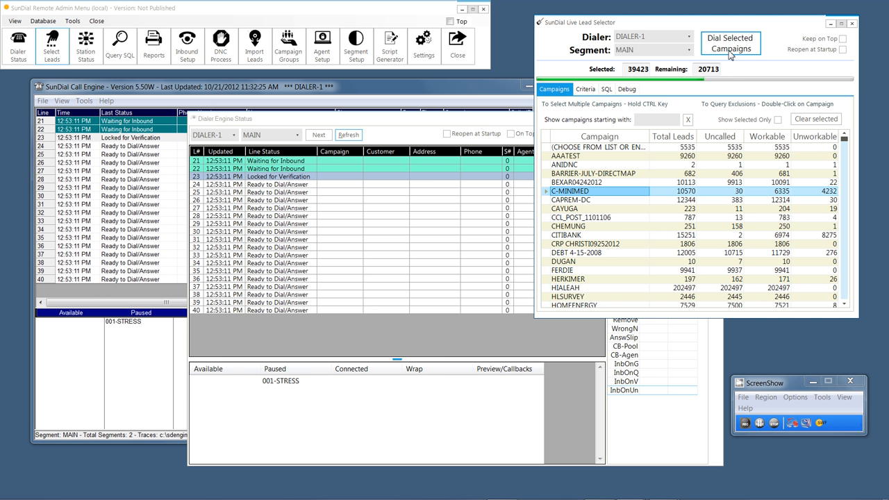
left_click(731, 44)
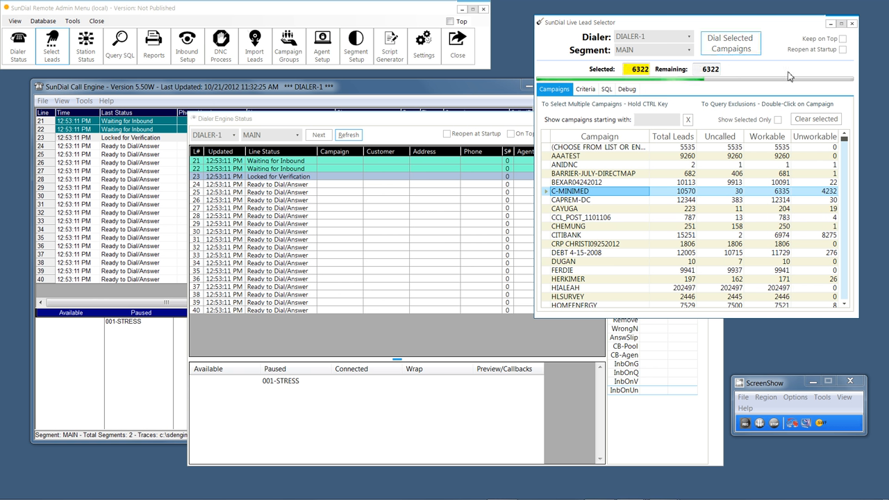
mouse_move(801, 70)
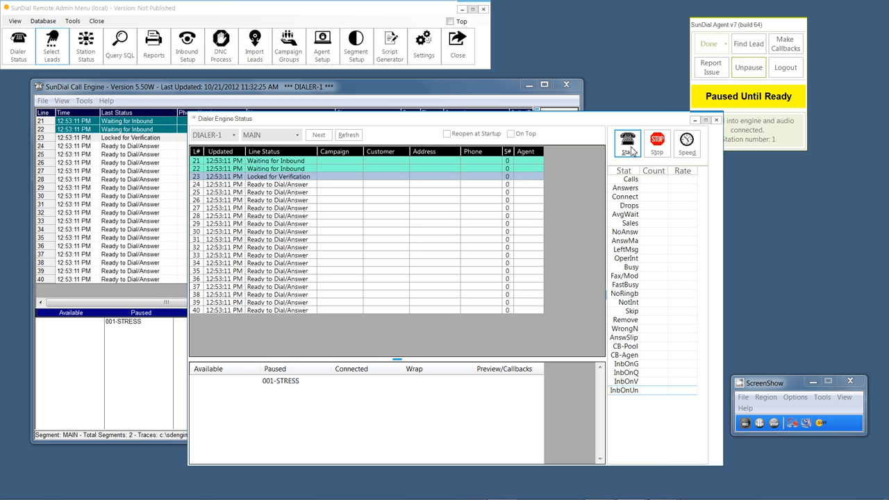
- Start DIALER-1 dialing C-MINIMED leads and unpause the agent to take calls
left_click(628, 142)
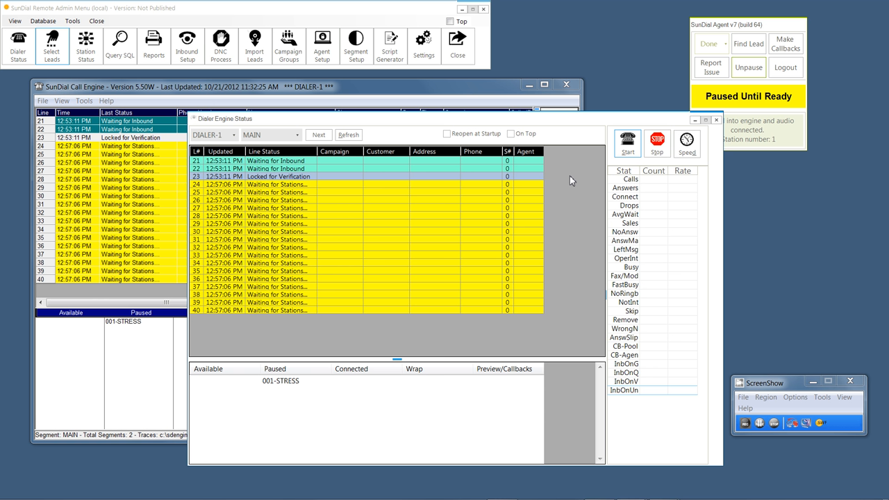
mouse_move(368, 356)
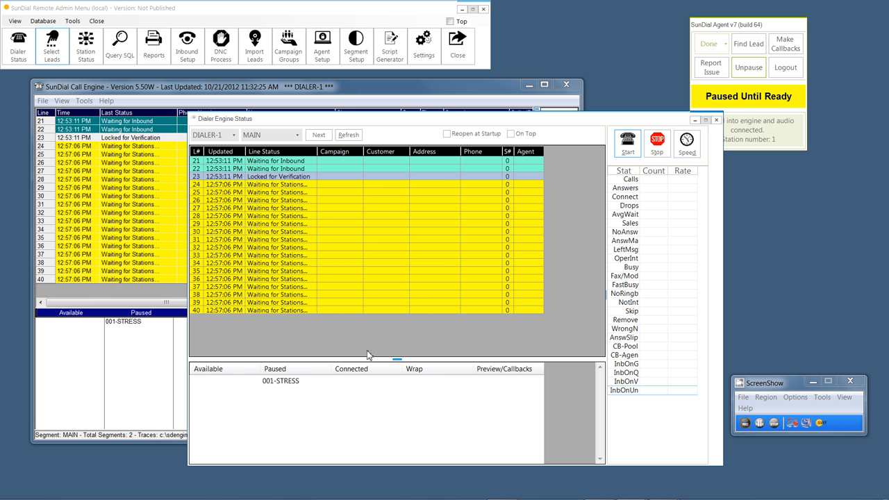
mouse_move(356, 222)
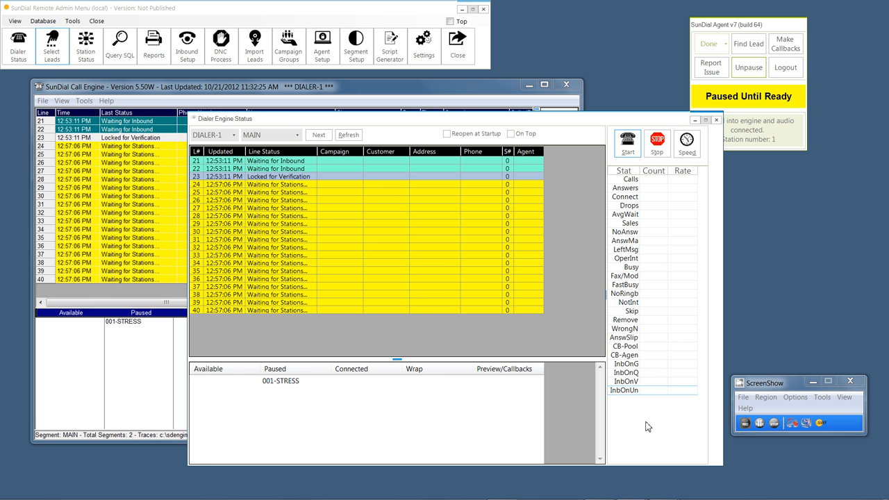
mouse_move(756, 33)
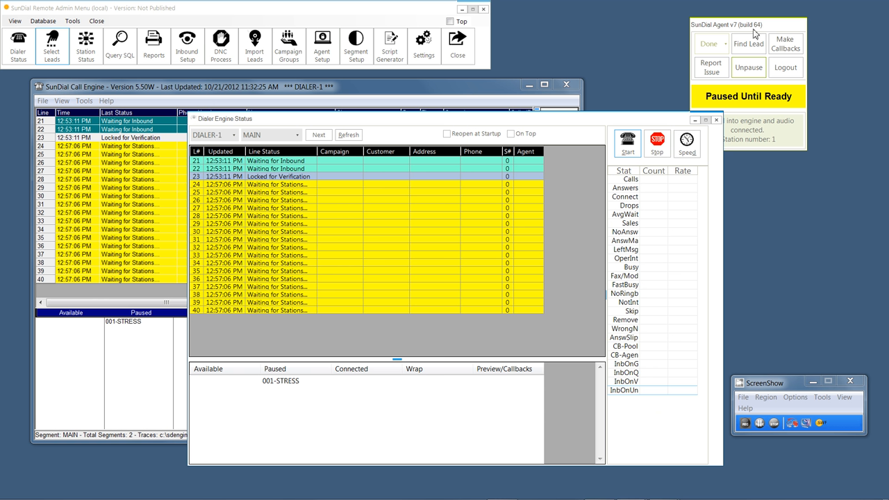
left_click(748, 67)
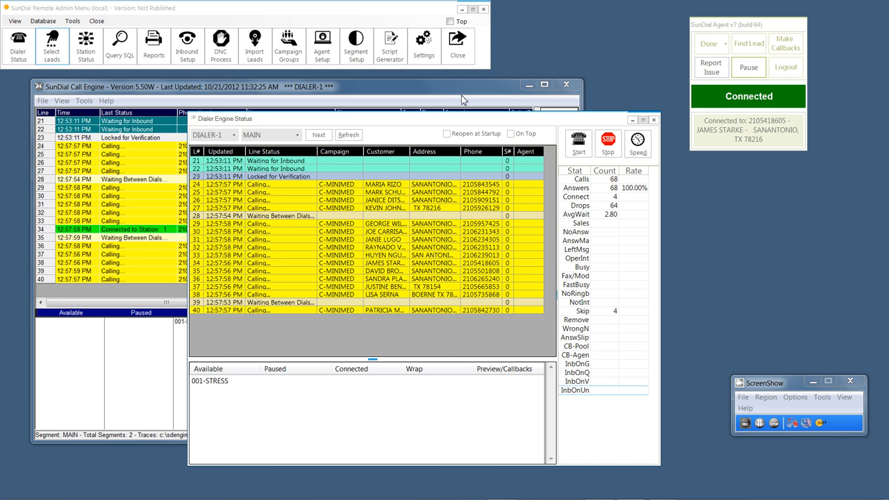
- Stop DIALER-1 so all lines read Stopped by User and pause the agent
left_click(609, 142)
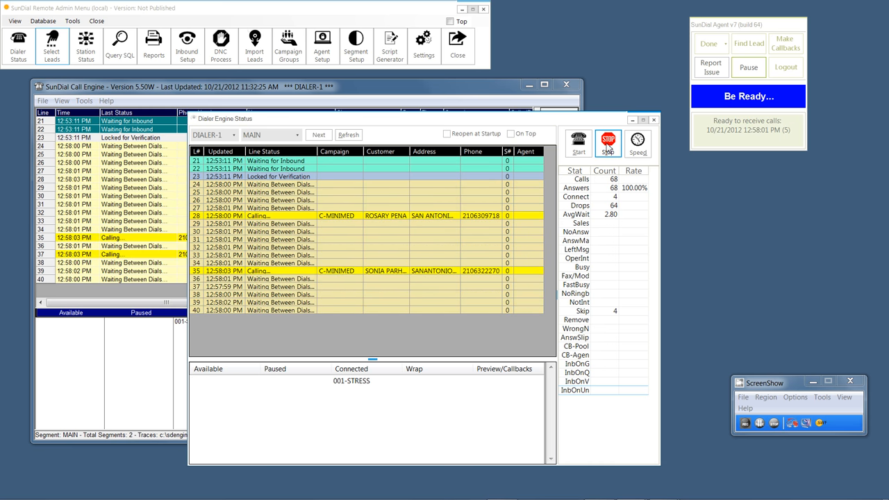
left_click(609, 142)
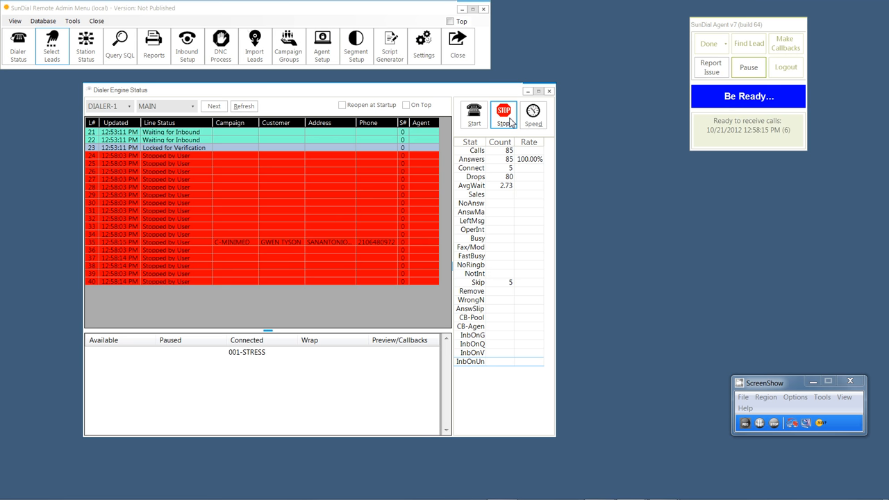
left_click(748, 66)
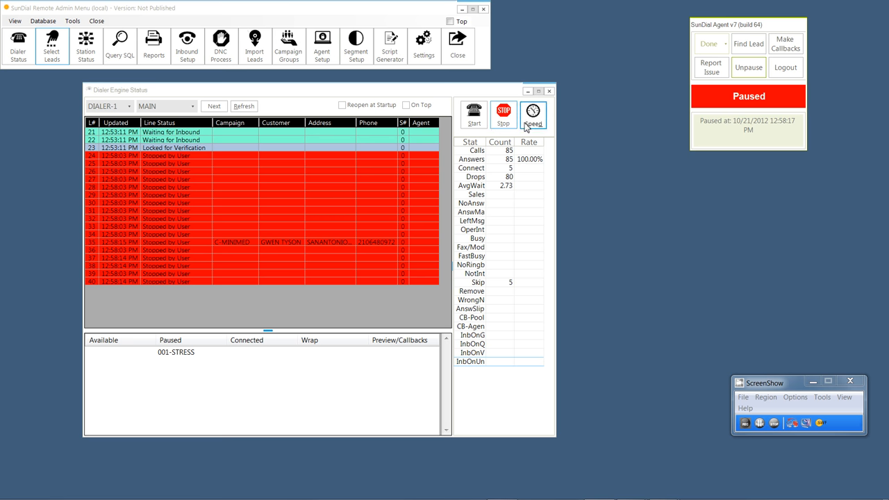
left_click(534, 114)
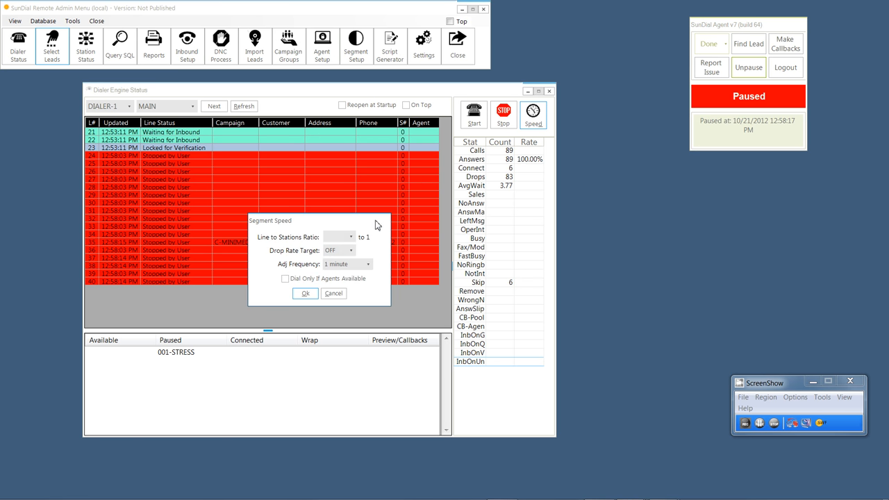
mouse_move(351, 218)
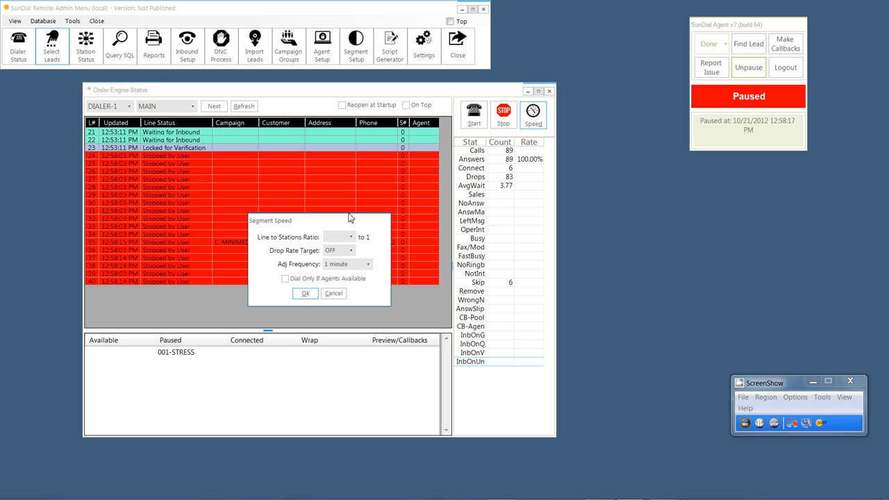
mouse_move(345, 248)
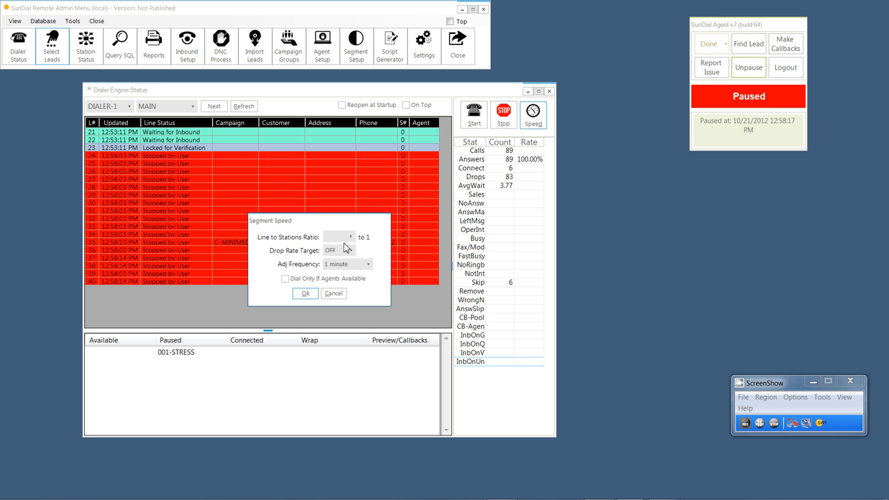
mouse_move(353, 267)
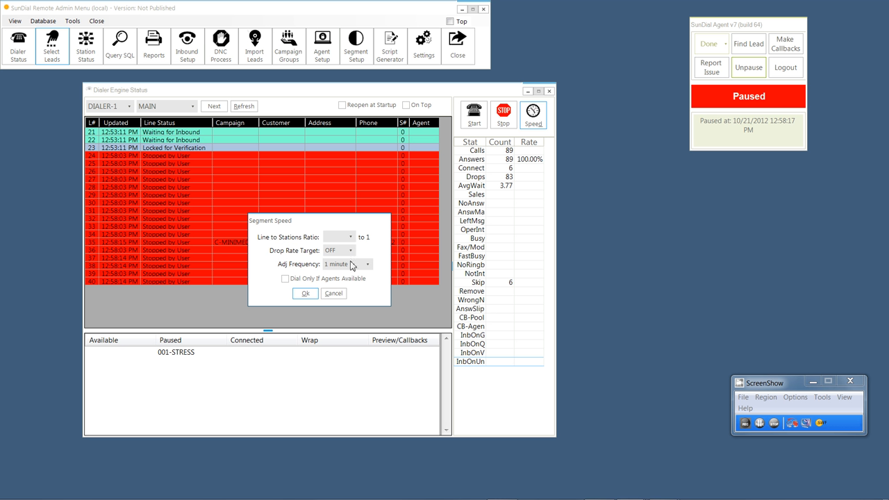
mouse_move(378, 292)
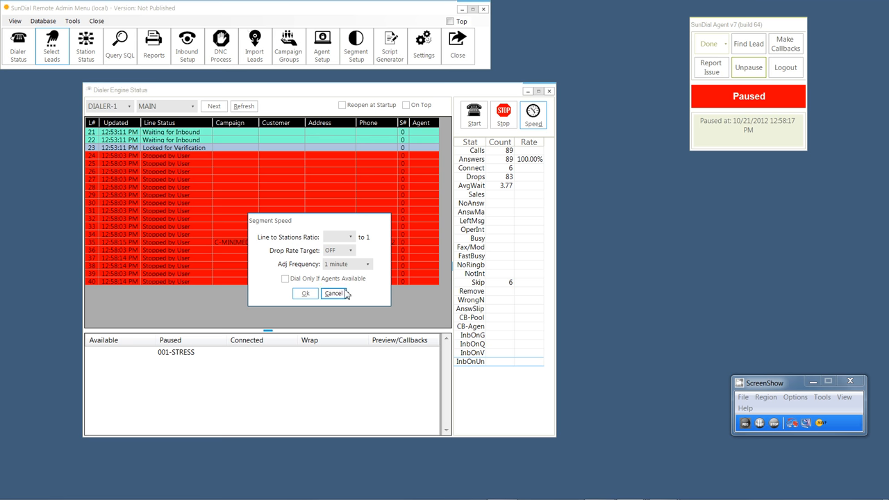
left_click(334, 293)
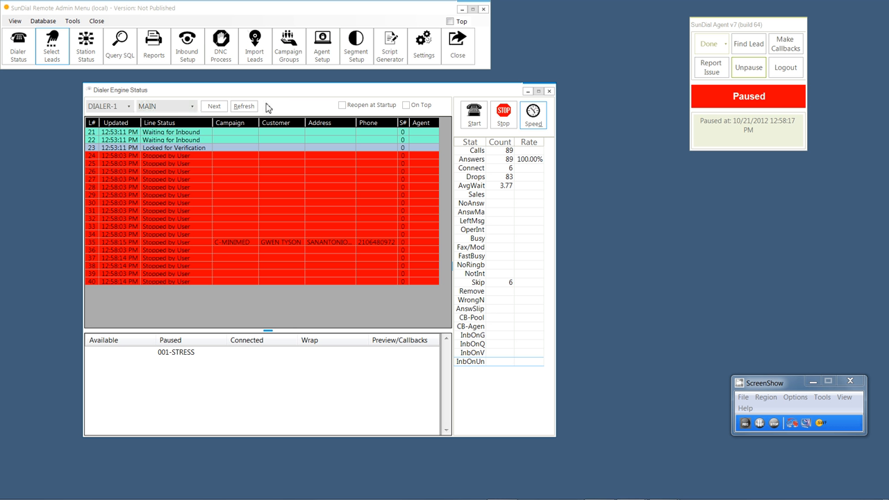
mouse_move(284, 96)
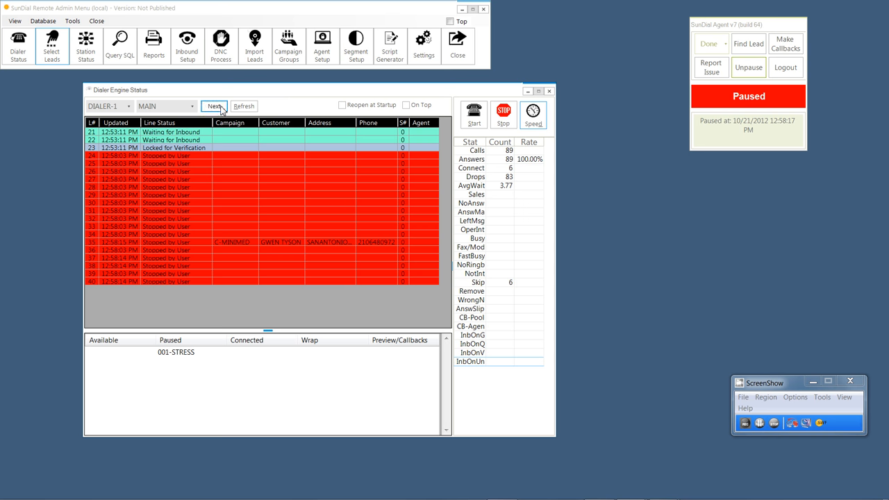
- Enable Reopen at Startup for the Dialer Engine Status window
left_click(214, 105)
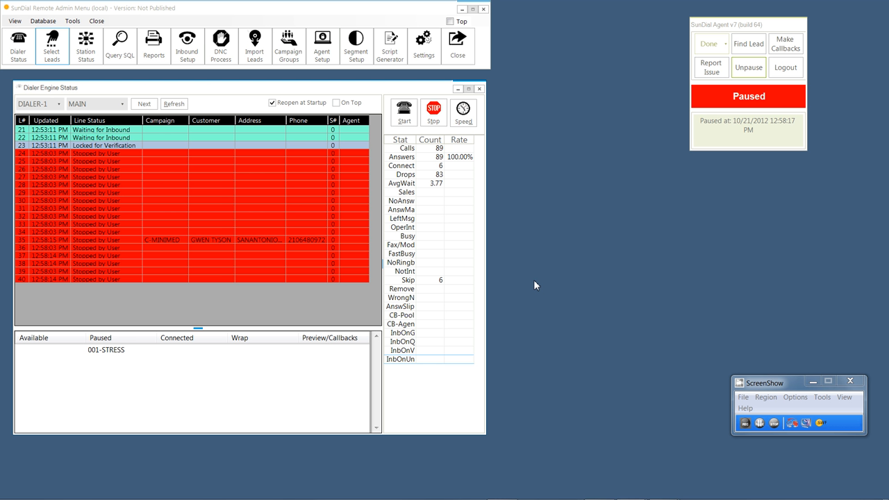
mouse_move(214, 278)
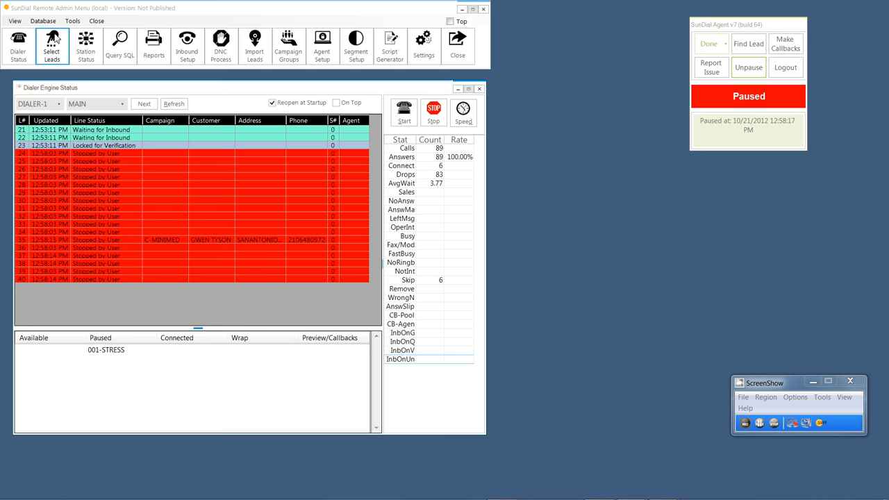
- Reopen the Live Lead Selector and clear the campaign filter to list all campaigns
left_click(50, 44)
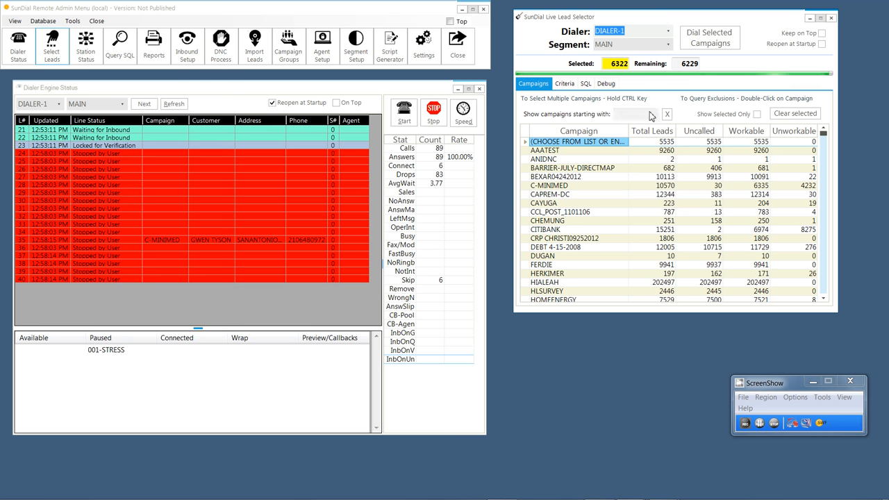
type("C")
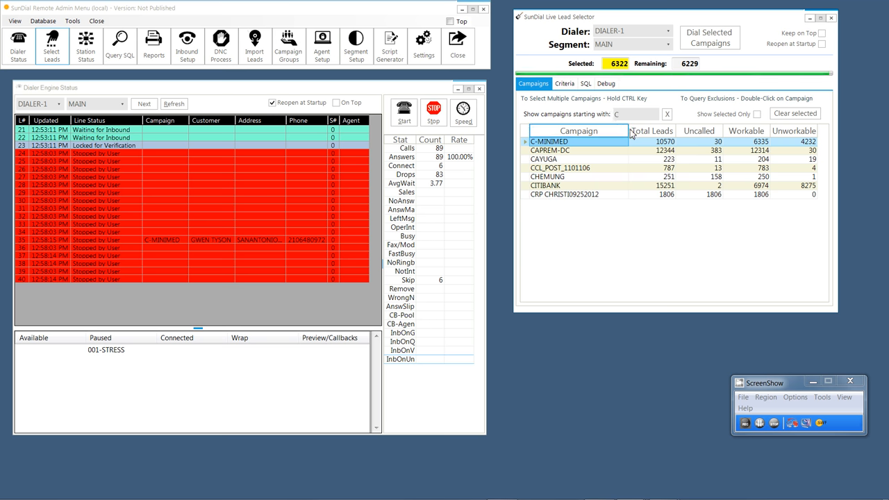
type("C")
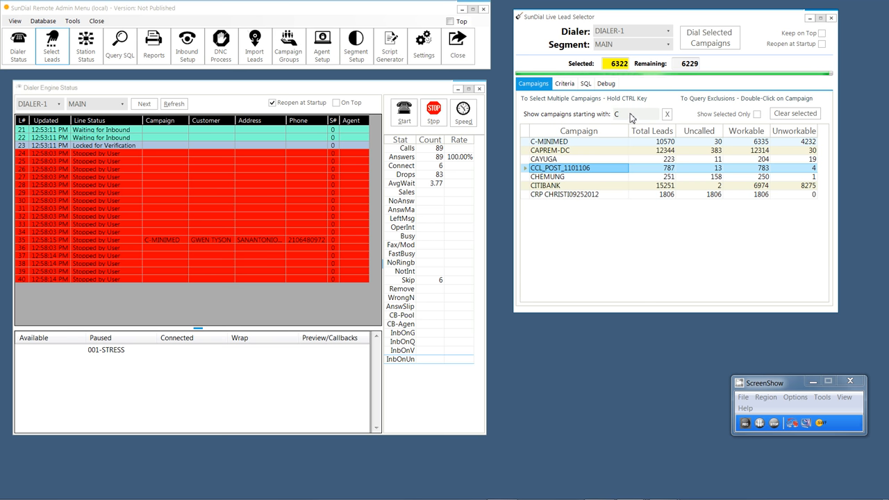
left_click(667, 114)
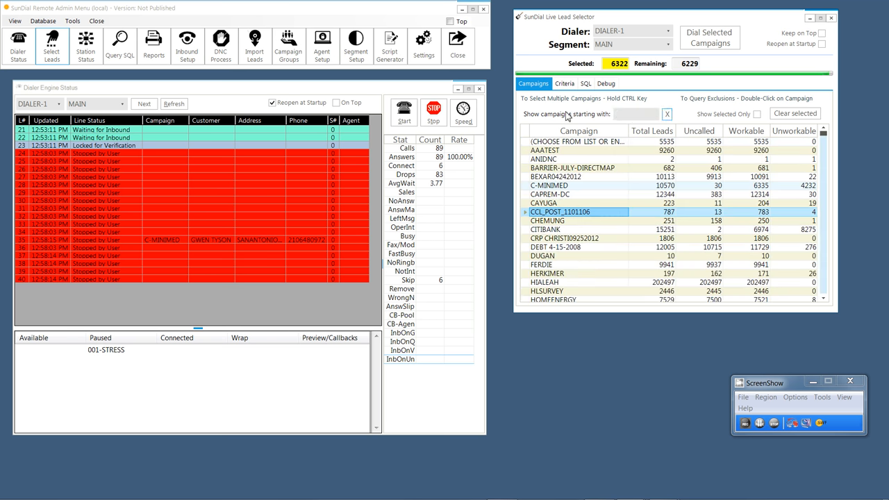
- Browse the lead selector's Criteria, SQL and Debug pages
left_click(565, 83)
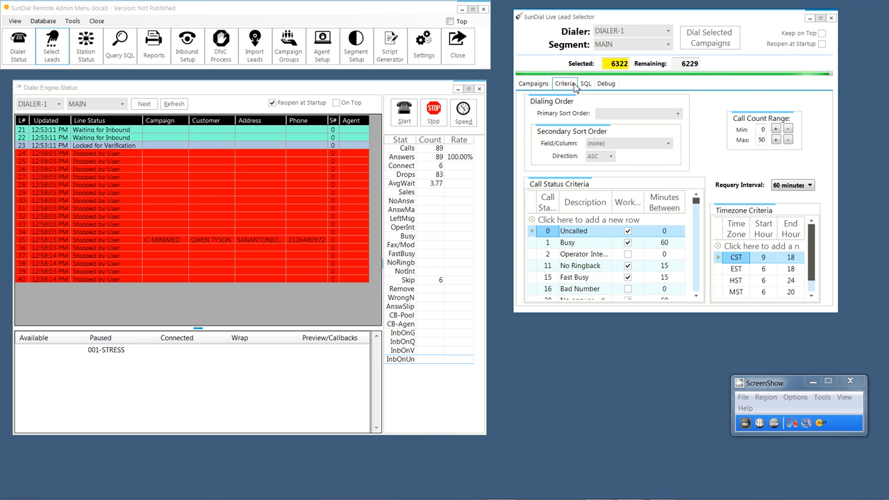
left_click(586, 84)
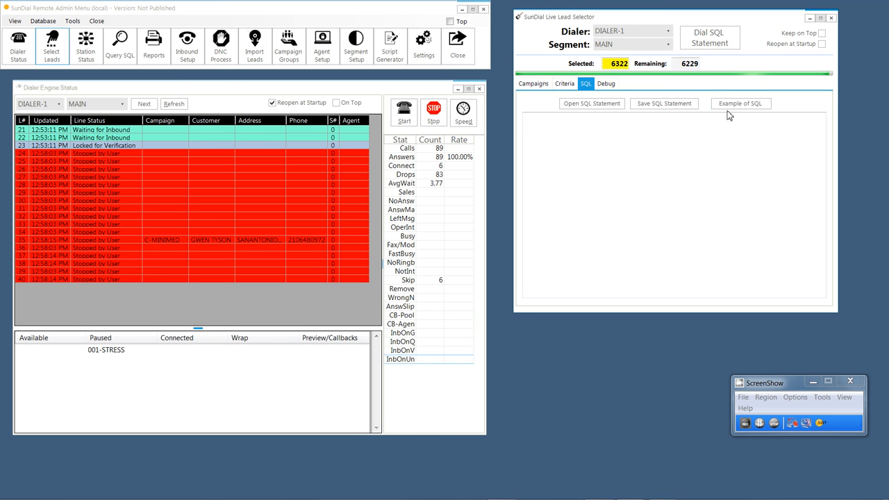
left_click(606, 83)
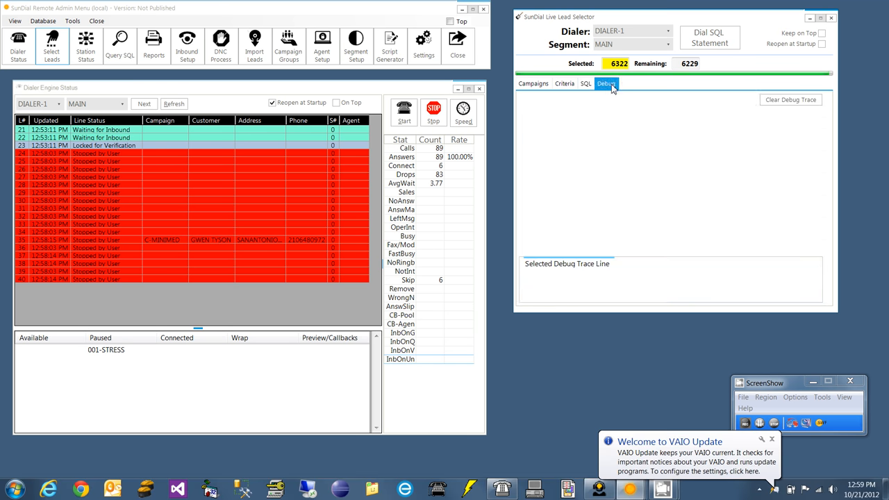
- Load the debug trace entries, then return to the Campaigns list
left_click(606, 83)
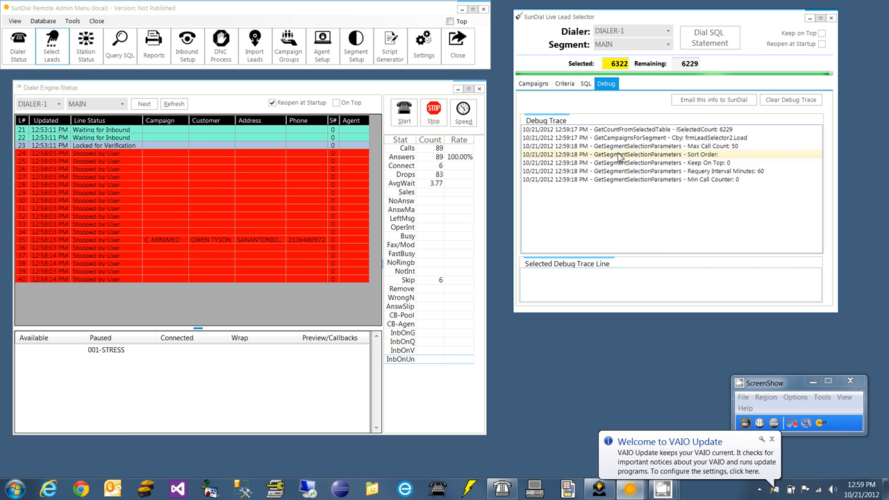
left_click(626, 129)
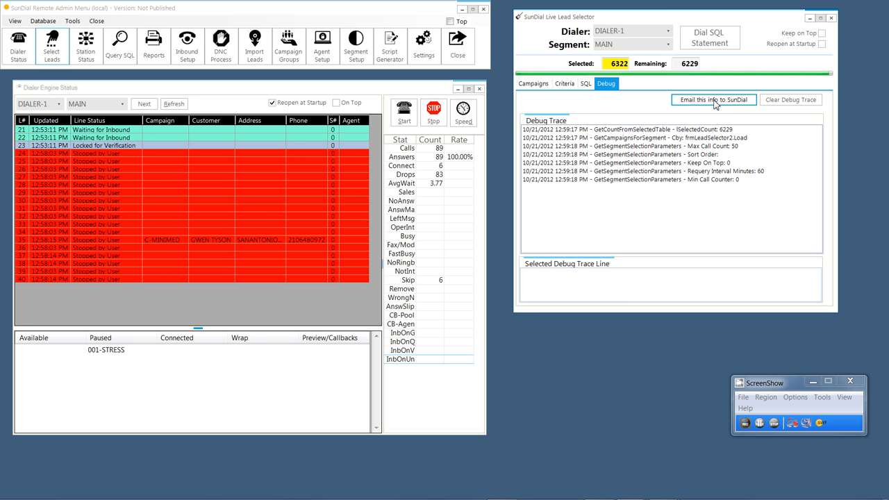
mouse_move(678, 117)
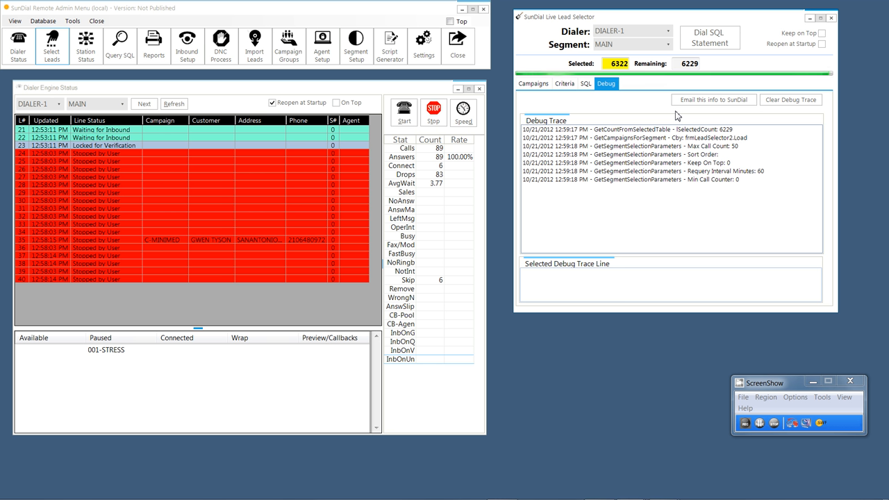
mouse_move(645, 106)
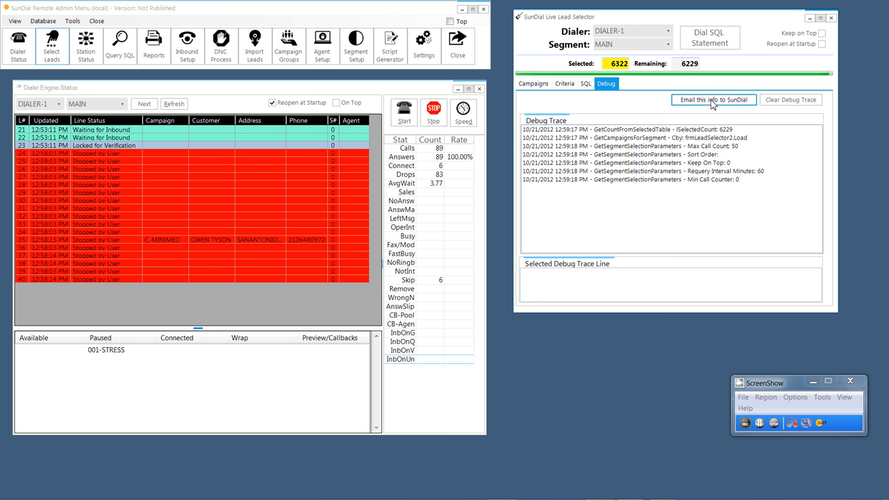
mouse_move(623, 118)
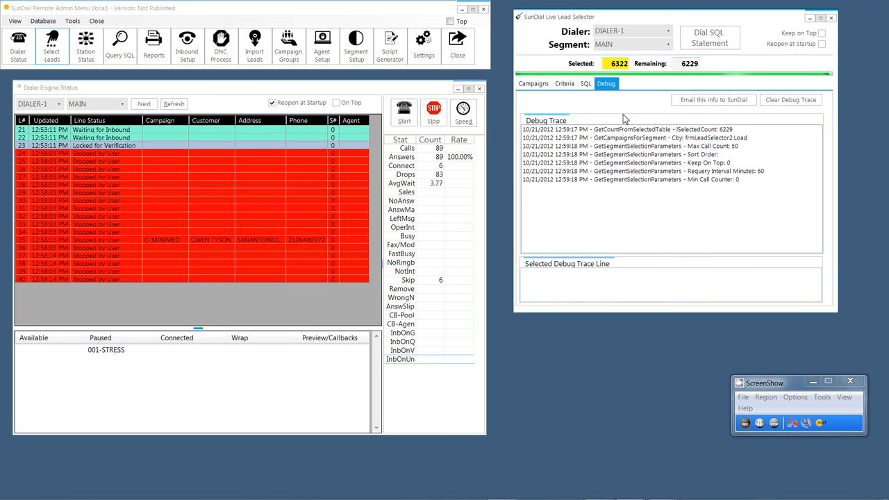
left_click(534, 83)
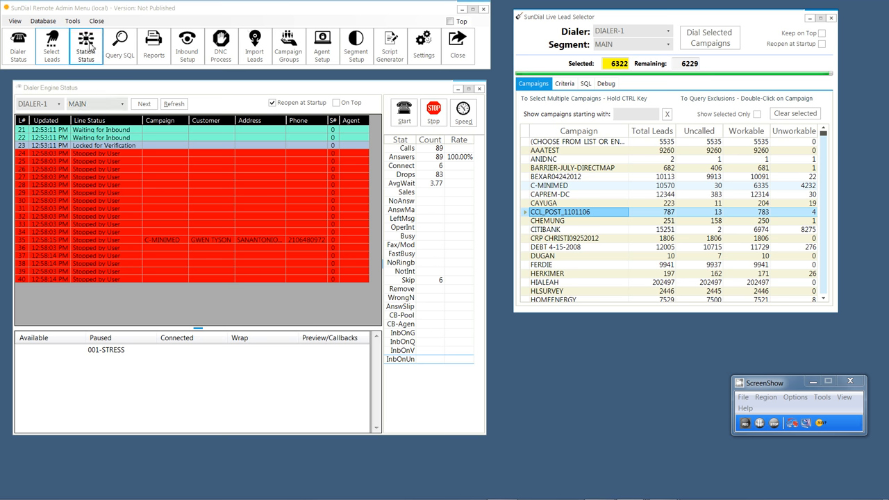
- Review stations in icon and Grid layouts, then show the Call Engine's Dialer commands
left_click(86, 43)
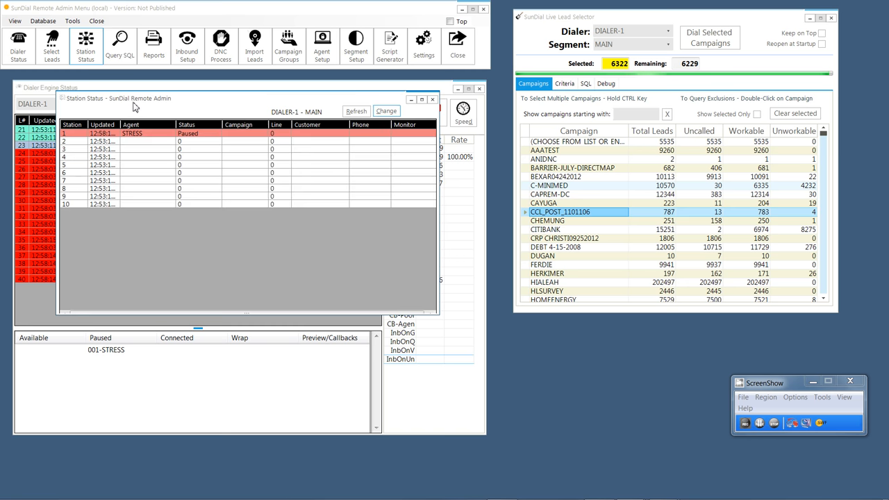
mouse_move(147, 103)
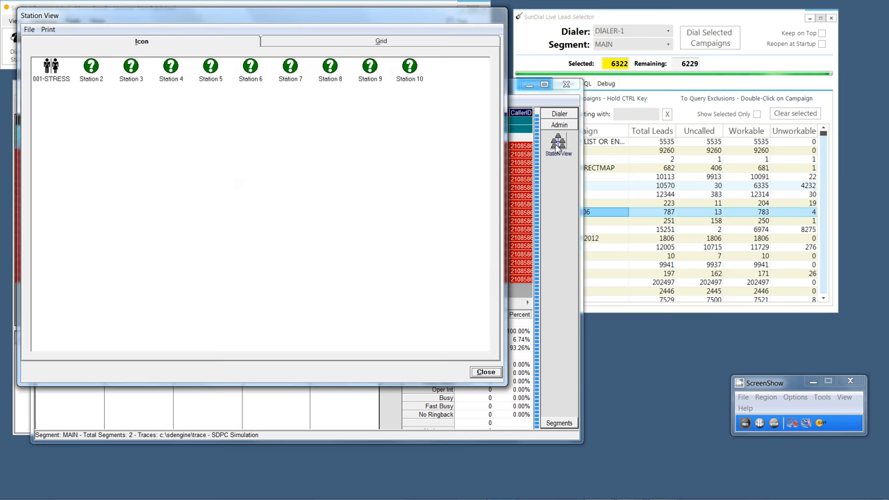
left_click(380, 42)
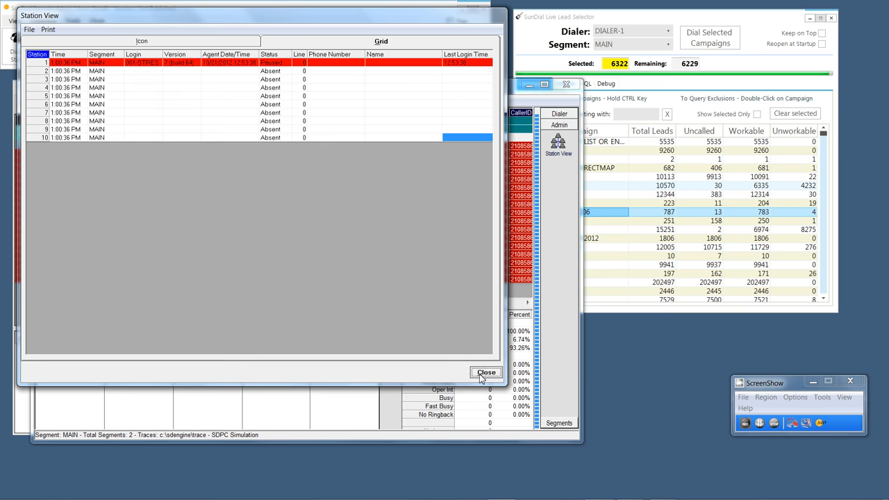
left_click(486, 373)
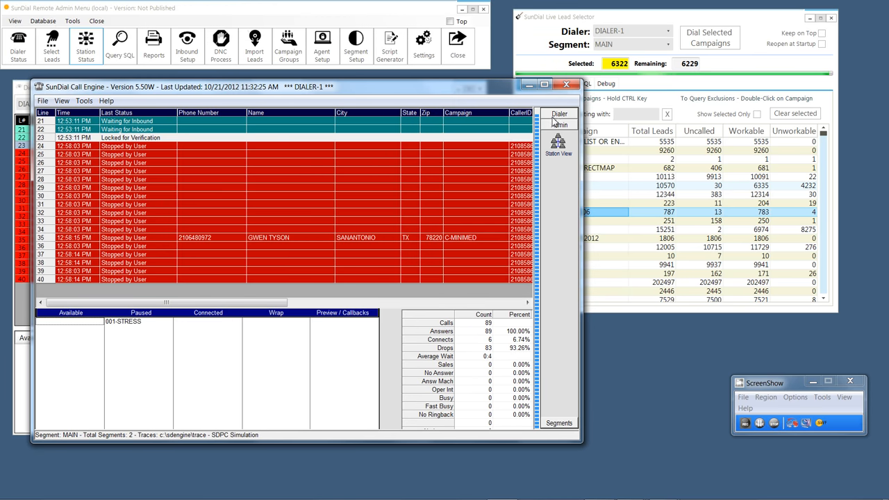
left_click(558, 116)
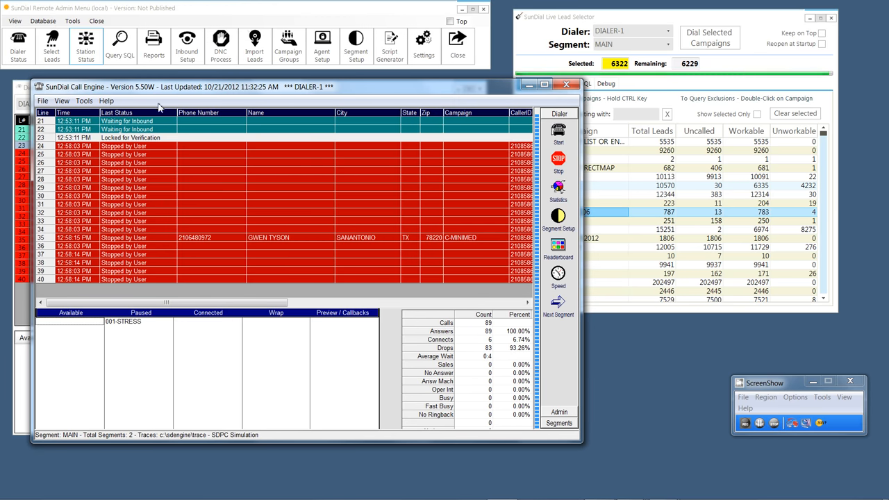
mouse_move(119, 40)
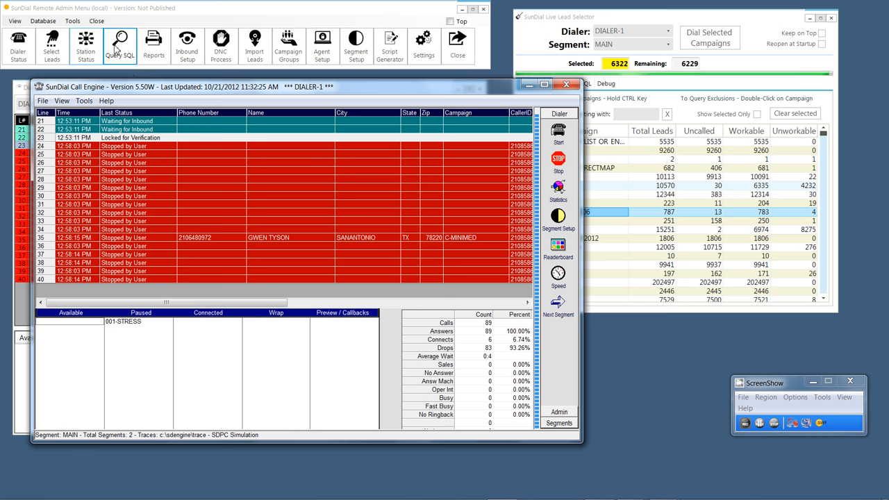
left_click(120, 42)
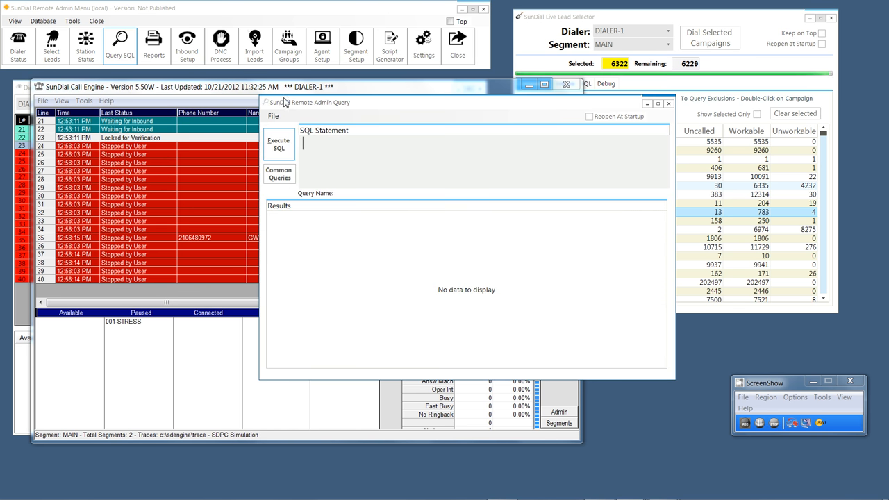
type("SELEC")
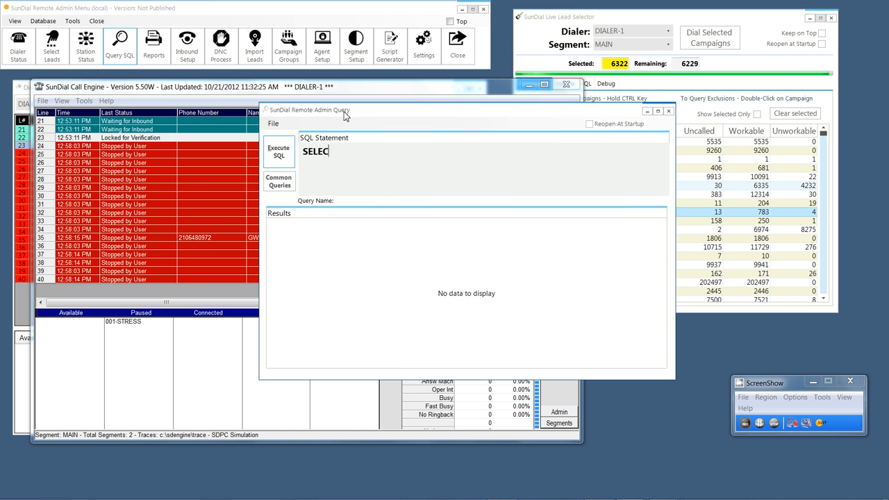
type("sele")
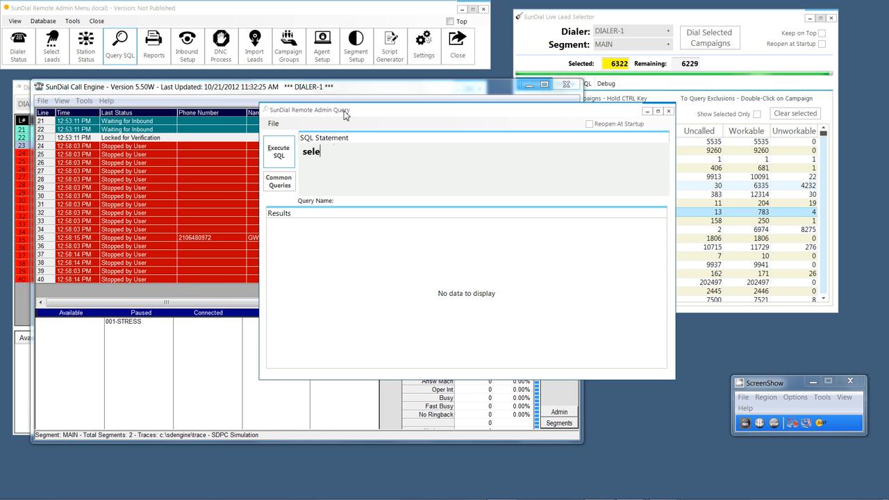
type("ct top 1")
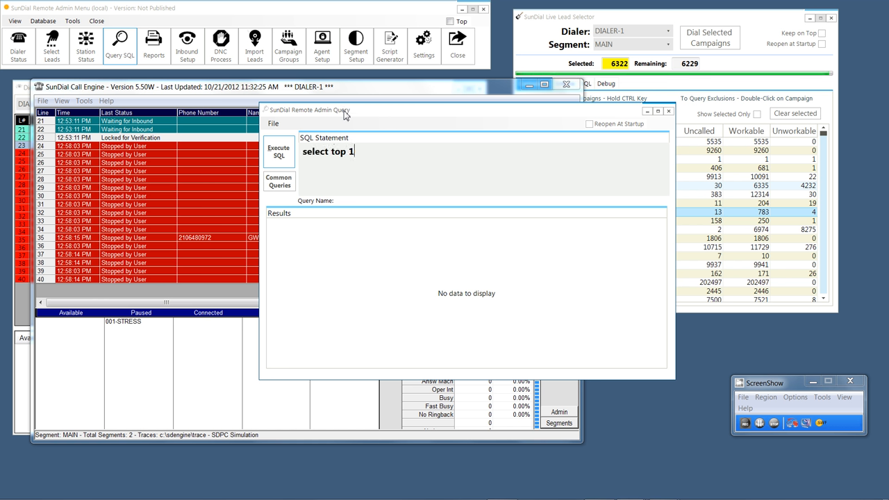
type("0 * from leads")
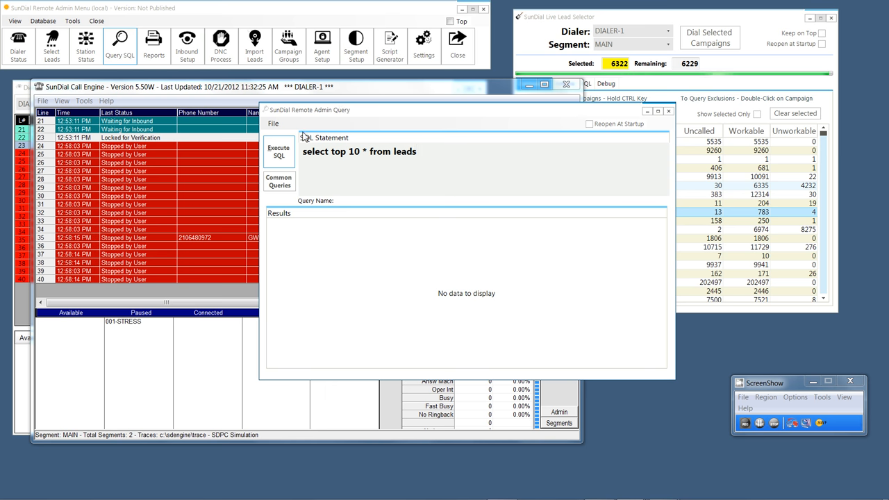
left_click(278, 152)
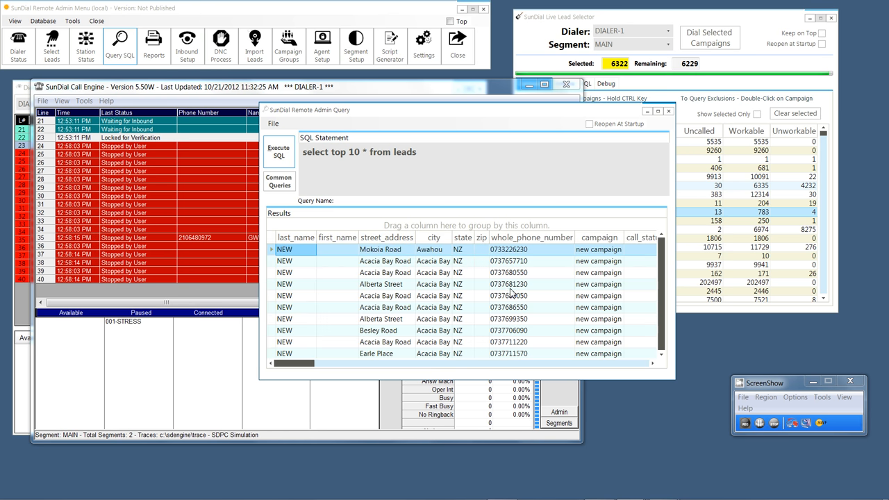
left_click(278, 181)
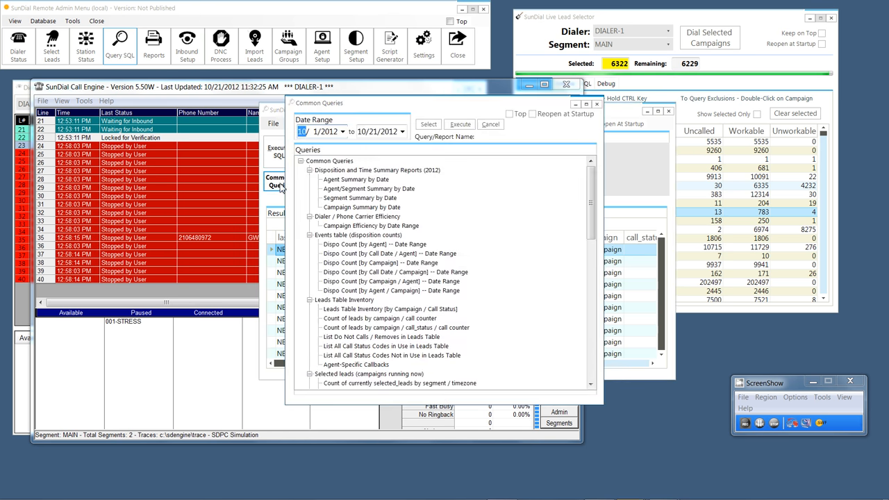
mouse_move(410, 200)
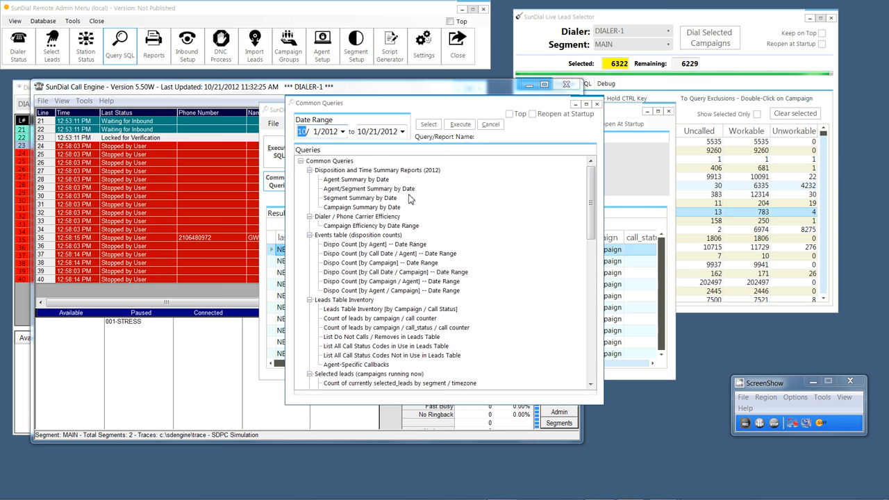
mouse_move(490, 125)
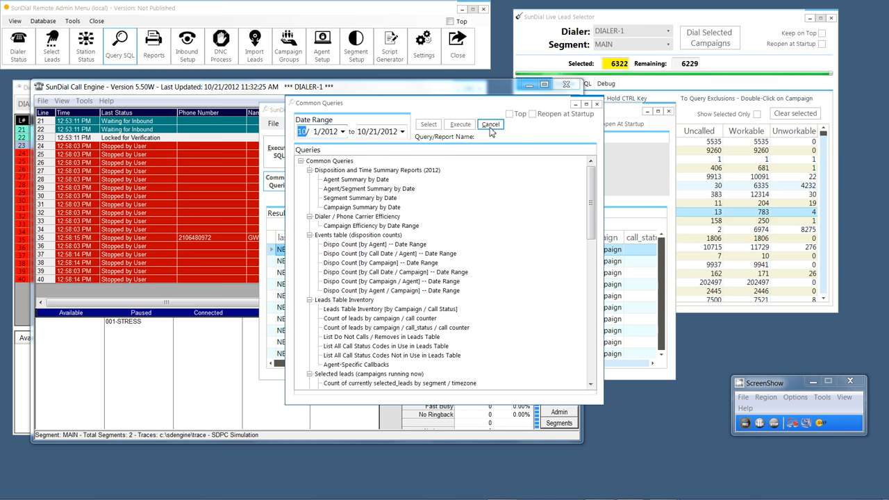
left_click(490, 123)
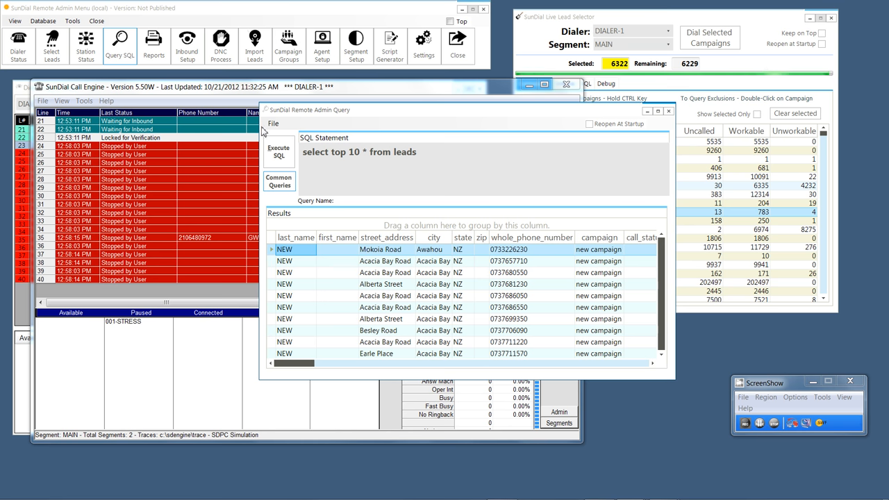
left_click(272, 124)
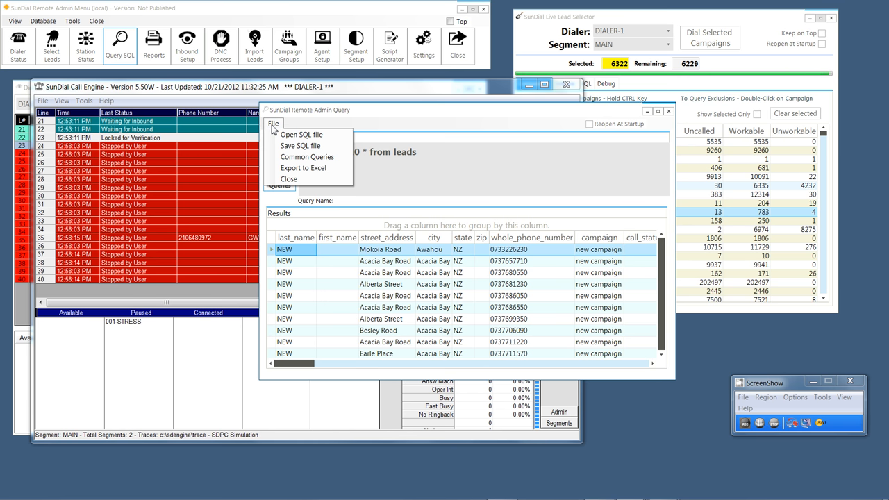
mouse_move(300, 146)
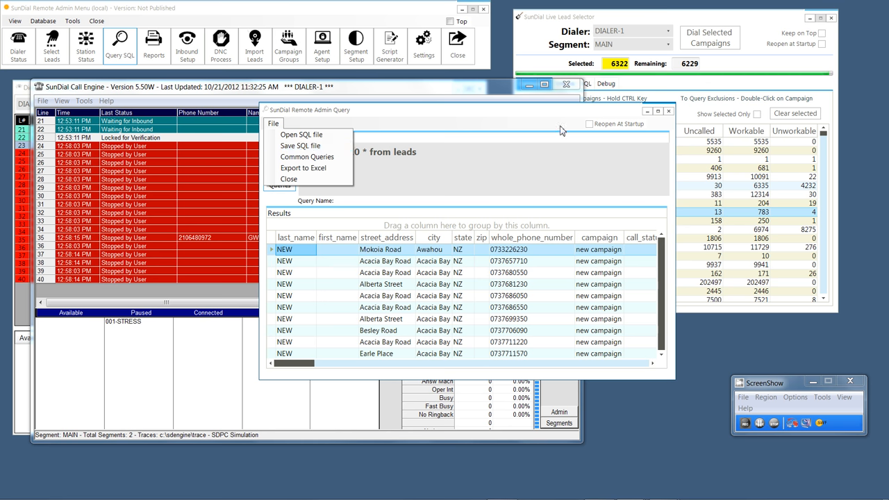
left_click(288, 178)
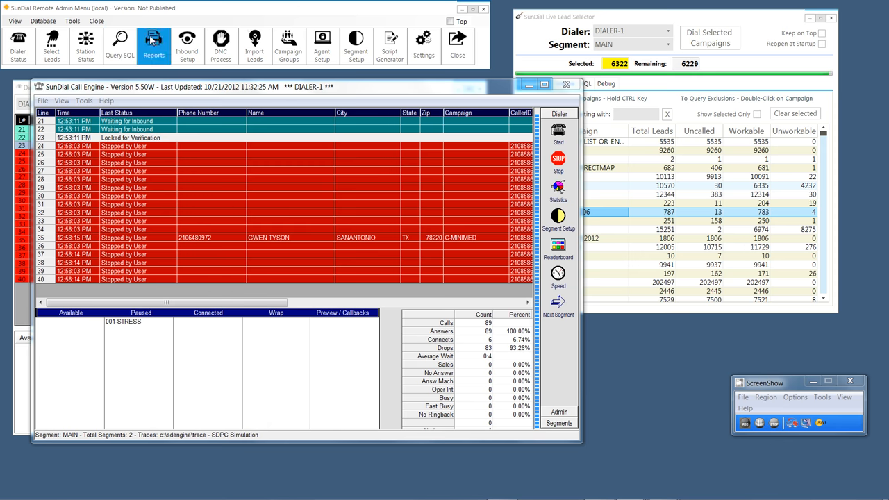
- View the Reports window's prebuilt query list and close it
left_click(153, 41)
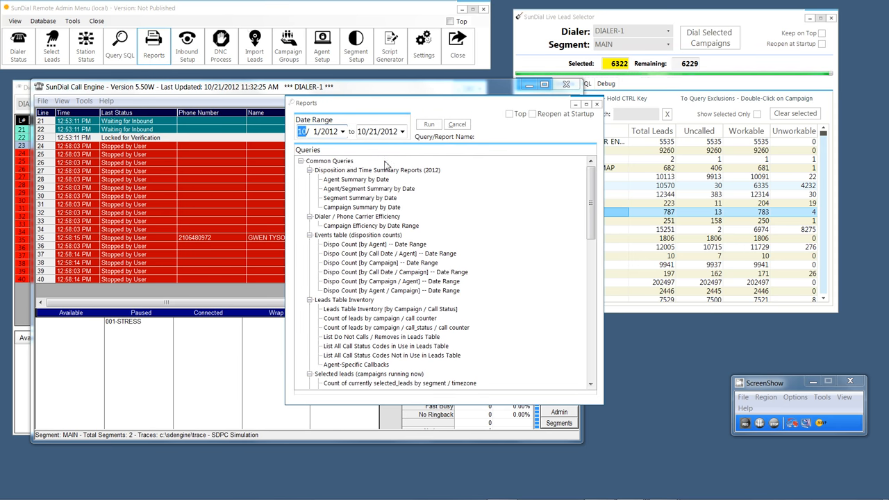
mouse_move(448, 319)
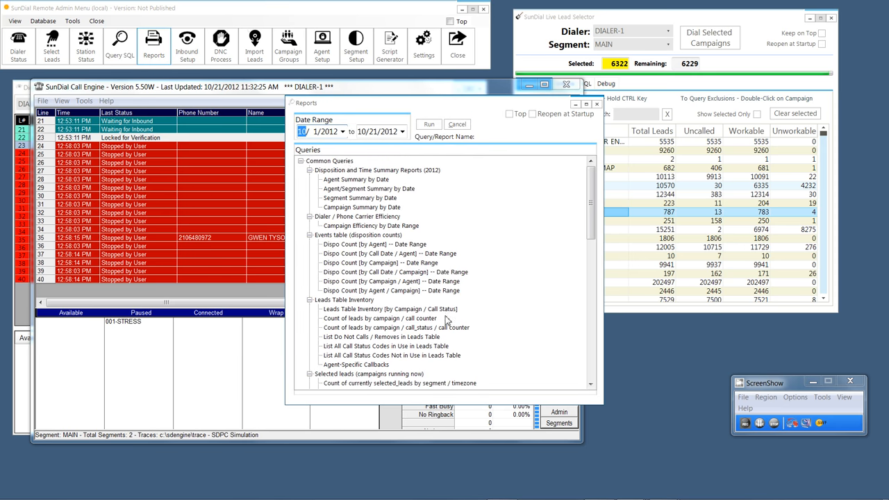
mouse_move(437, 214)
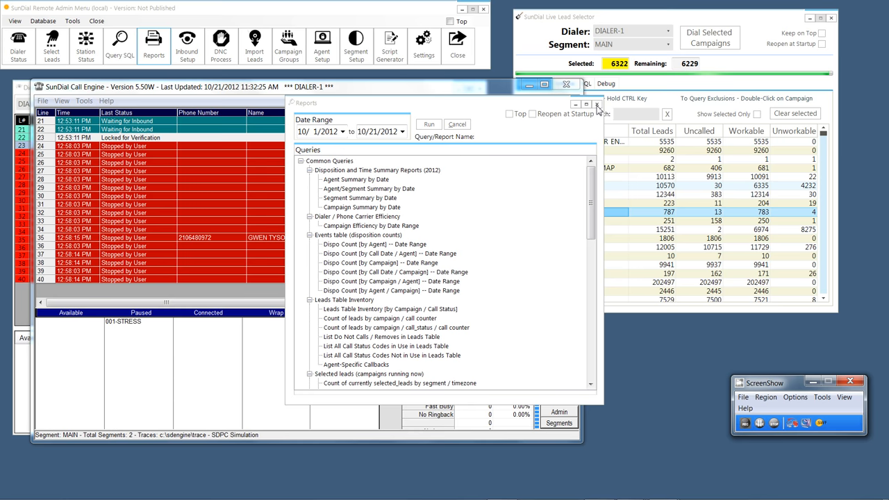
left_click(598, 104)
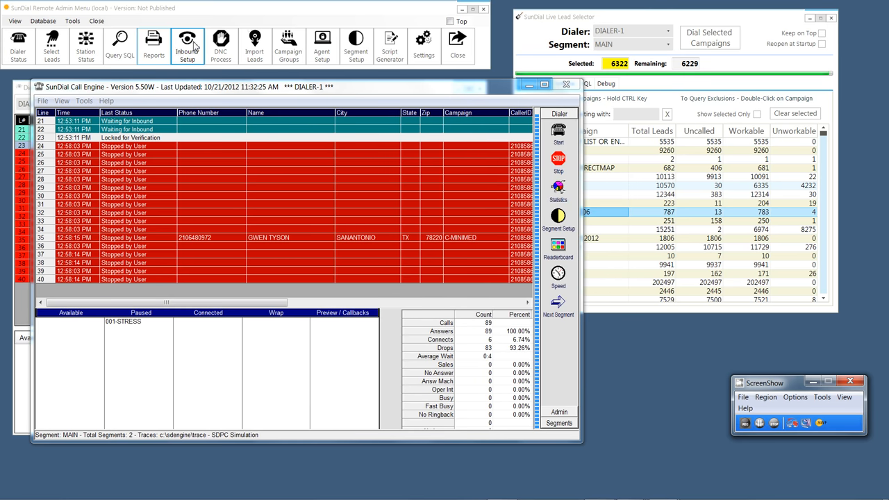
mouse_move(221, 43)
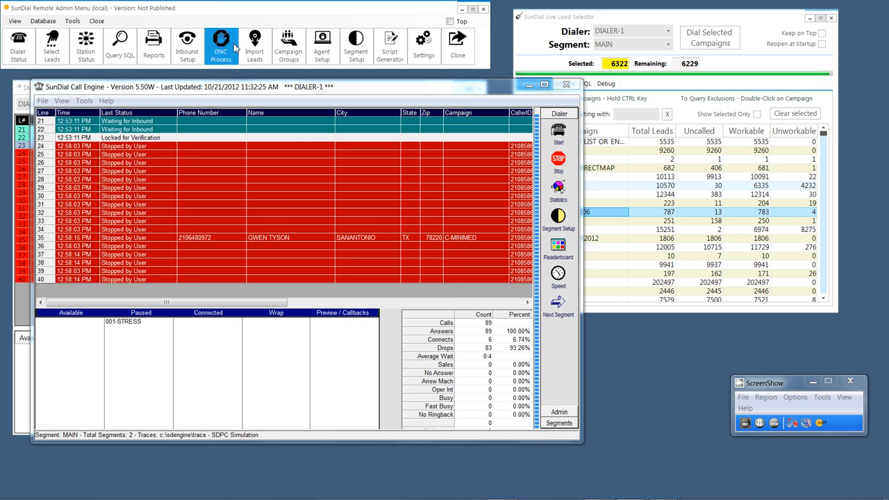
- Bring up DNC Processing and review the import file formats on the Import DNCs page
left_click(221, 41)
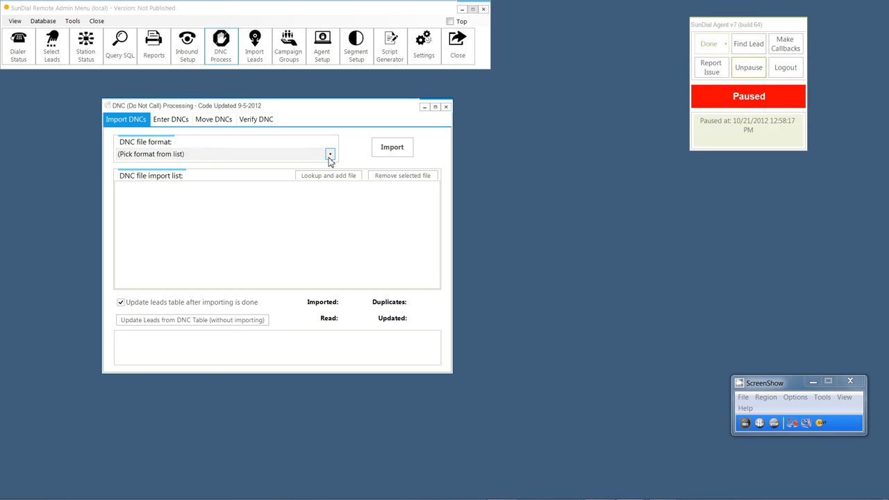
left_click(331, 153)
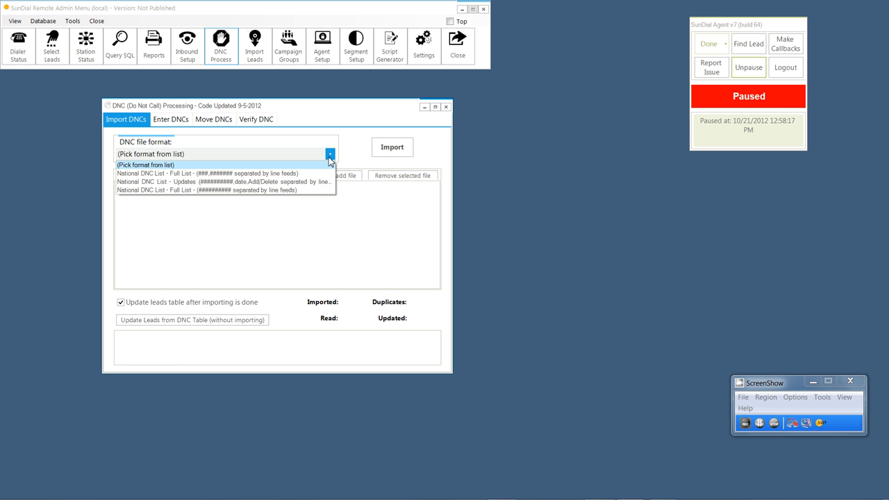
mouse_move(341, 124)
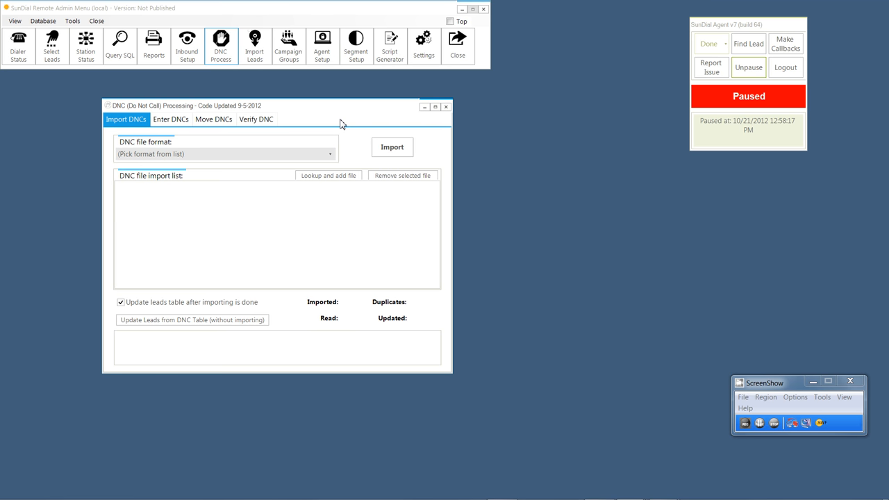
mouse_move(178, 257)
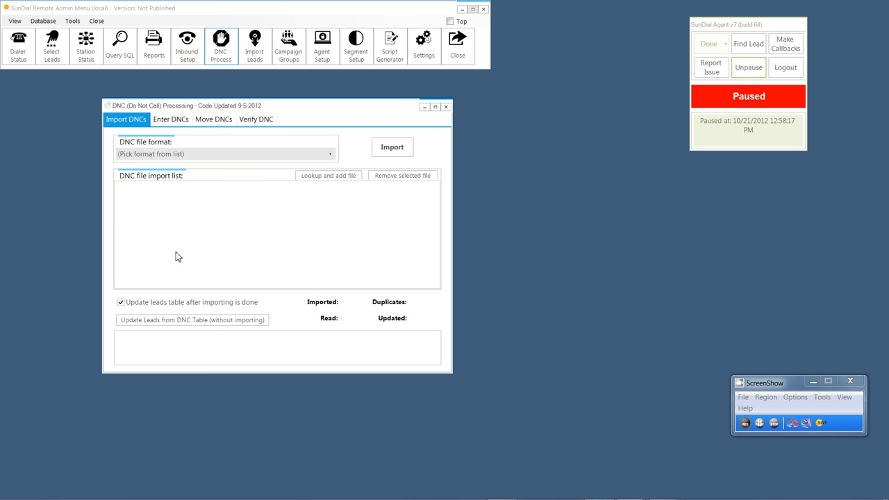
left_click(170, 119)
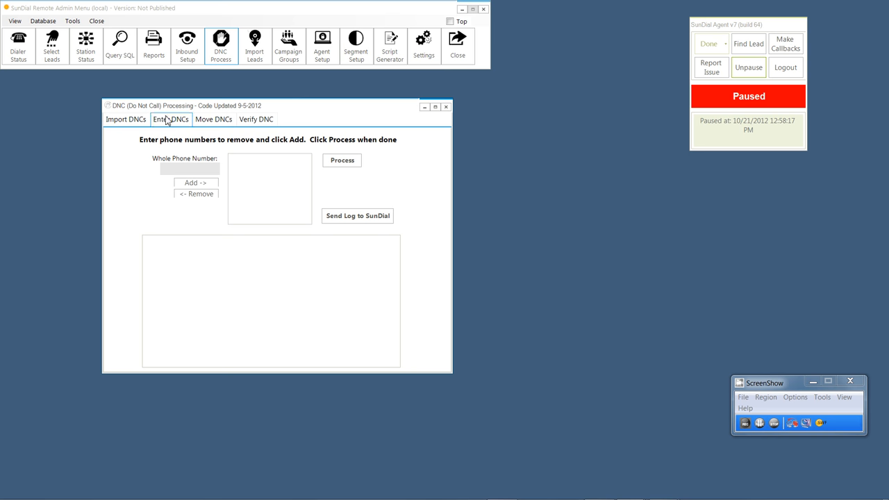
- Look over the Enter DNCs, Move DNCs and Verify DNC pages
left_click(170, 120)
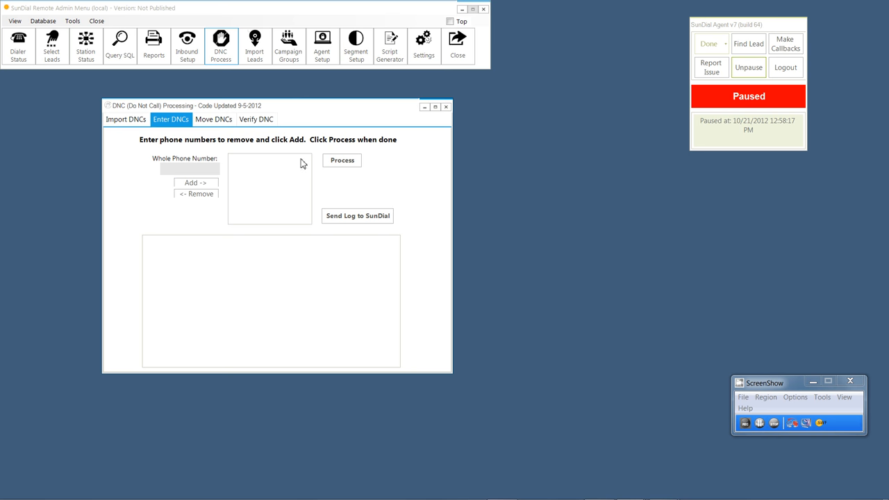
left_click(214, 119)
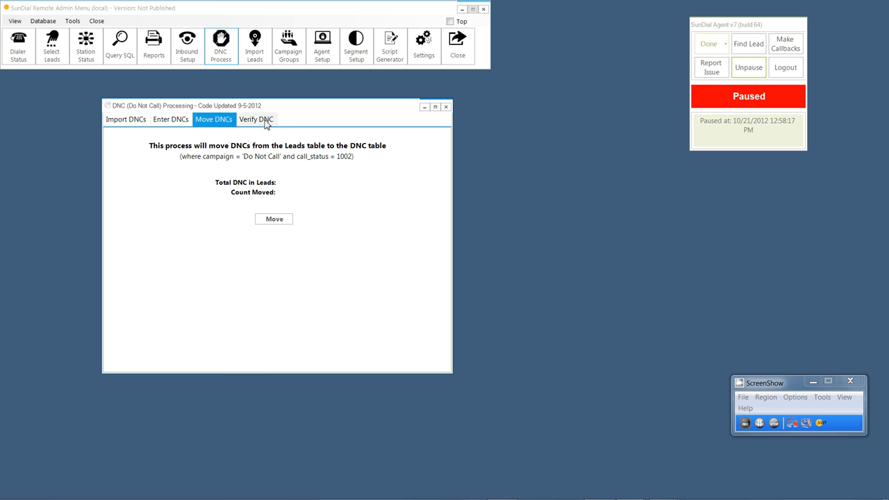
left_click(256, 119)
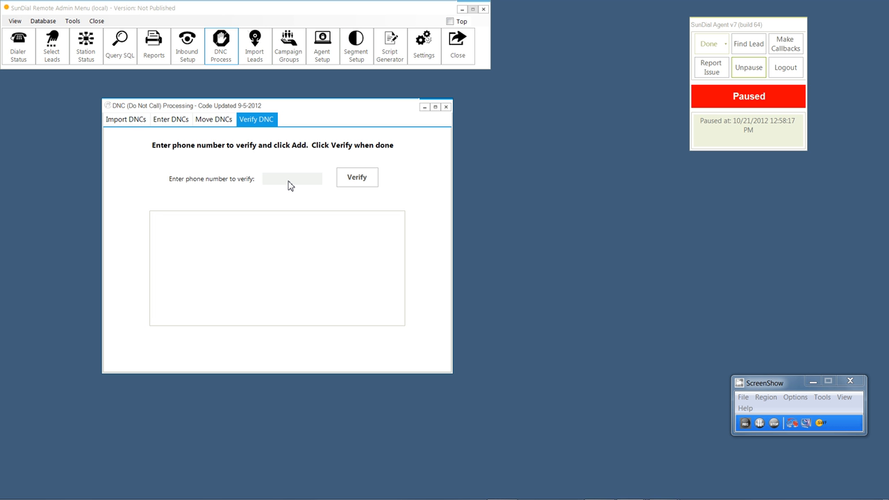
type("3524")
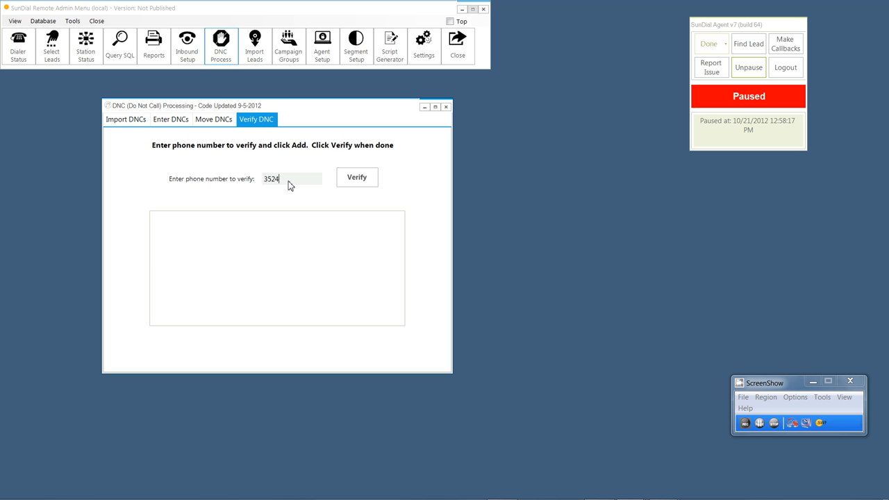
type("554")
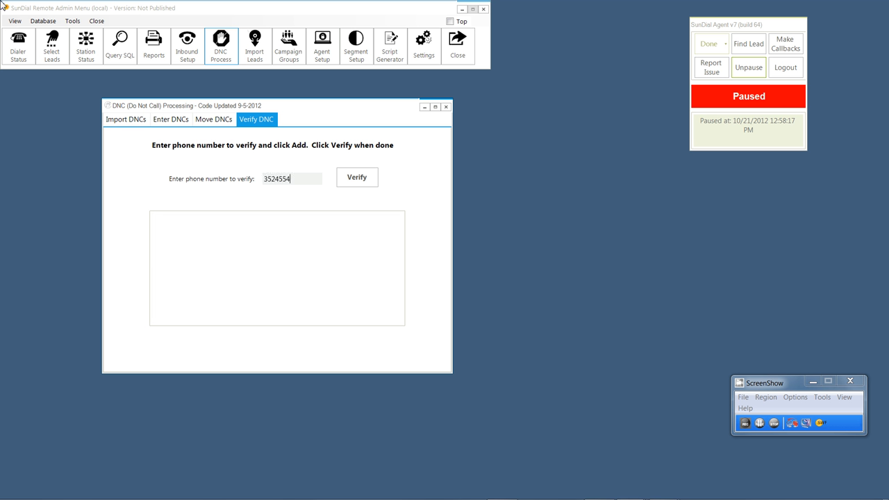
type("4")
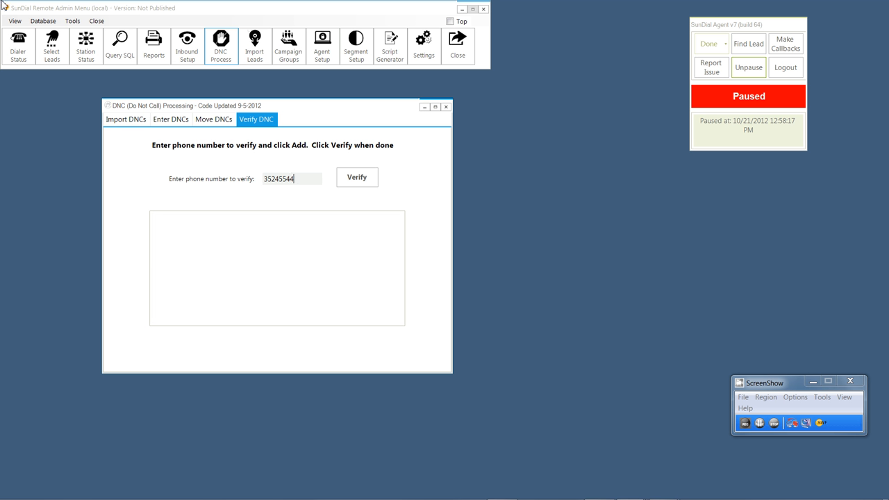
type("77")
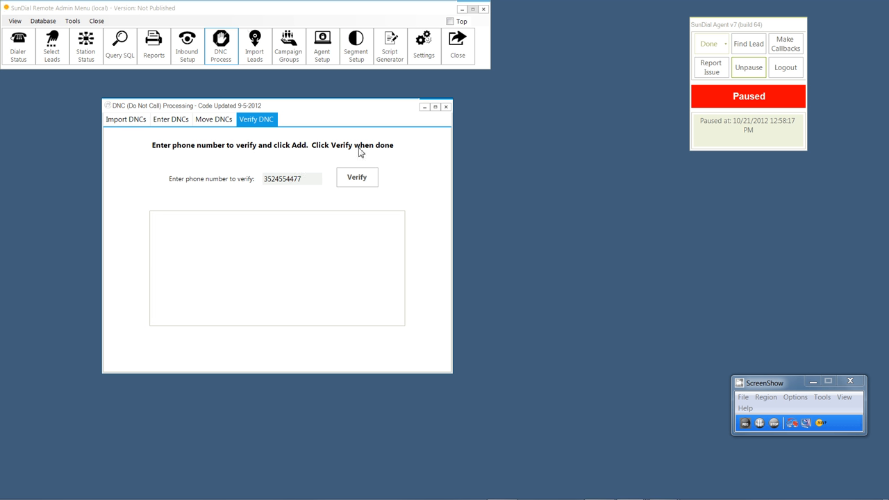
left_click(355, 178)
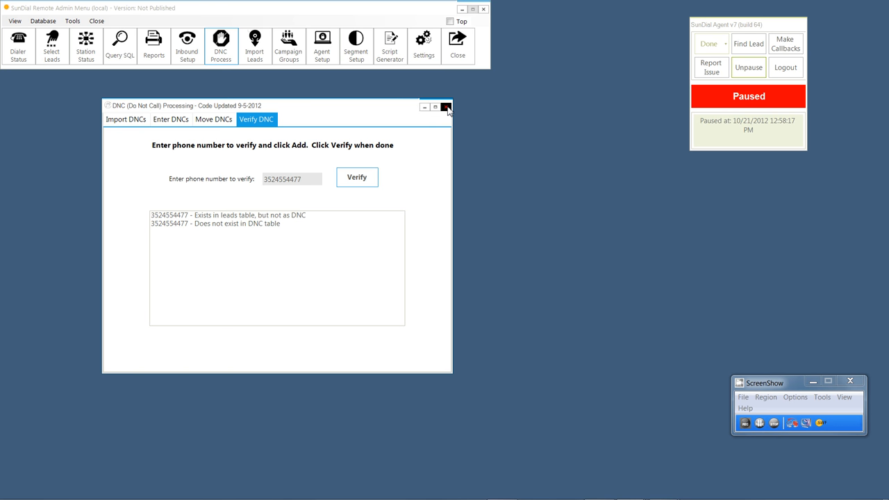
- Close the DNC Processing window and bring up the Import Leads window
left_click(444, 106)
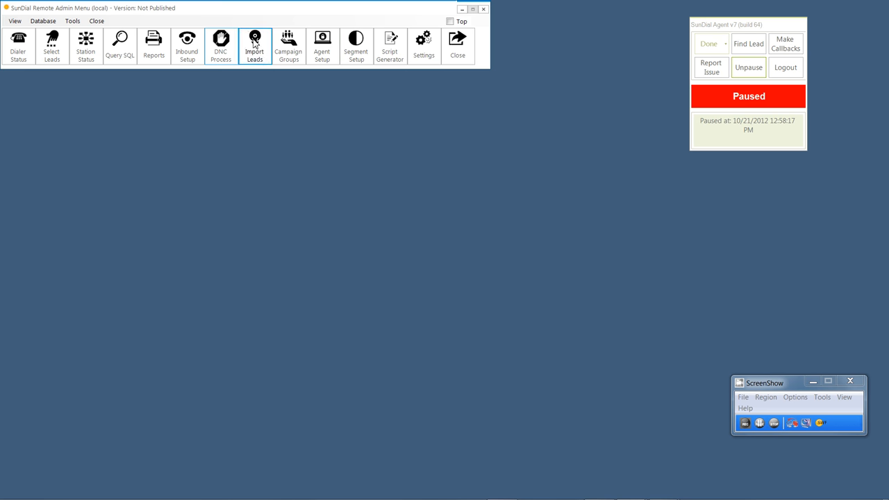
left_click(254, 44)
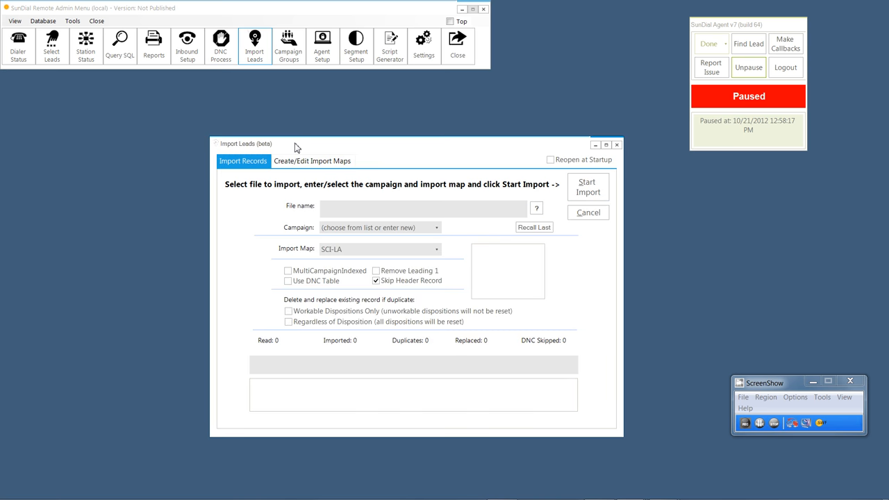
mouse_move(762, 439)
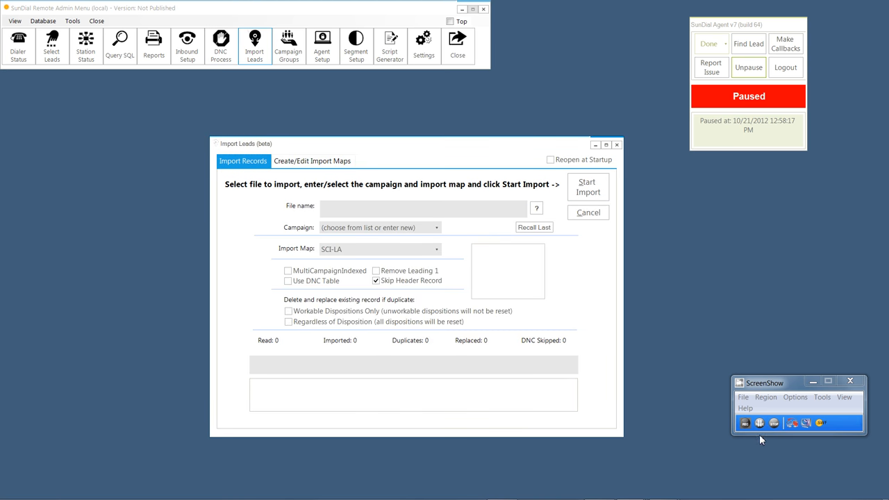
mouse_move(653, 328)
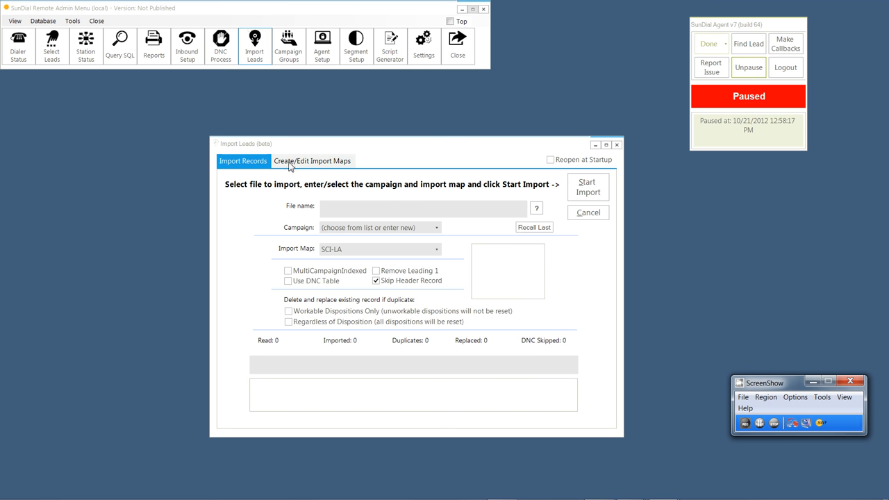
mouse_move(297, 167)
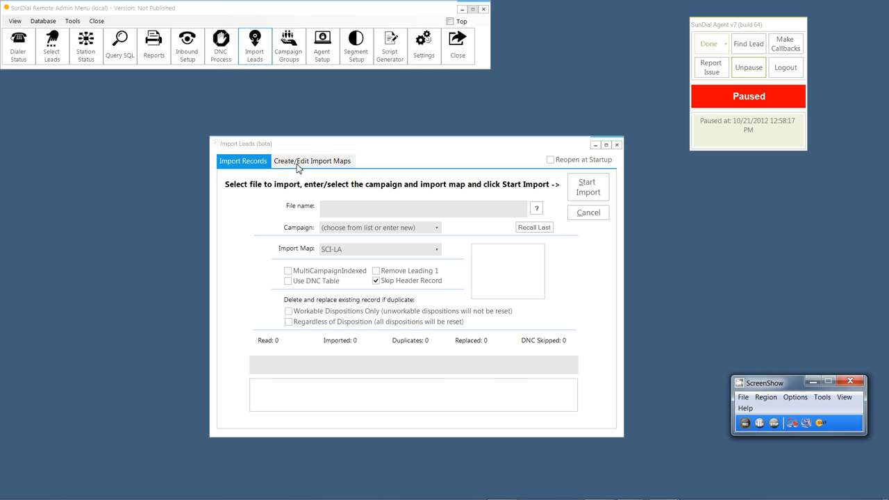
- Show the Create/Edit Import Maps page listing the SCI-LA map and its field order
left_click(311, 162)
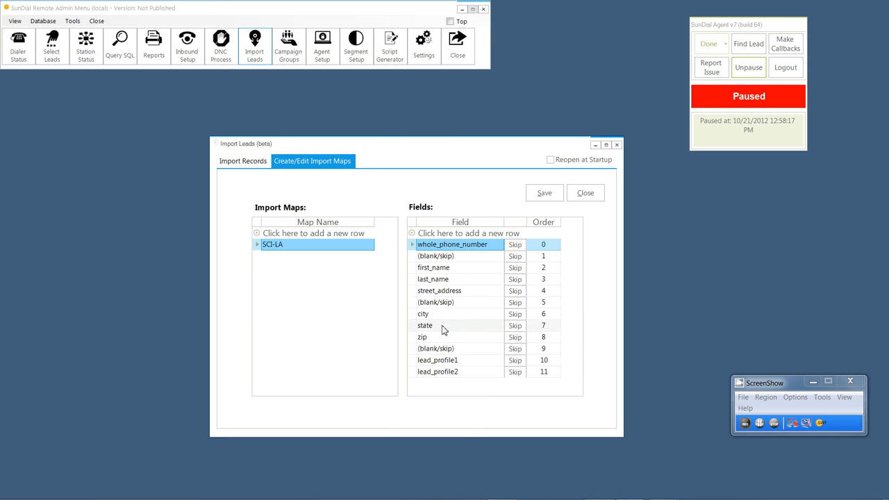
mouse_move(467, 373)
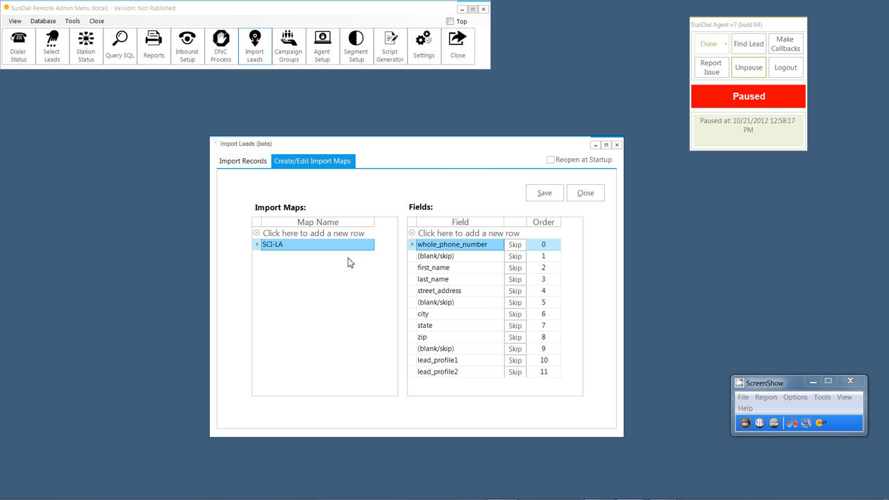
mouse_move(350, 262)
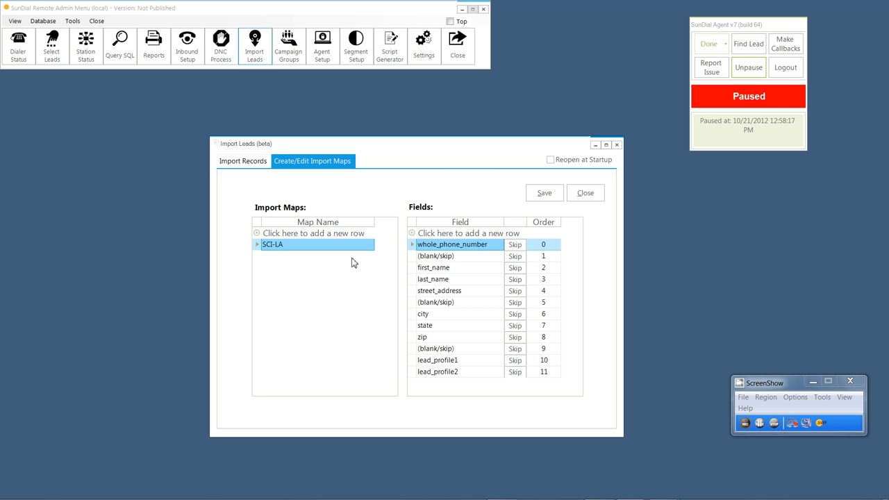
mouse_move(375, 264)
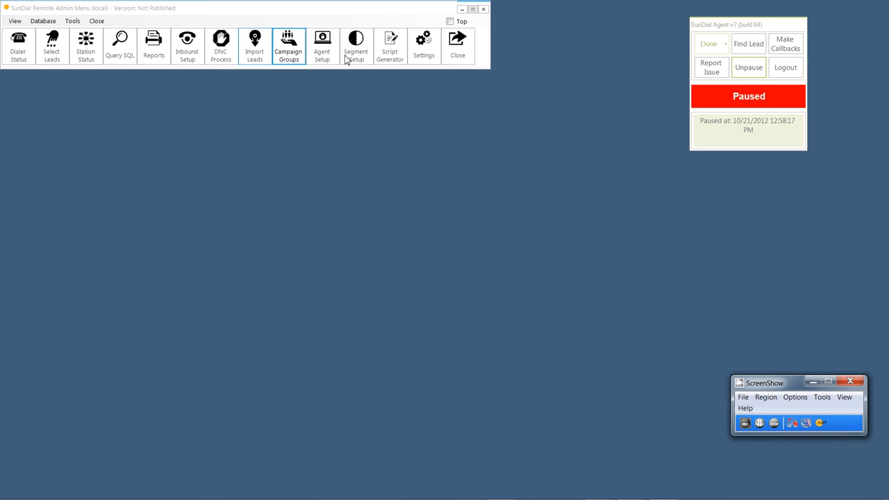
left_click(322, 45)
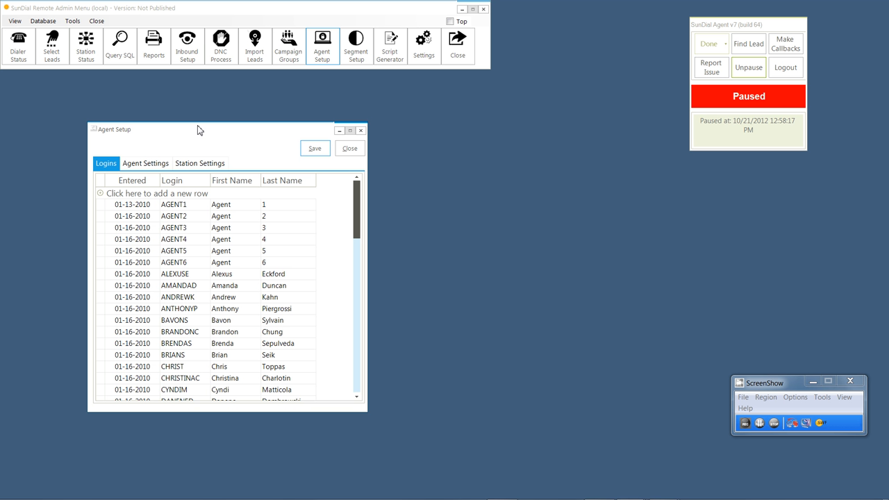
mouse_move(197, 330)
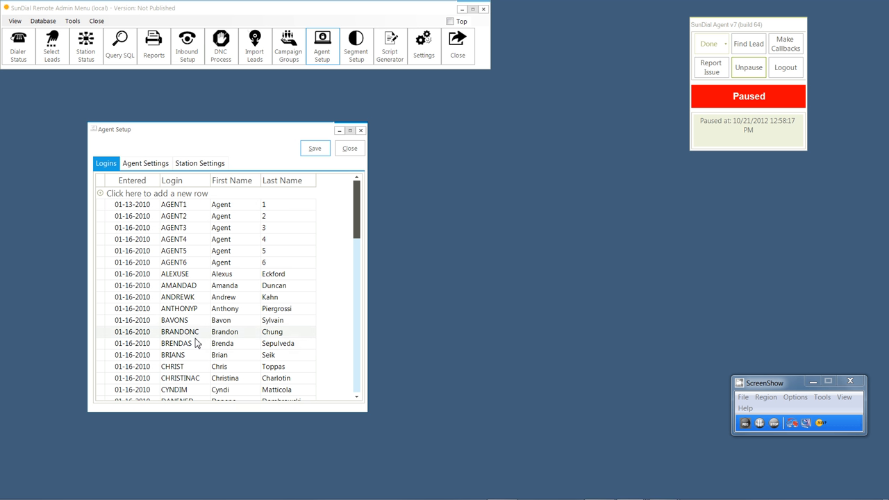
mouse_move(328, 375)
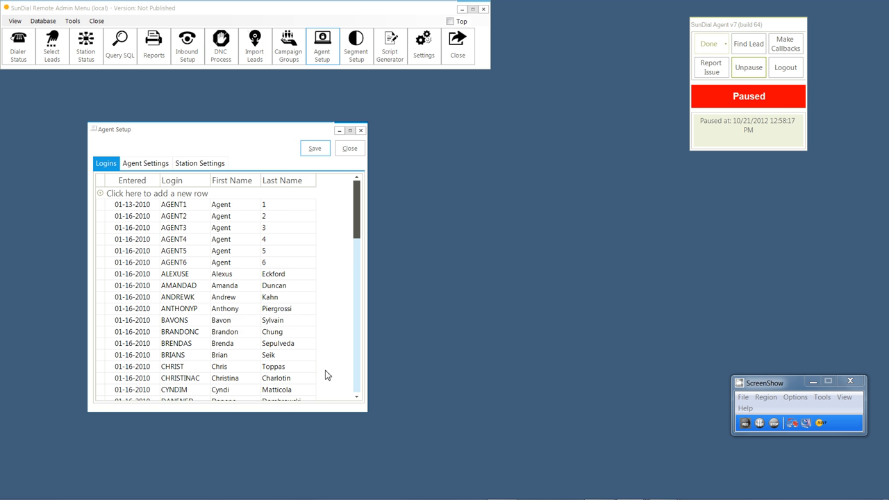
mouse_move(145, 164)
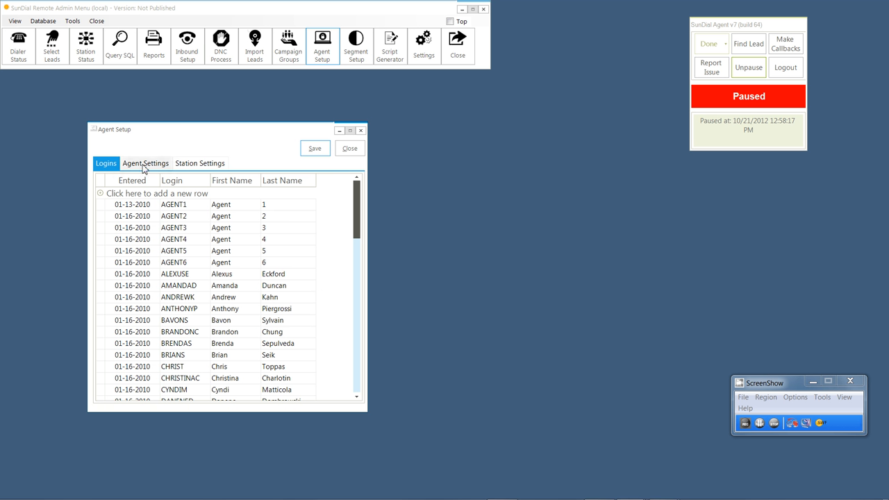
mouse_move(182, 164)
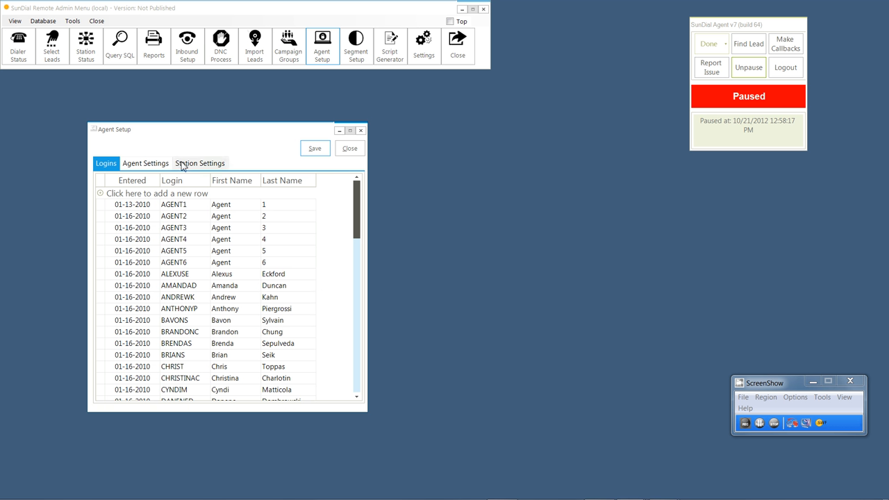
mouse_move(196, 149)
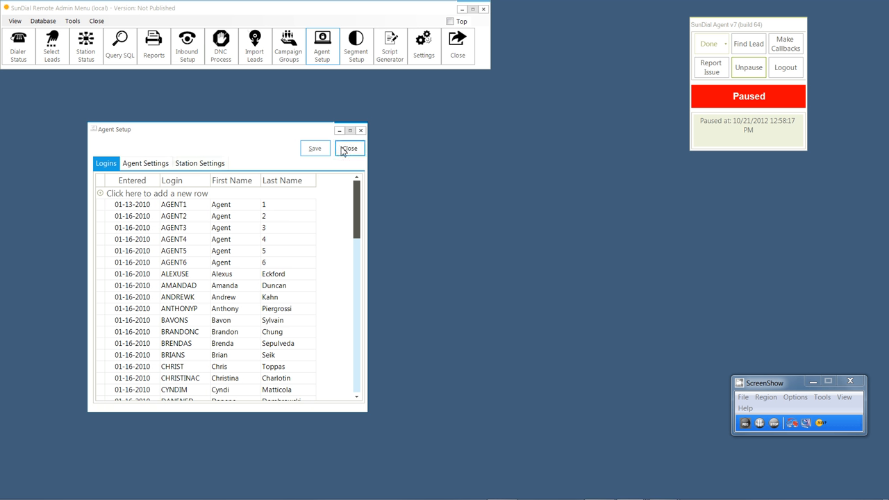
left_click(350, 147)
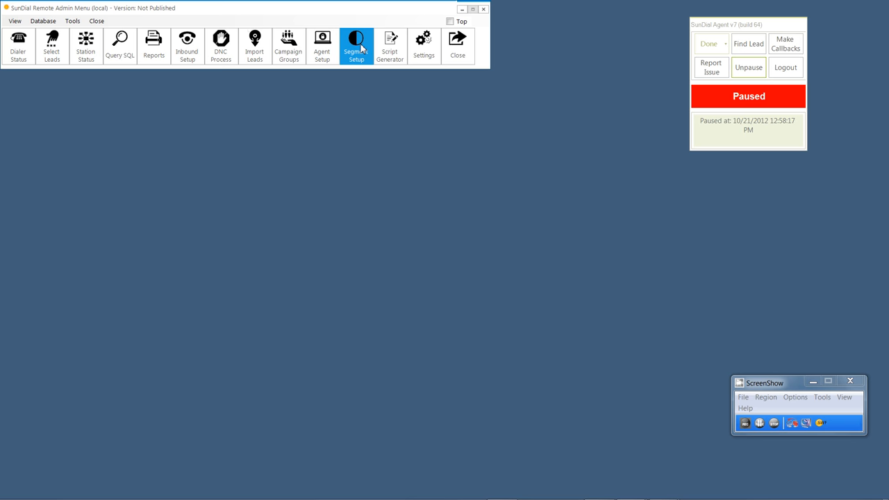
left_click(356, 44)
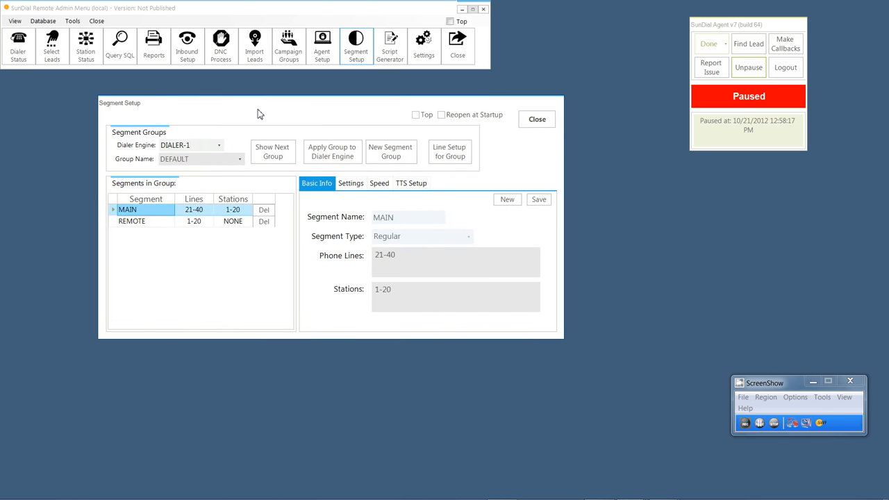
mouse_move(269, 114)
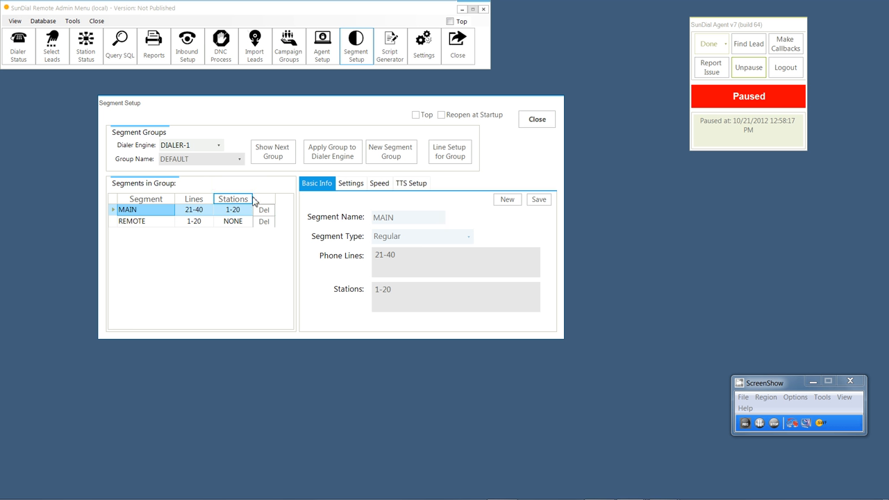
mouse_move(272, 151)
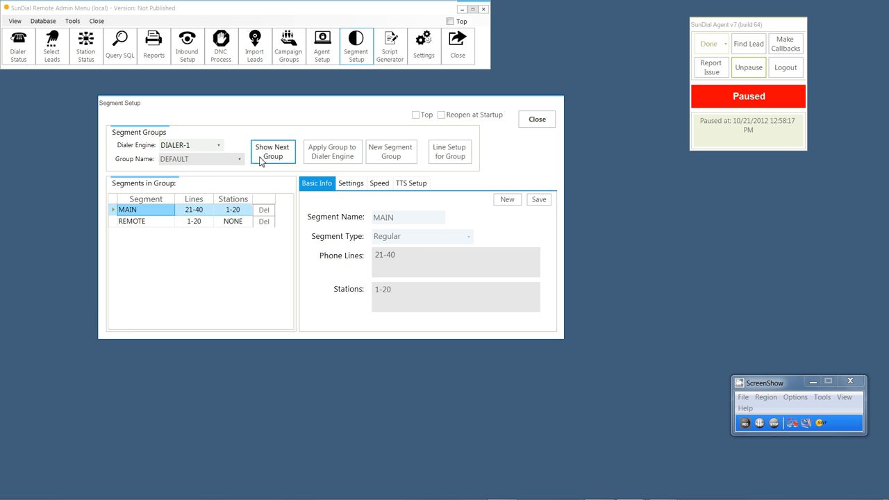
mouse_move(262, 255)
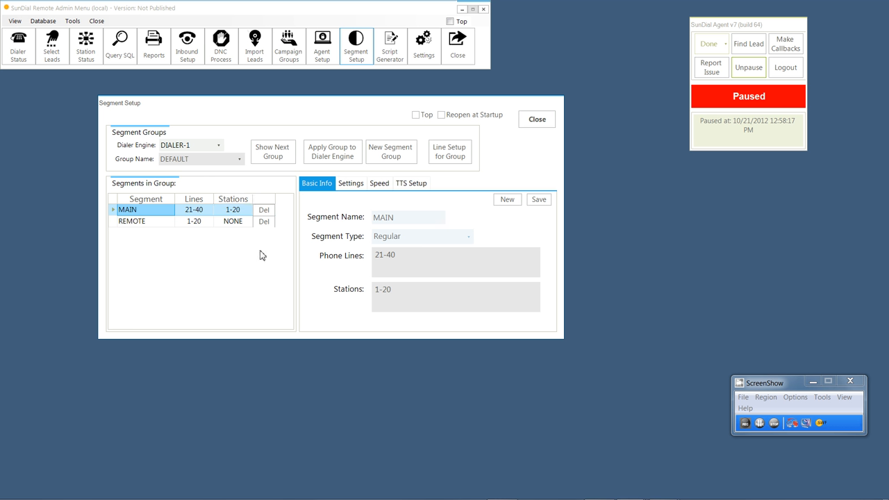
mouse_move(268, 280)
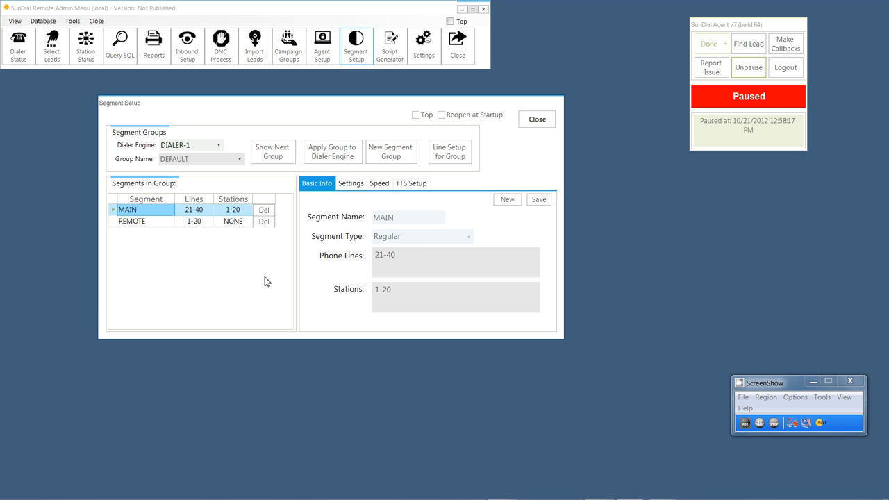
mouse_move(539, 169)
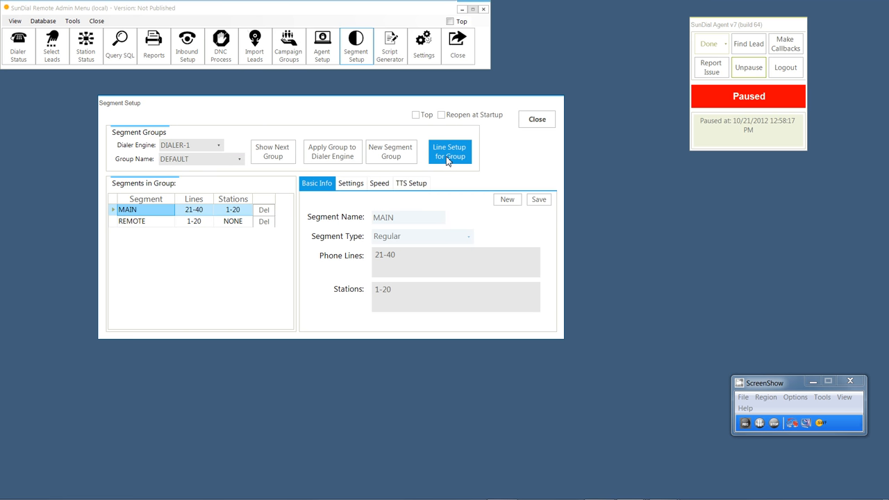
- Show the DIALER-1 line table with REMOTE and MAIN segment assignments, scrolled to the MAIN lines
left_click(450, 152)
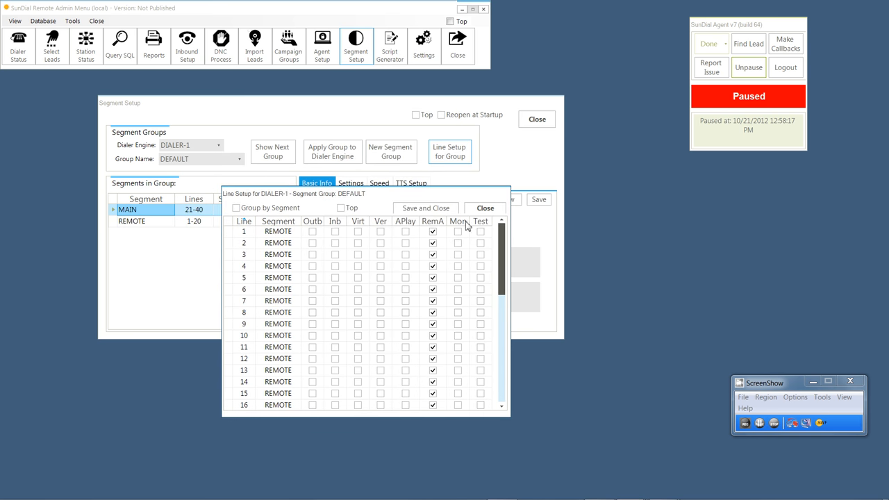
scroll("down", 3)
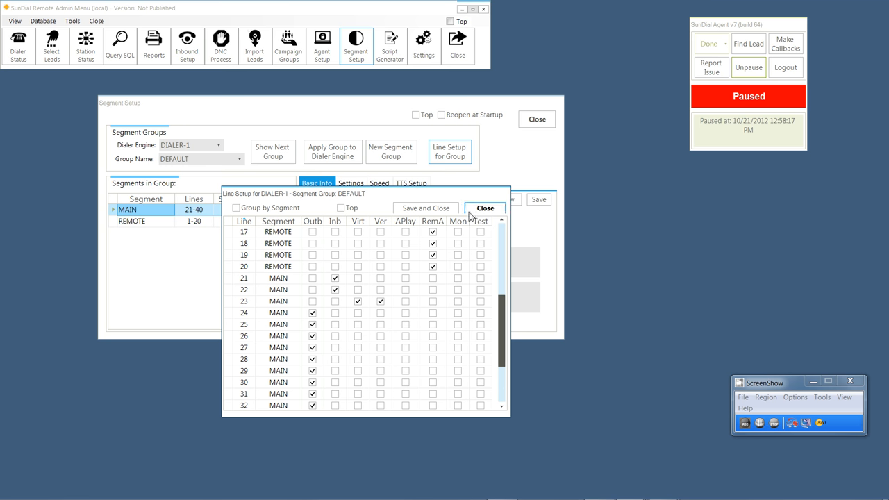
- Close Line Setup, browse MAIN's Settings, Speed and TTS Setup pages, then close Segment Setup
left_click(483, 208)
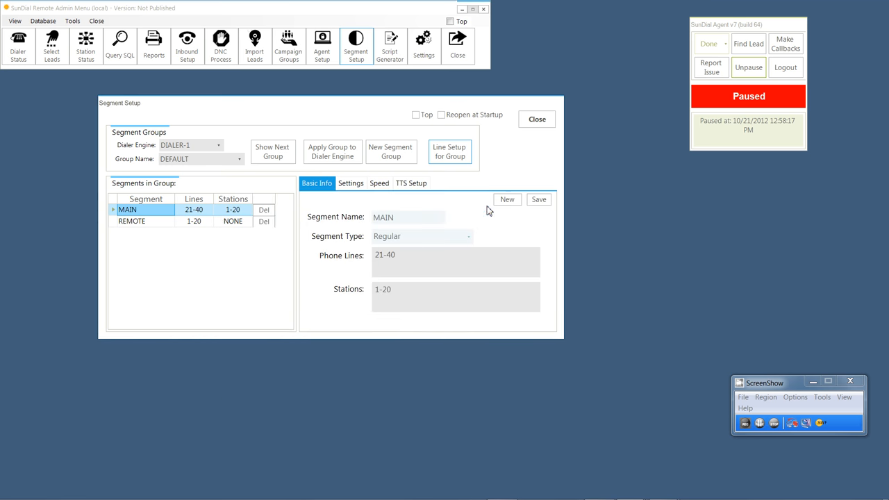
mouse_move(229, 142)
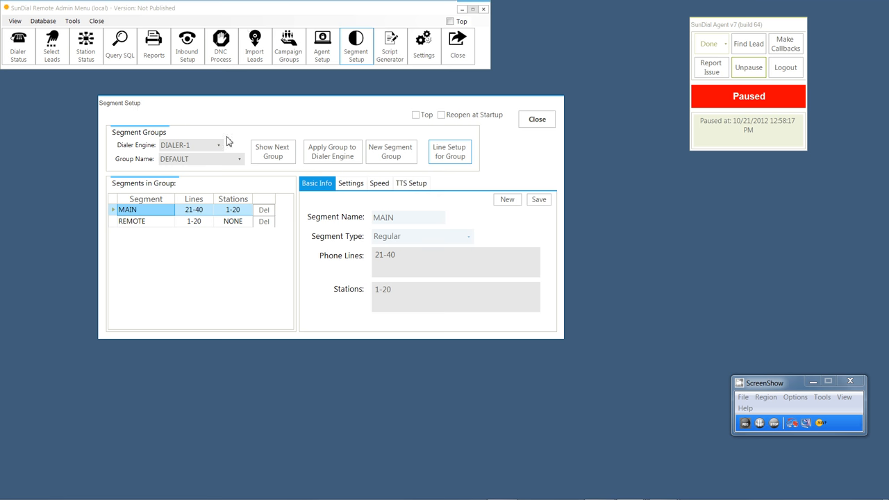
mouse_move(369, 221)
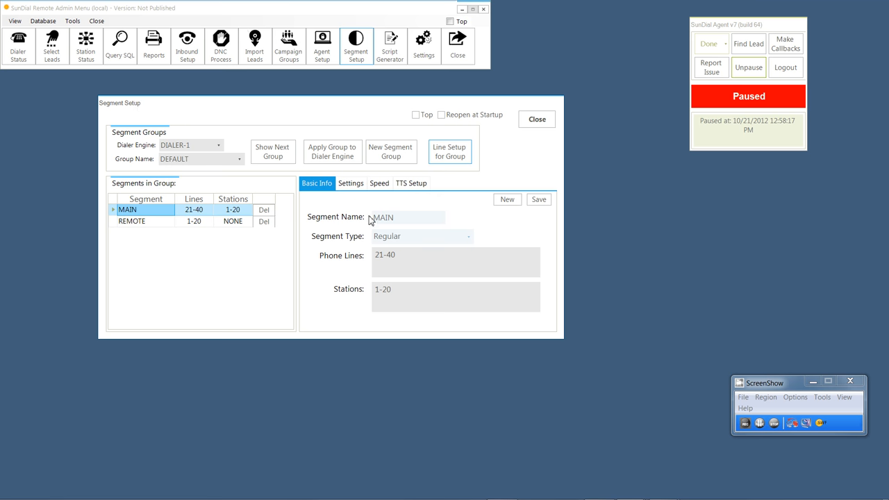
mouse_move(353, 172)
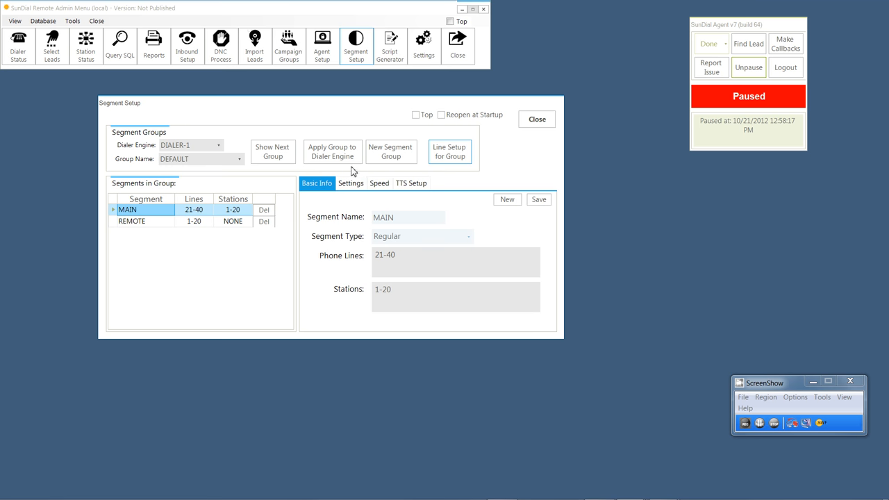
left_click(350, 183)
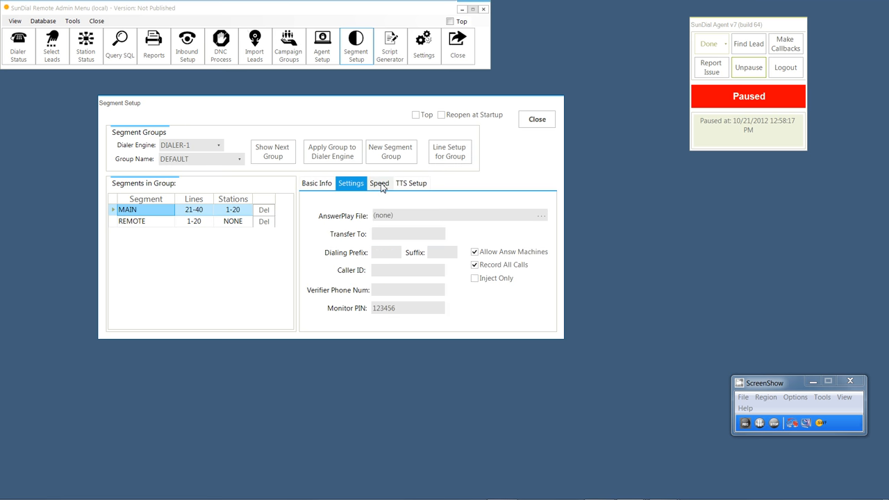
left_click(380, 183)
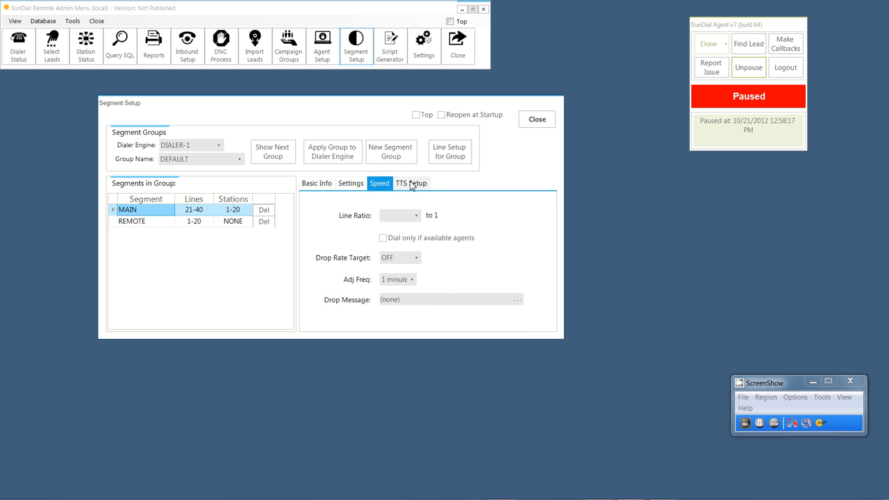
left_click(411, 183)
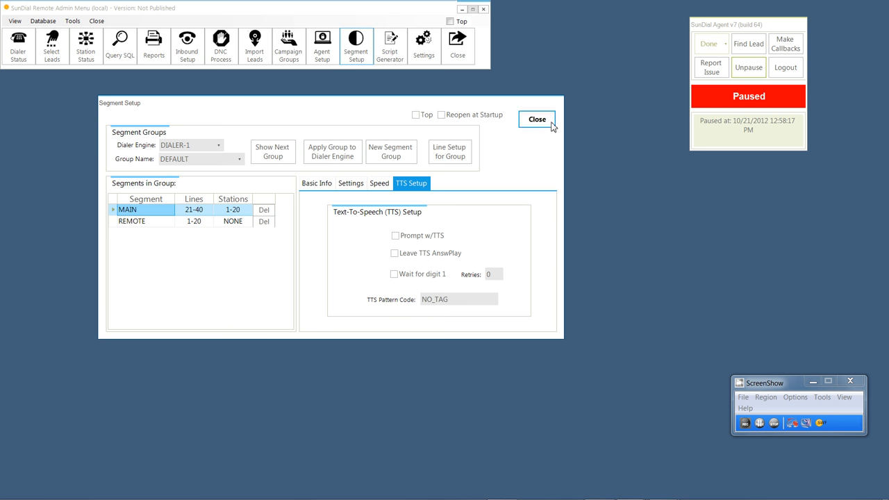
left_click(537, 119)
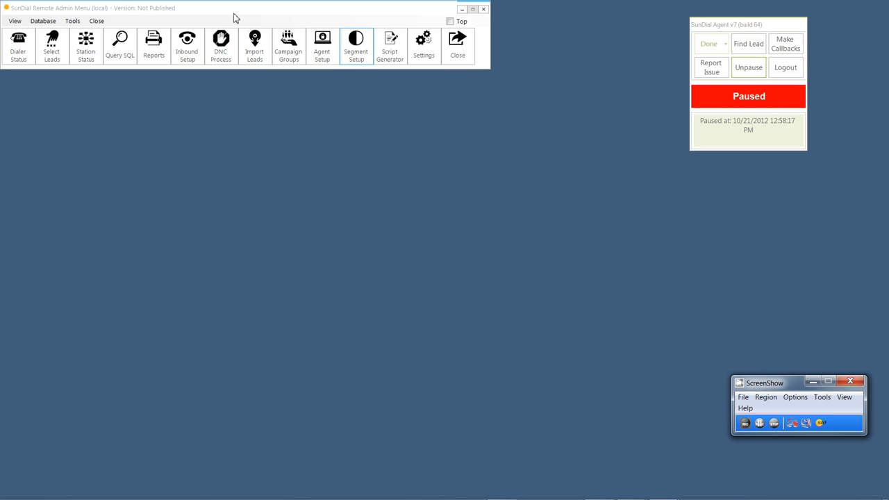
mouse_move(248, 14)
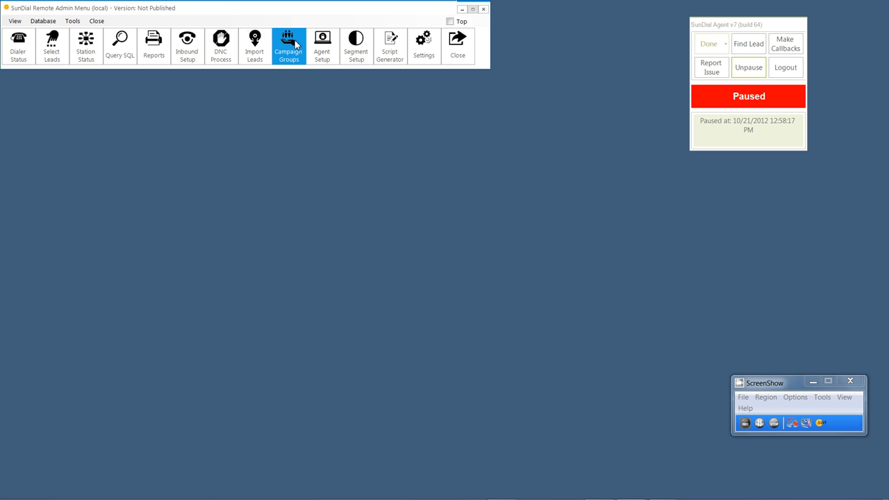
- Show the Campaign Grouping window, view campaign-to-group assignments, and return to the nine-group list
left_click(289, 45)
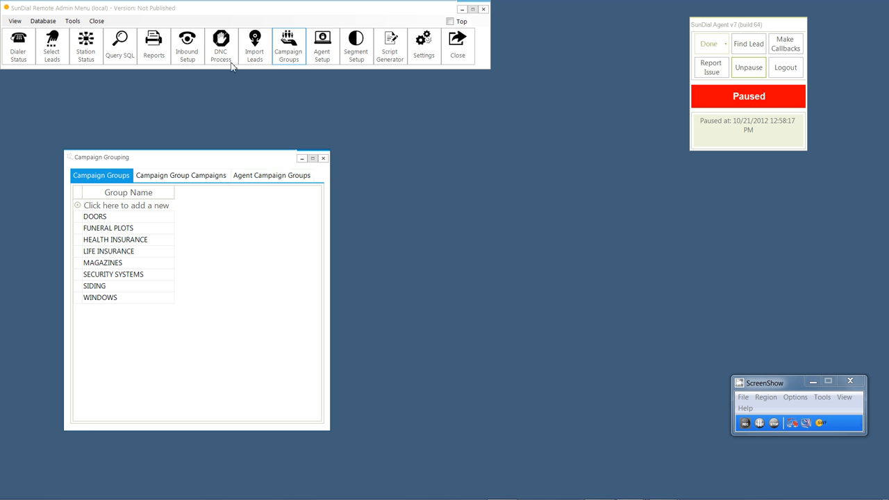
mouse_move(134, 126)
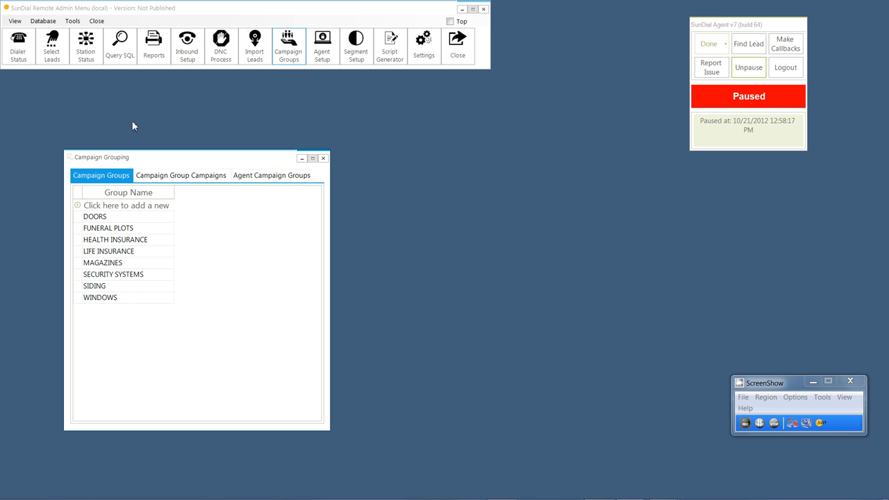
mouse_move(29, 99)
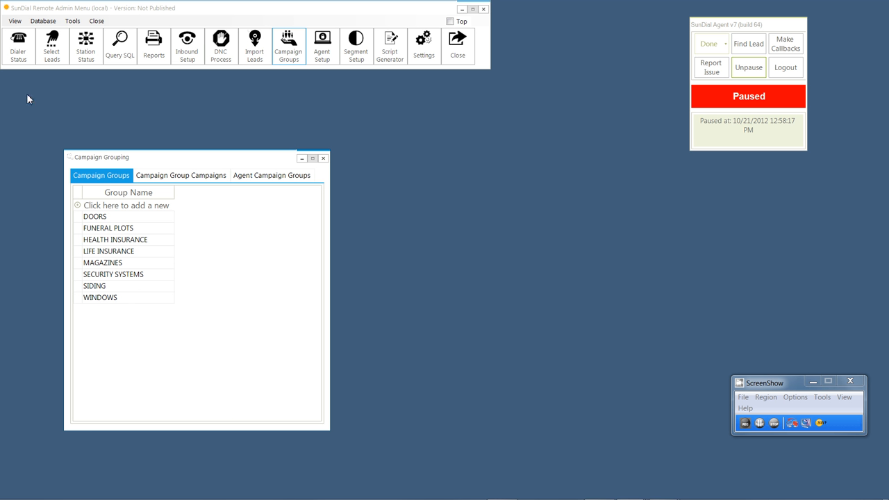
mouse_move(30, 93)
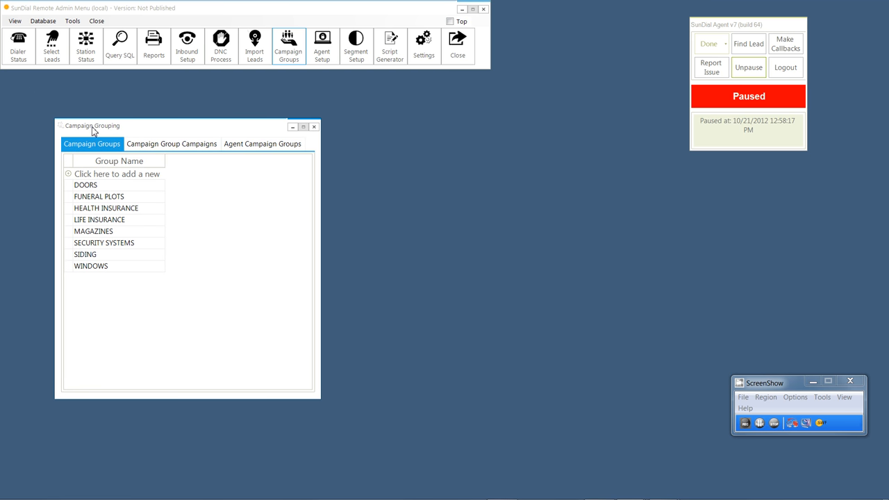
mouse_move(136, 184)
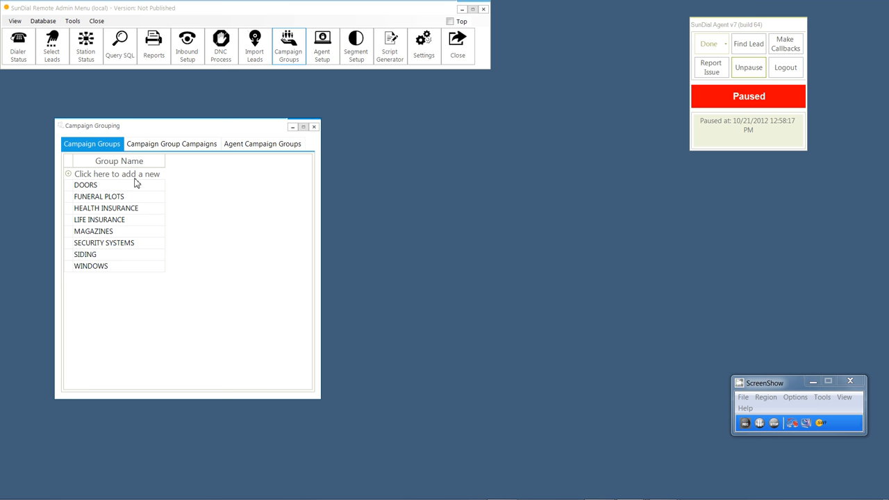
mouse_move(159, 156)
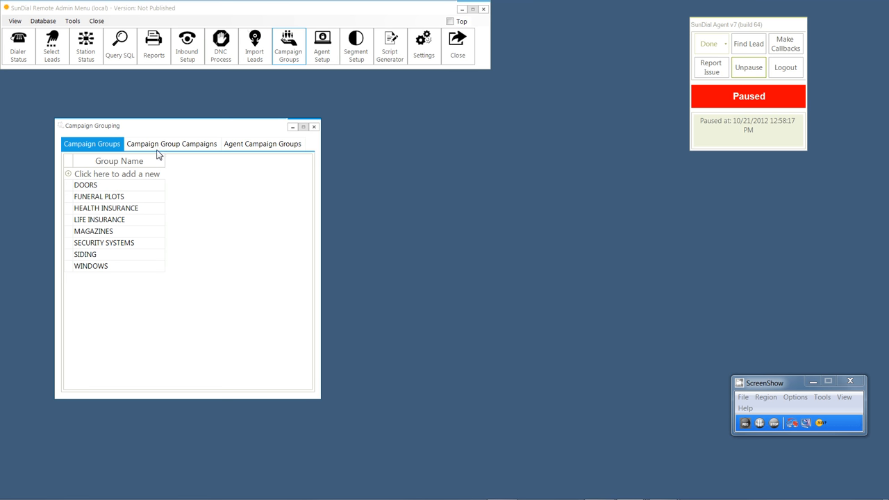
left_click(172, 143)
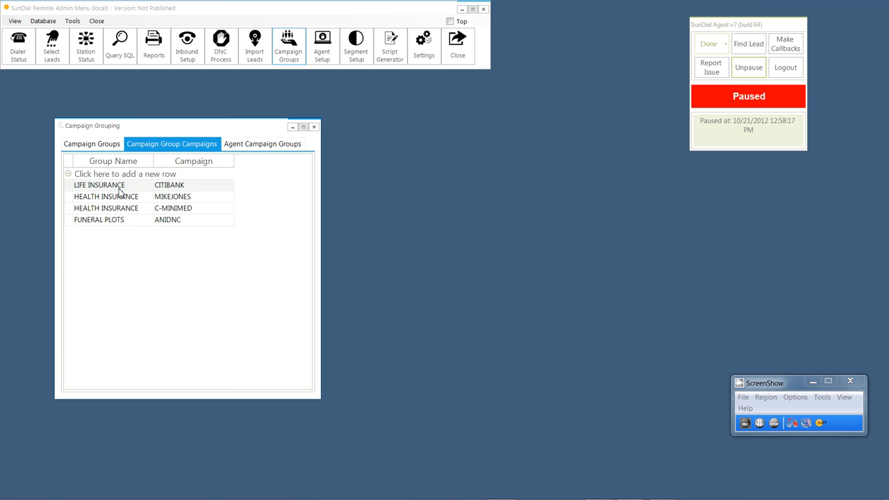
mouse_move(117, 232)
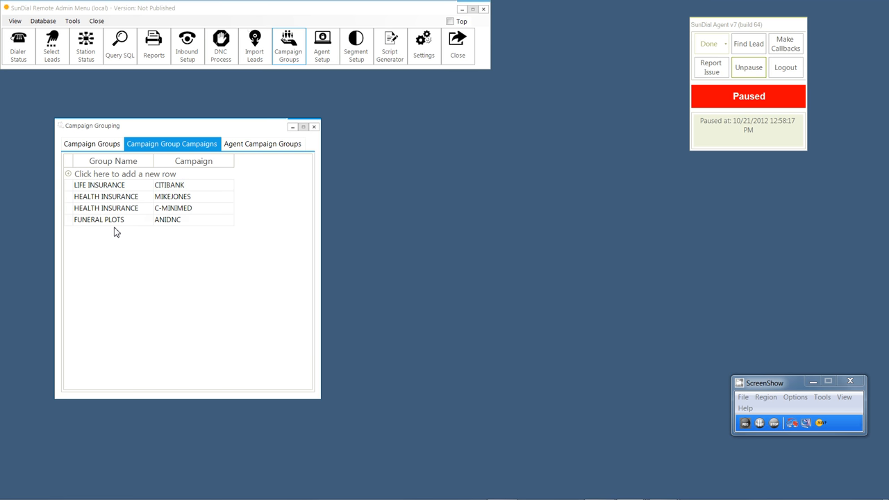
left_click(92, 143)
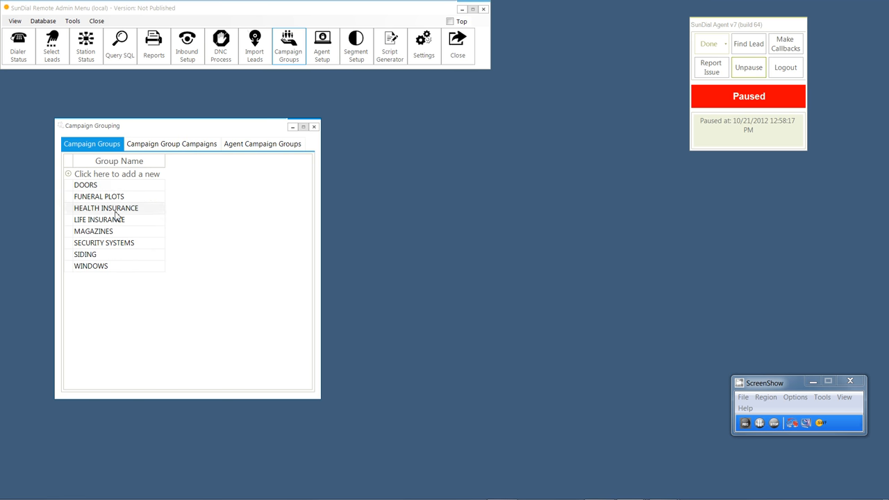
left_click(120, 161)
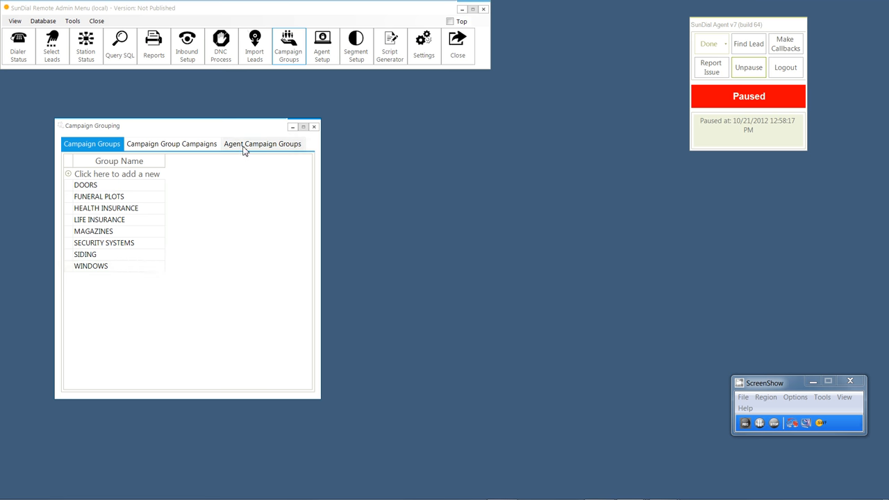
- Review agent-to-group assignments (mostly LIFE INSURANCE), then campaign assignments and the group list
left_click(261, 143)
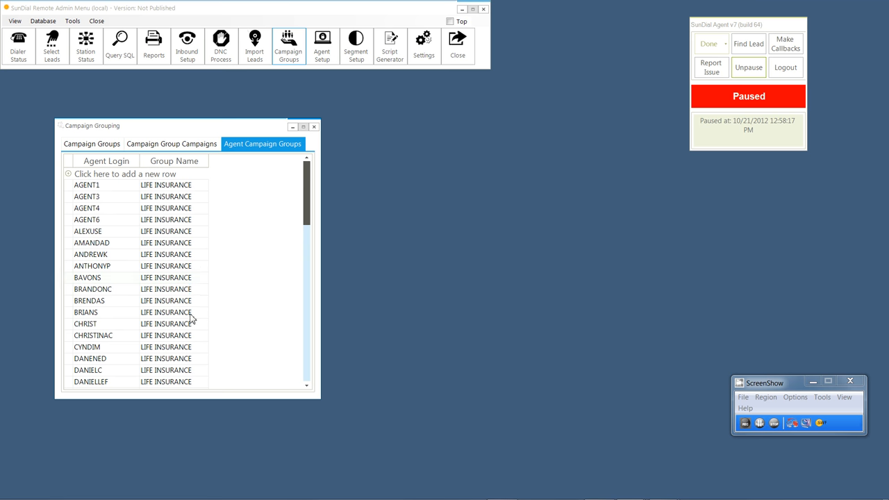
mouse_move(311, 375)
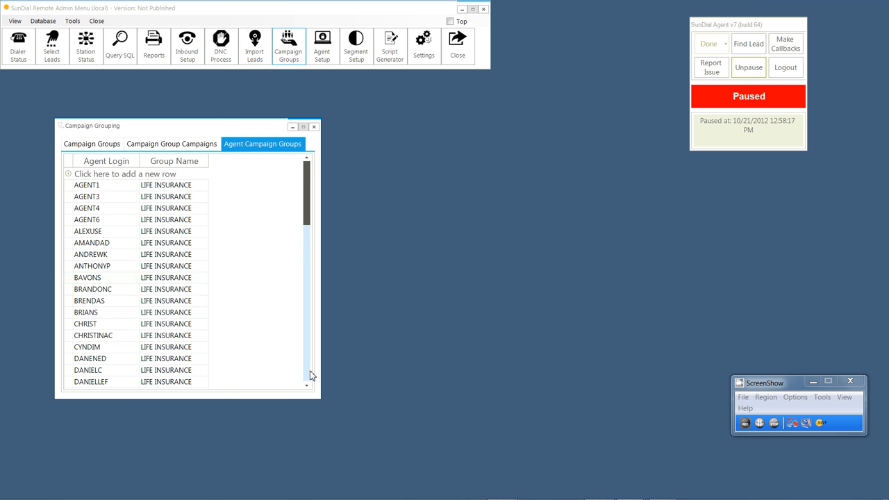
scroll("down", 3)
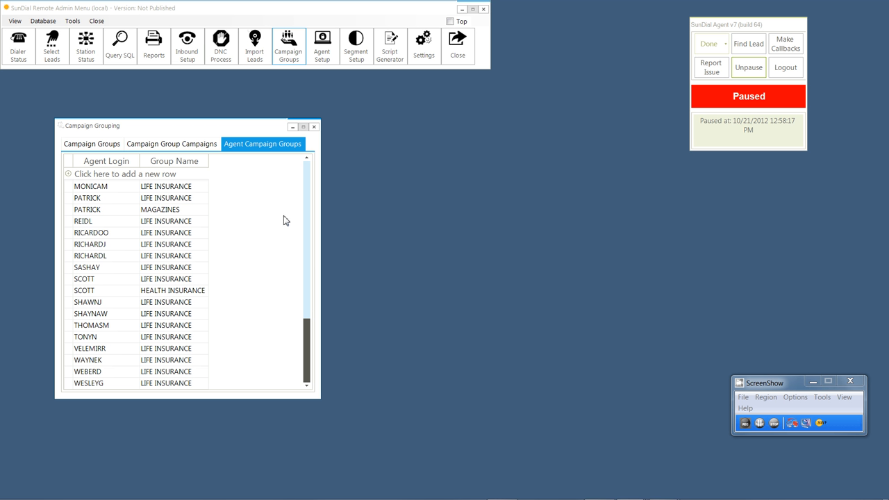
mouse_move(299, 281)
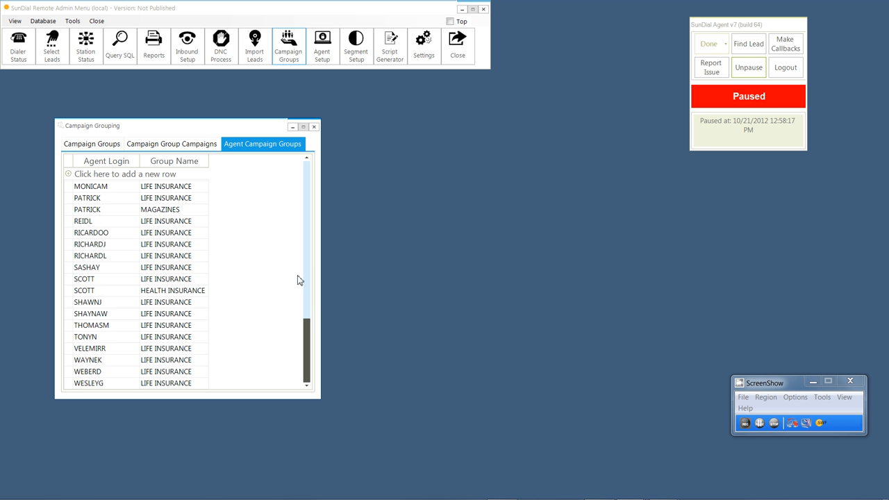
mouse_move(289, 264)
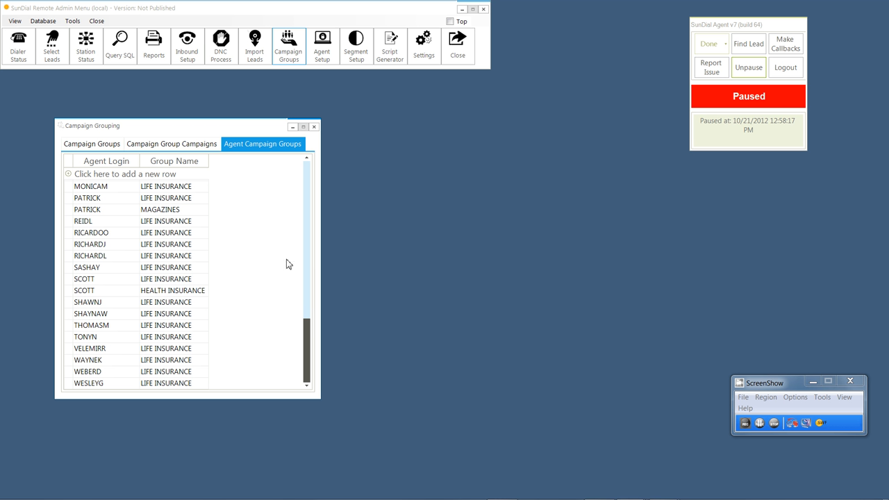
mouse_move(293, 193)
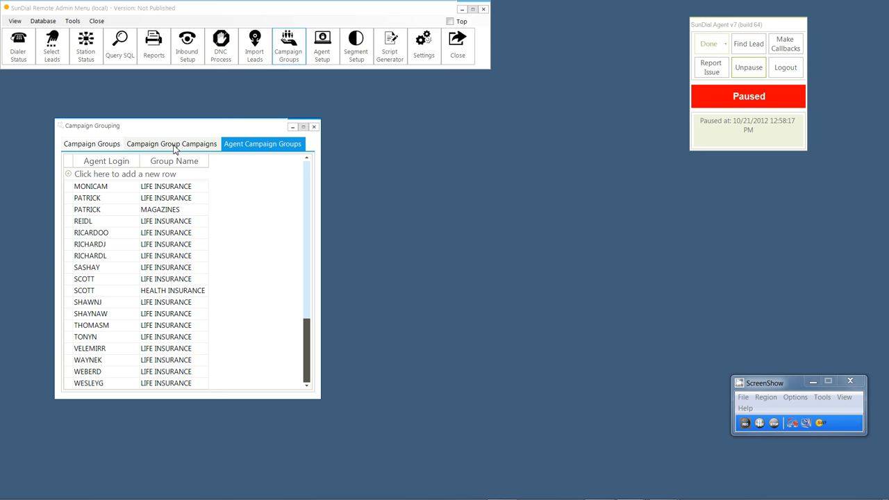
left_click(172, 143)
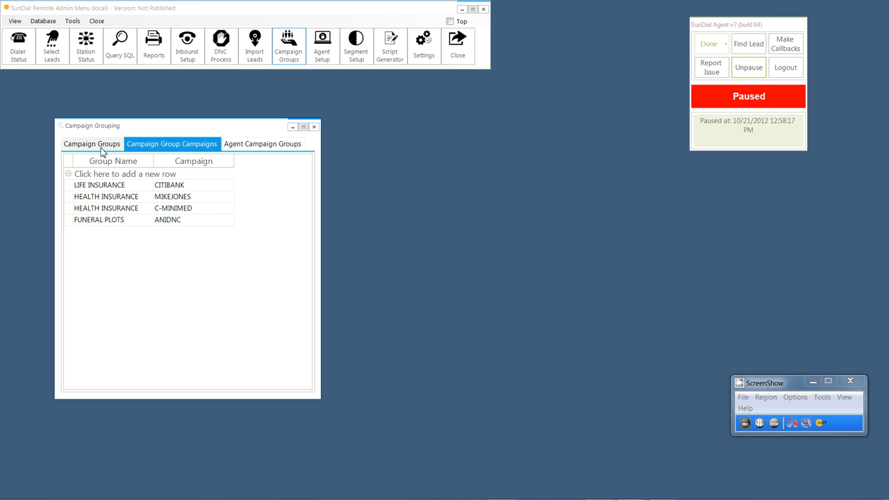
left_click(92, 143)
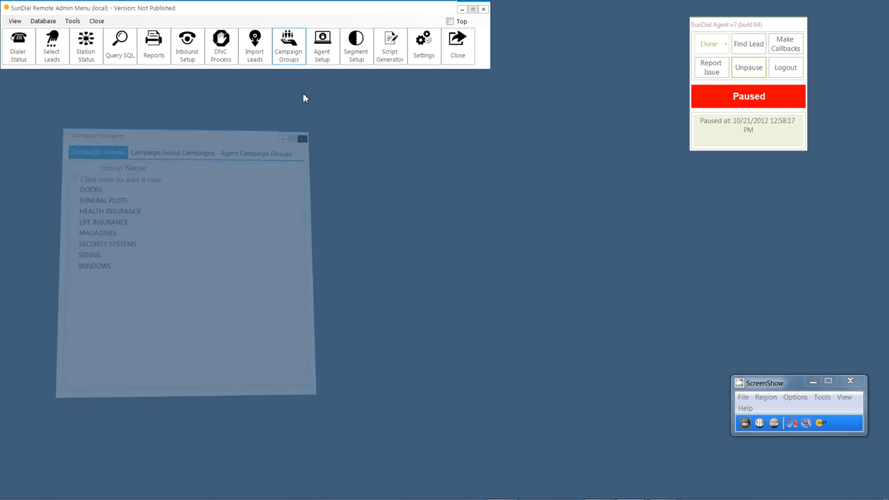
left_click(322, 44)
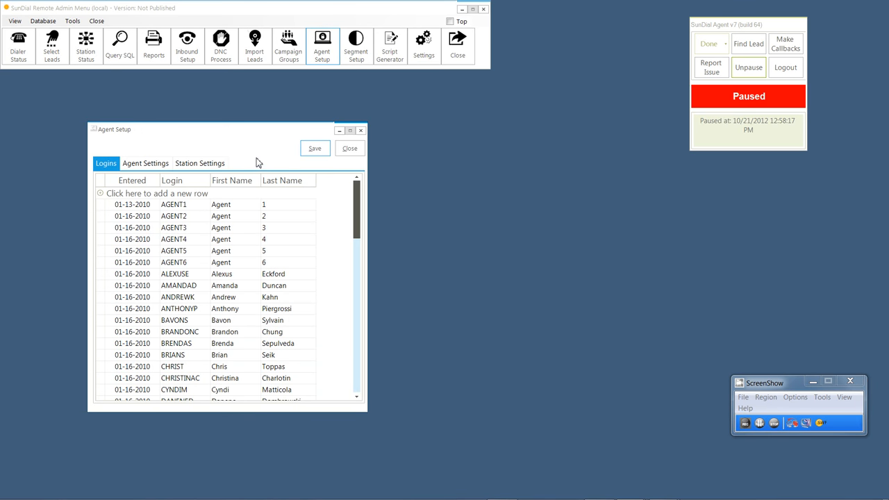
mouse_move(289, 156)
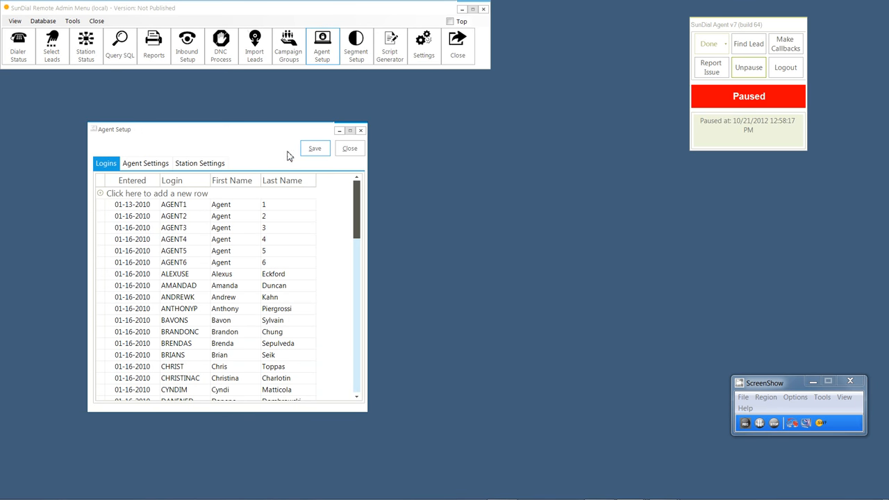
left_click(350, 148)
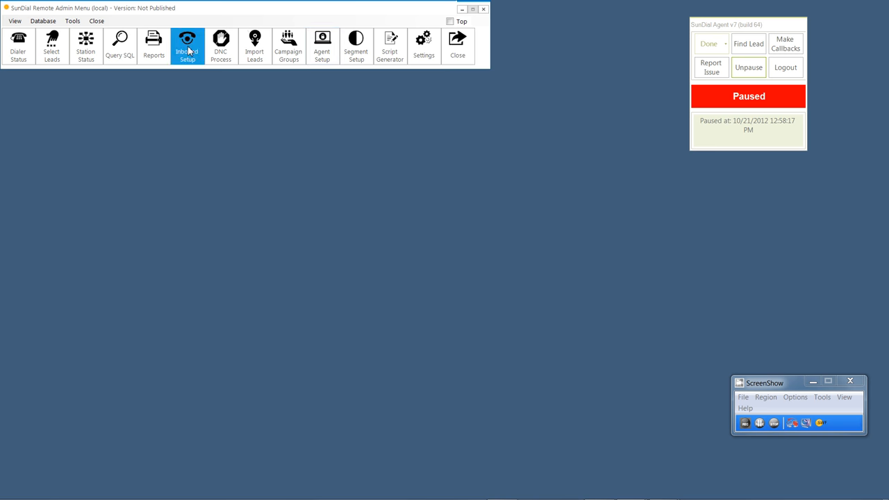
- Show FINLAND's inbound call flow, play the first row's 1US.wav greeting prompt, and close the Media Player
left_click(187, 45)
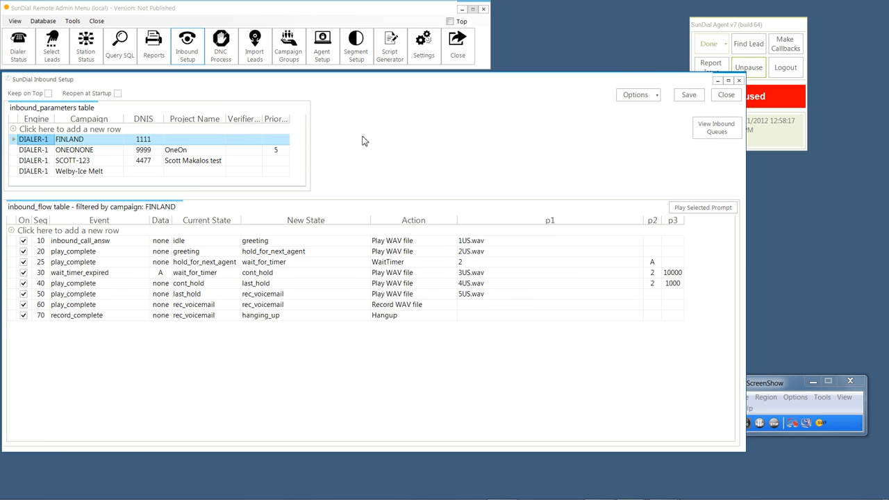
mouse_move(159, 219)
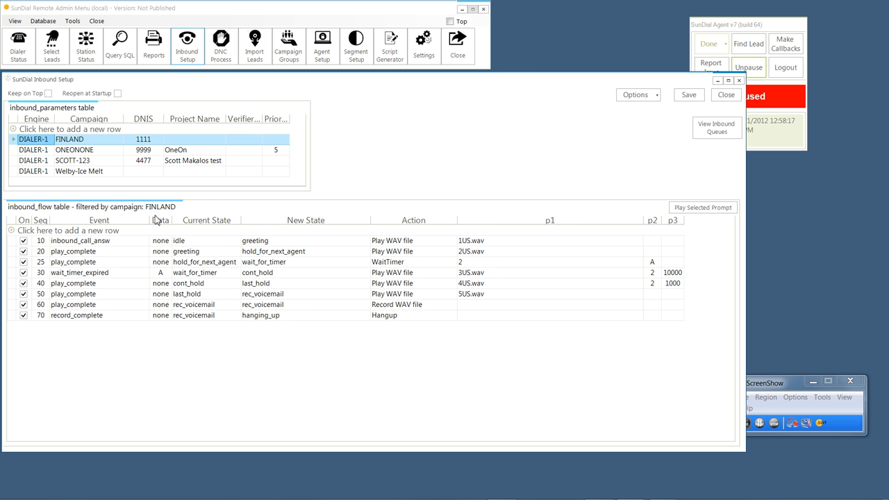
mouse_move(159, 97)
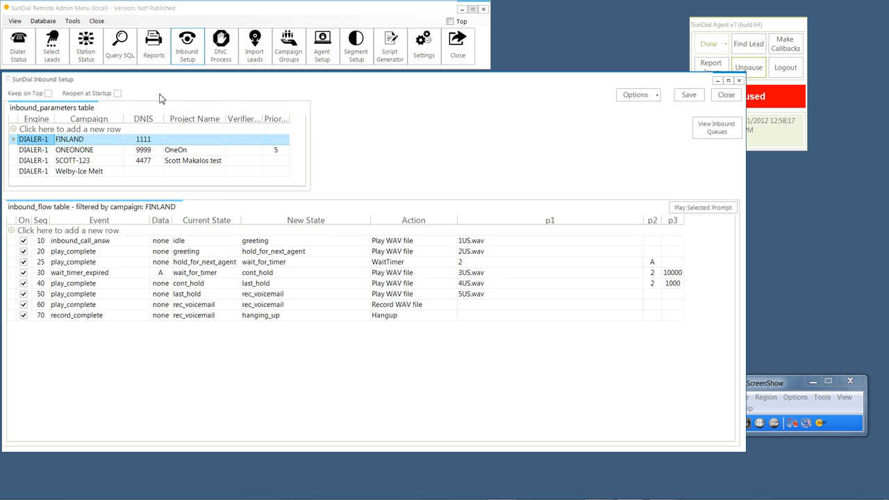
mouse_move(356, 162)
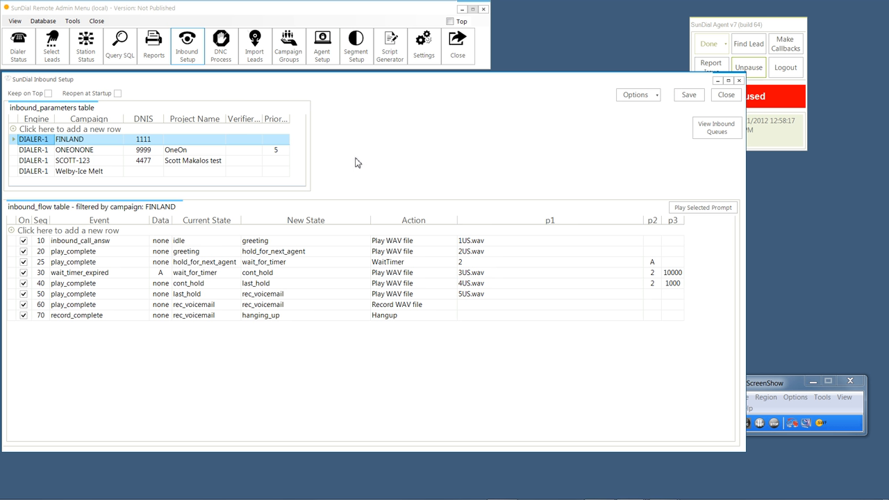
mouse_move(146, 148)
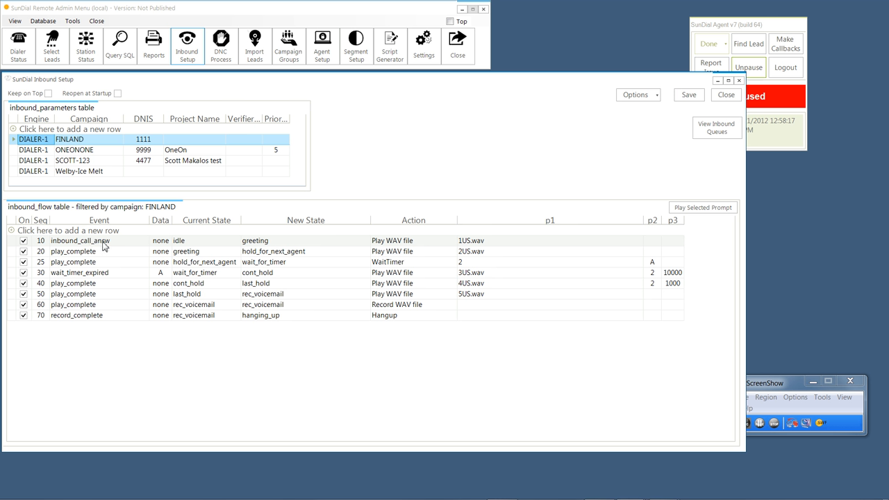
mouse_move(356, 250)
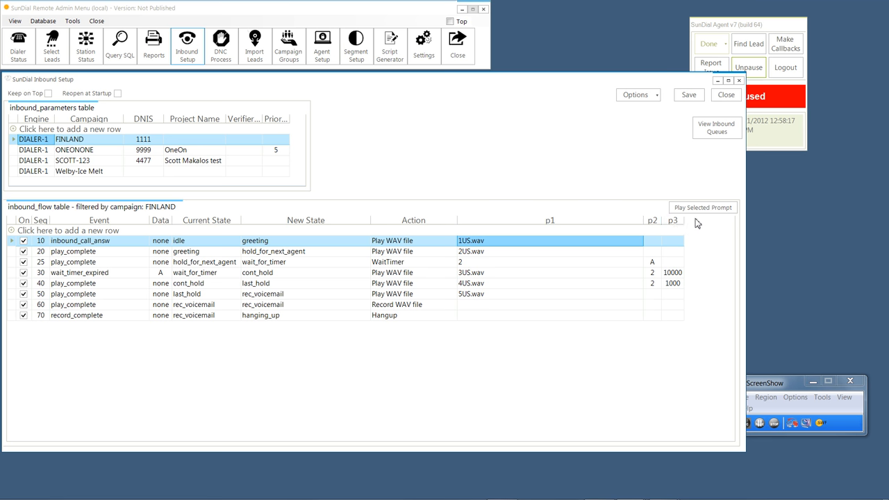
left_click(703, 207)
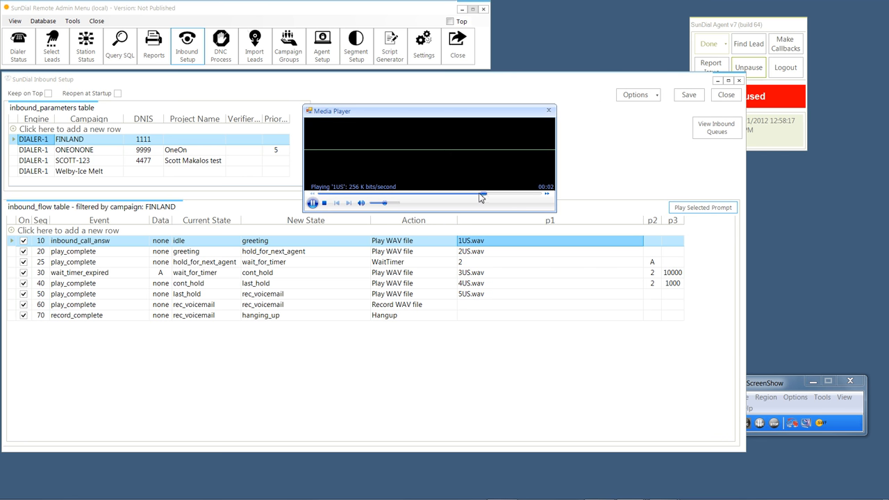
left_click(547, 112)
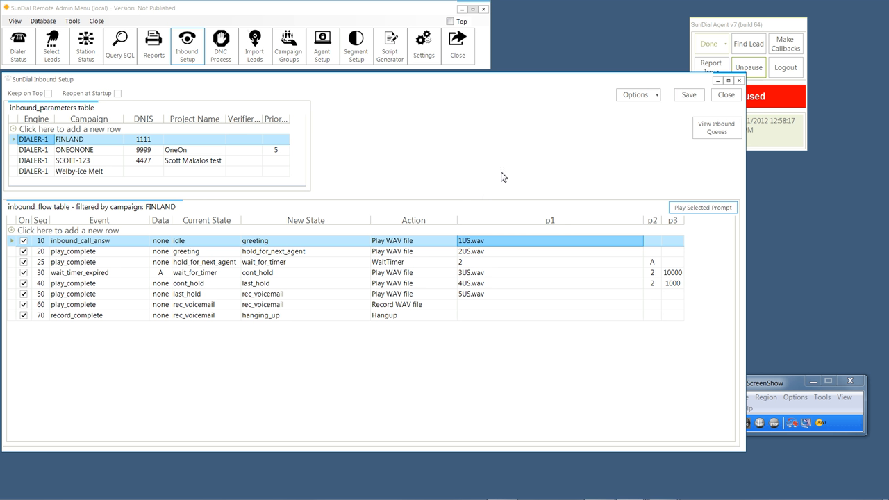
mouse_move(503, 170)
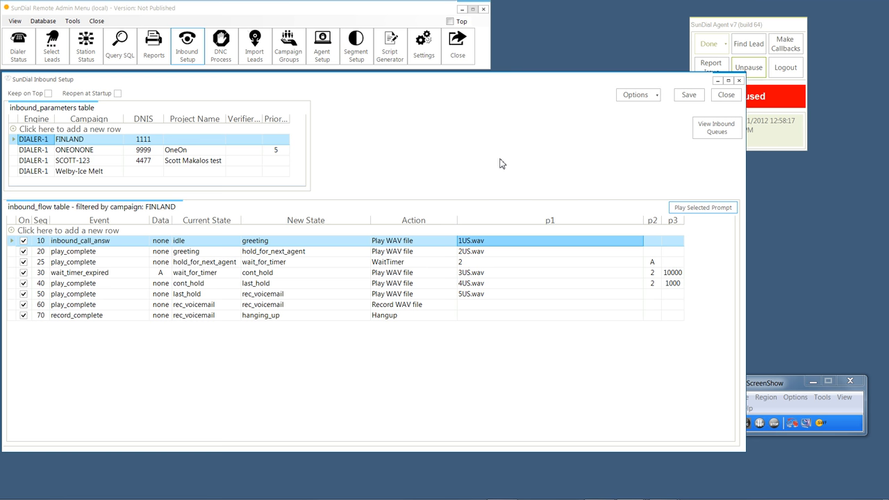
mouse_move(214, 249)
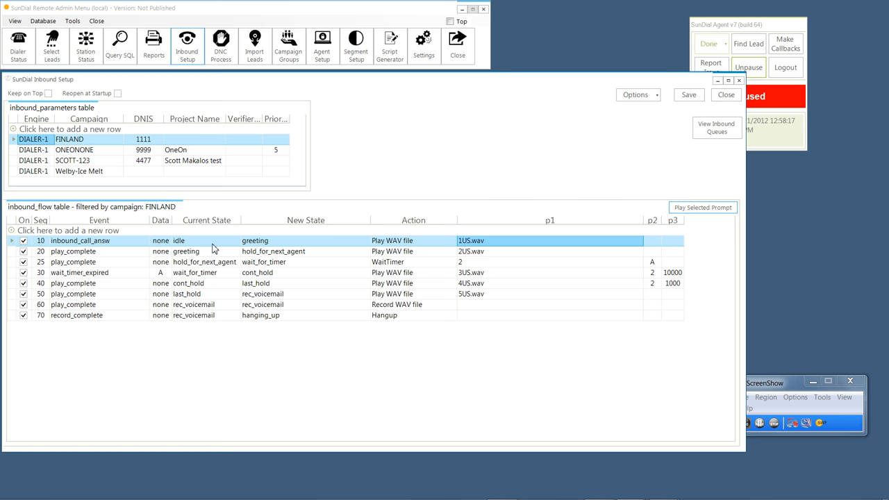
mouse_move(372, 240)
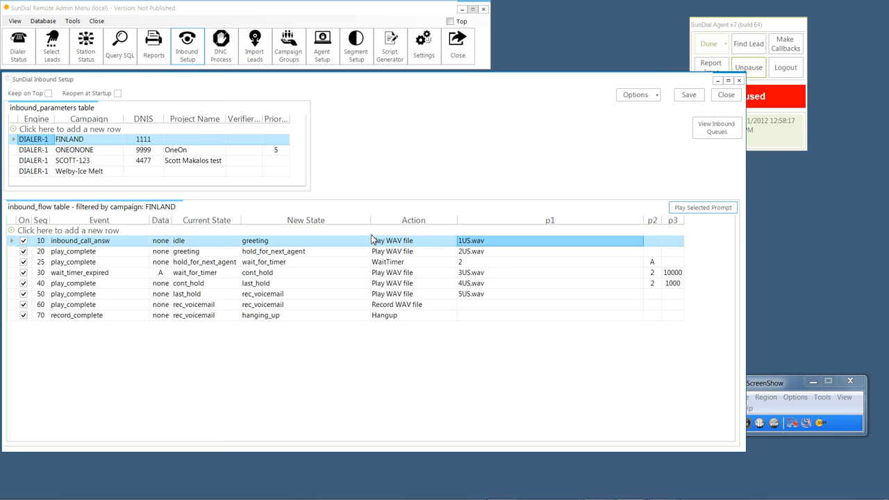
mouse_move(484, 260)
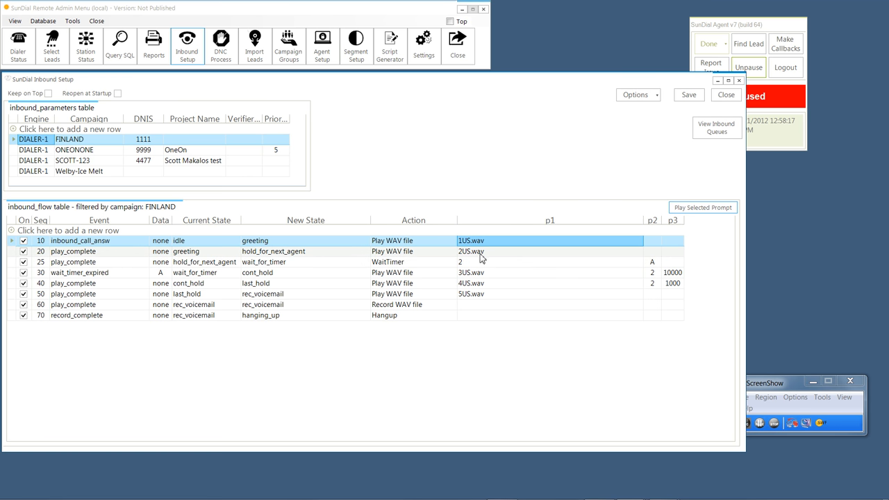
mouse_move(429, 271)
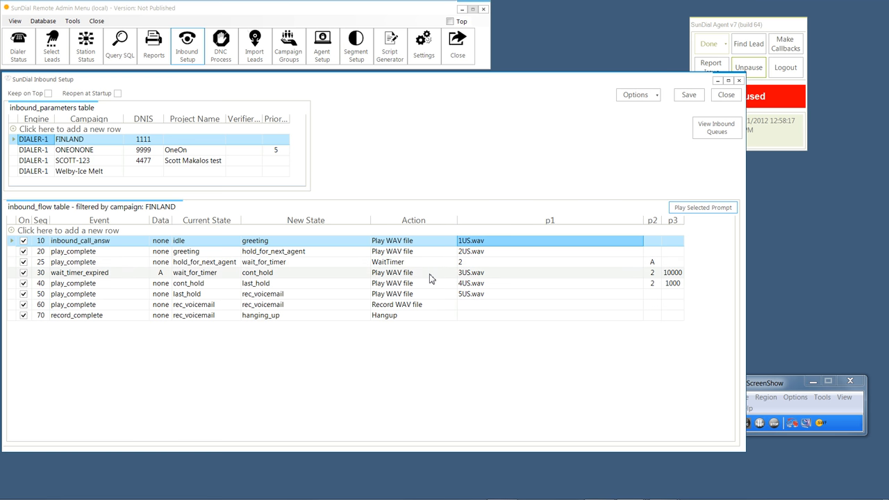
mouse_move(438, 261)
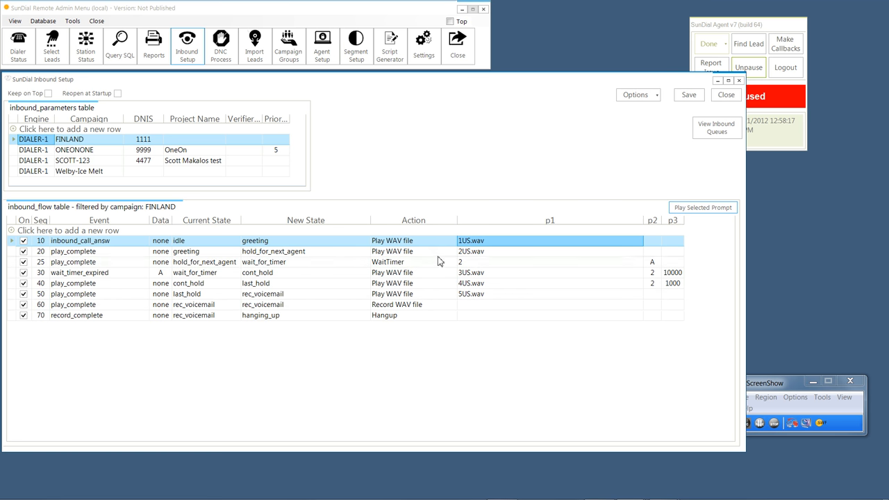
mouse_move(498, 248)
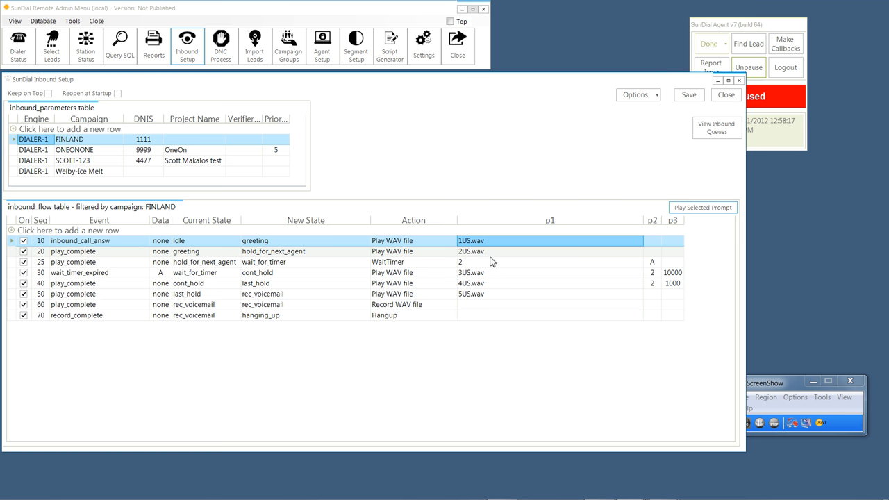
mouse_move(499, 275)
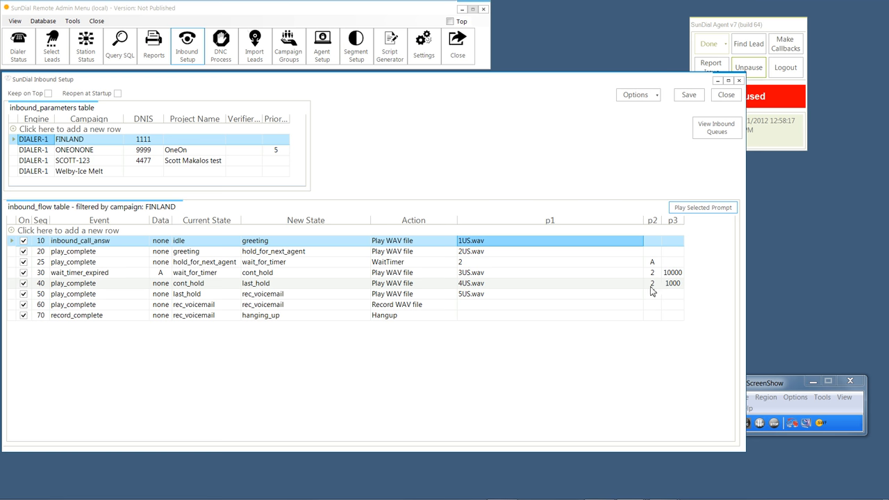
mouse_move(675, 290)
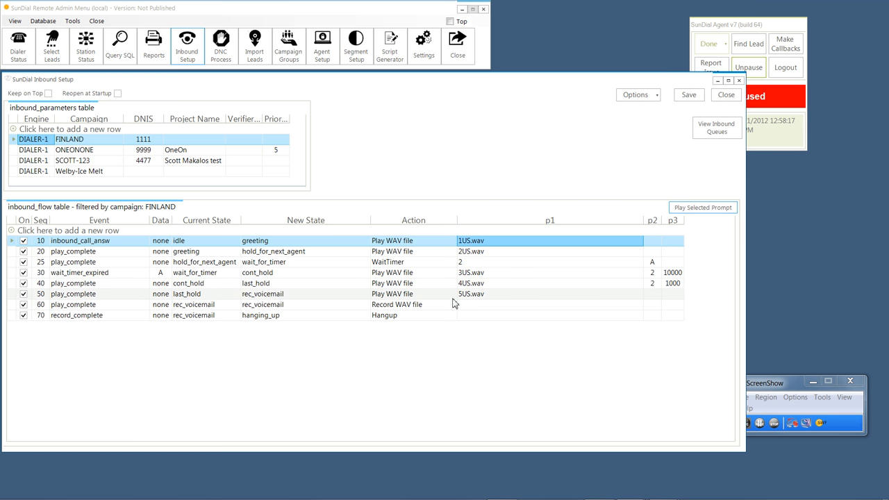
mouse_move(426, 297)
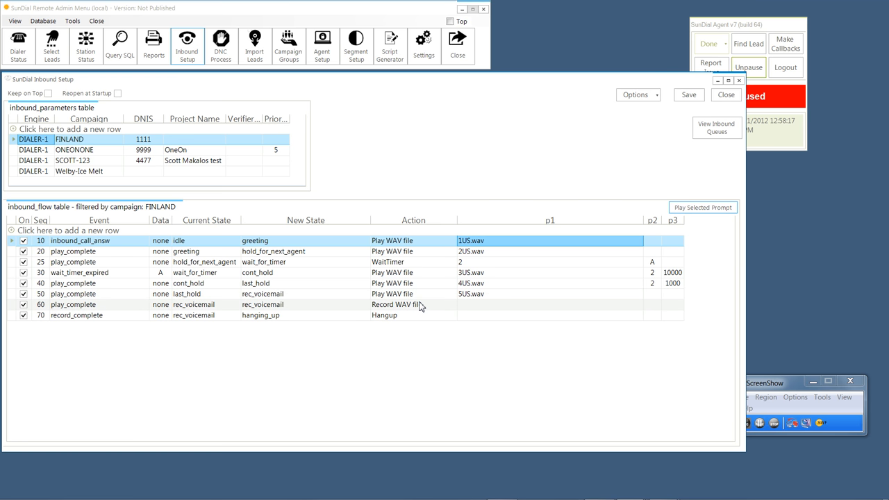
mouse_move(431, 307)
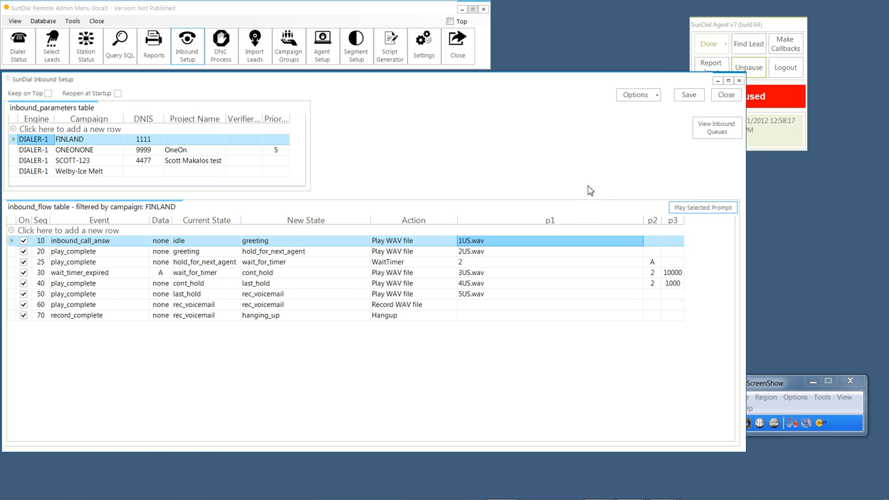
mouse_move(601, 181)
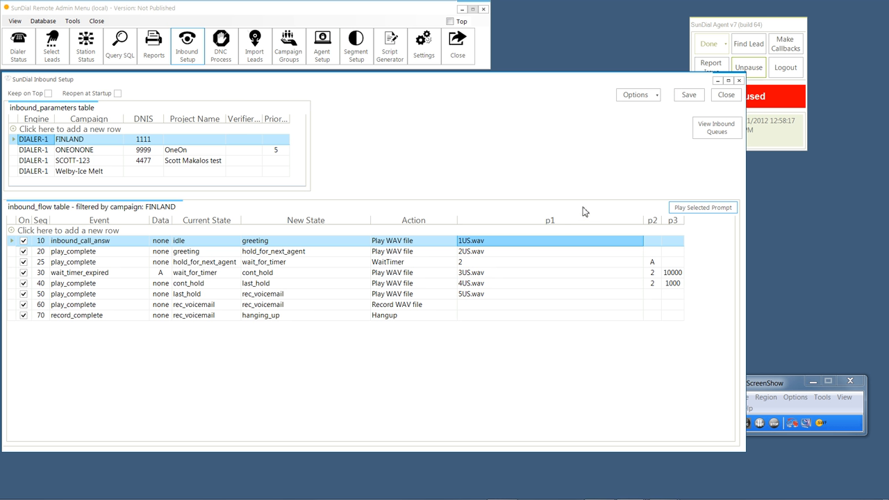
mouse_move(572, 160)
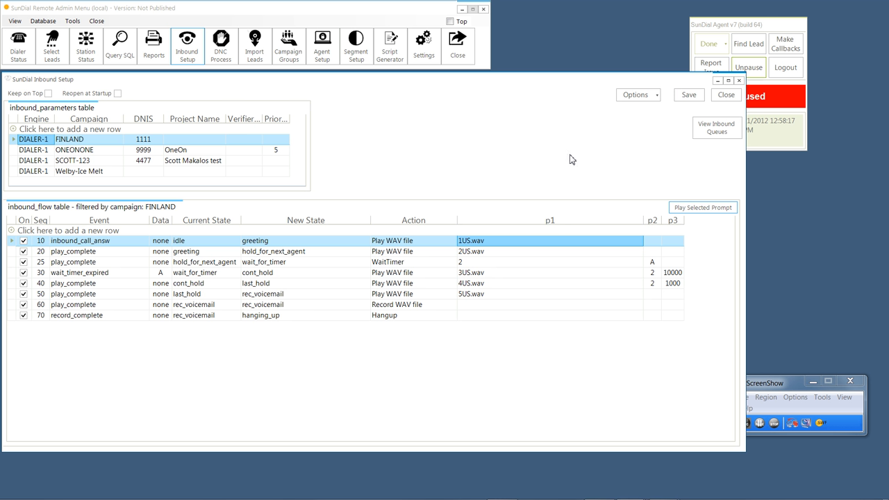
mouse_move(574, 181)
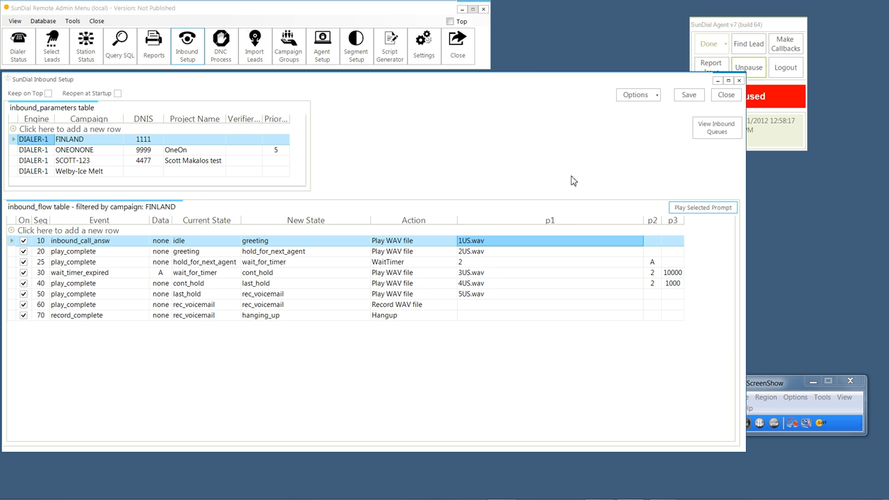
mouse_move(679, 139)
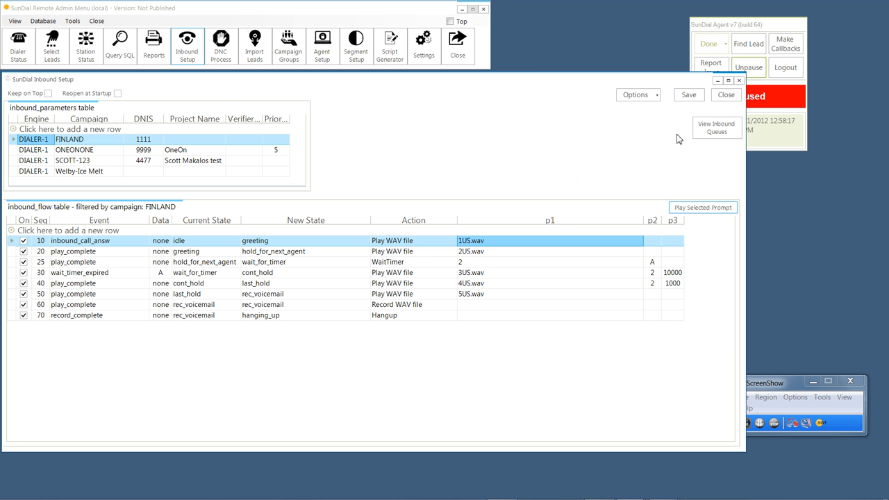
- Close the Inbound Setup window after reviewing FINLAND's call-flow rows
left_click(726, 94)
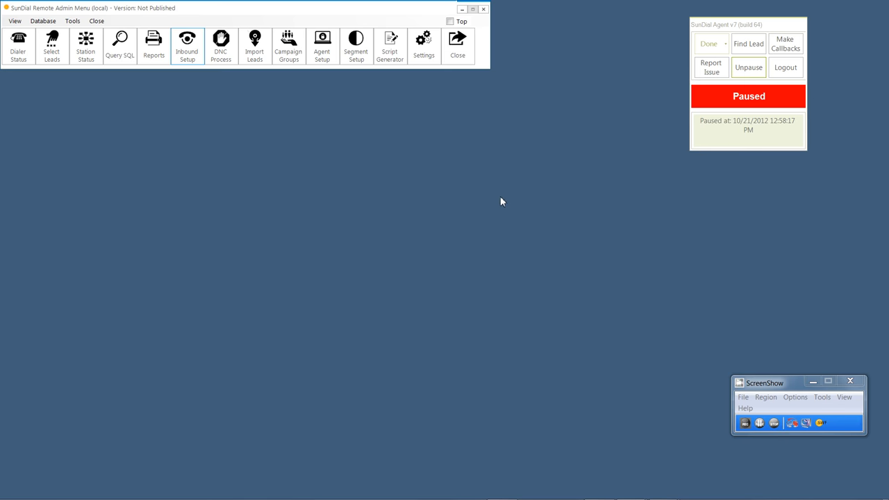
mouse_move(461, 150)
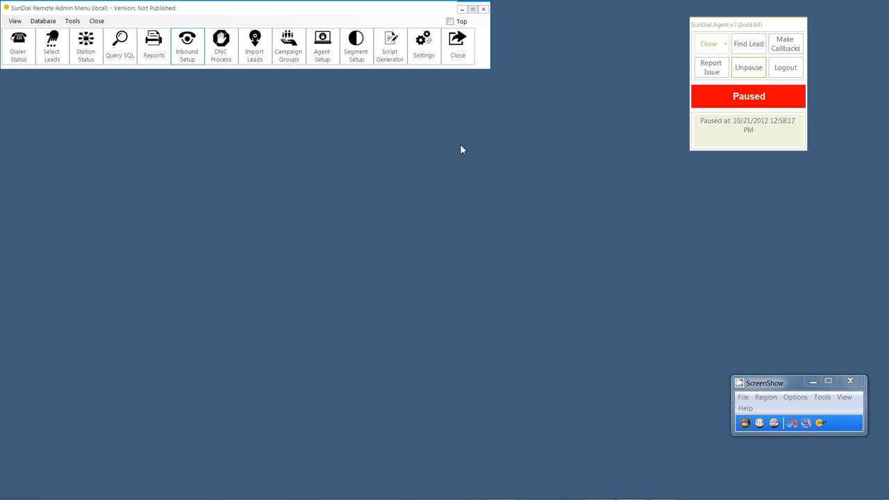
mouse_move(784, 456)
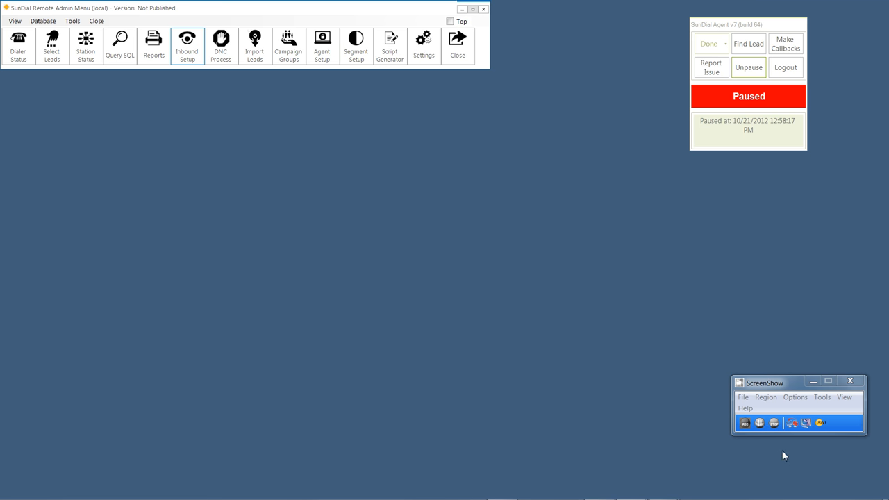